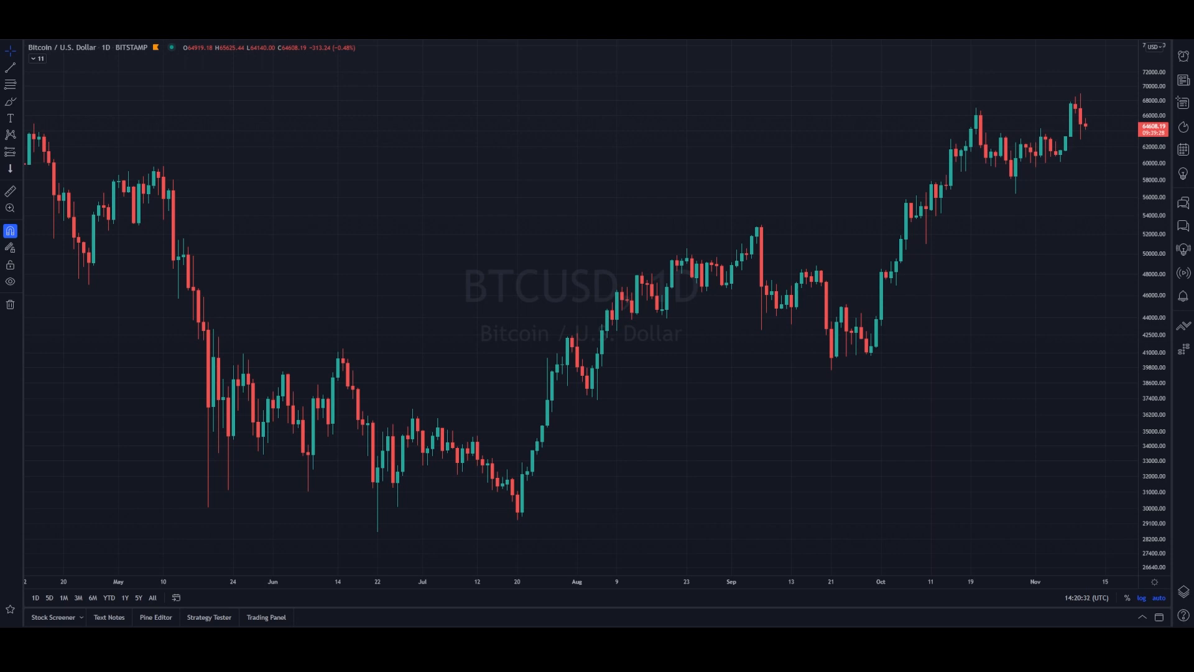
pyautogui.moveTo(1065, 122)
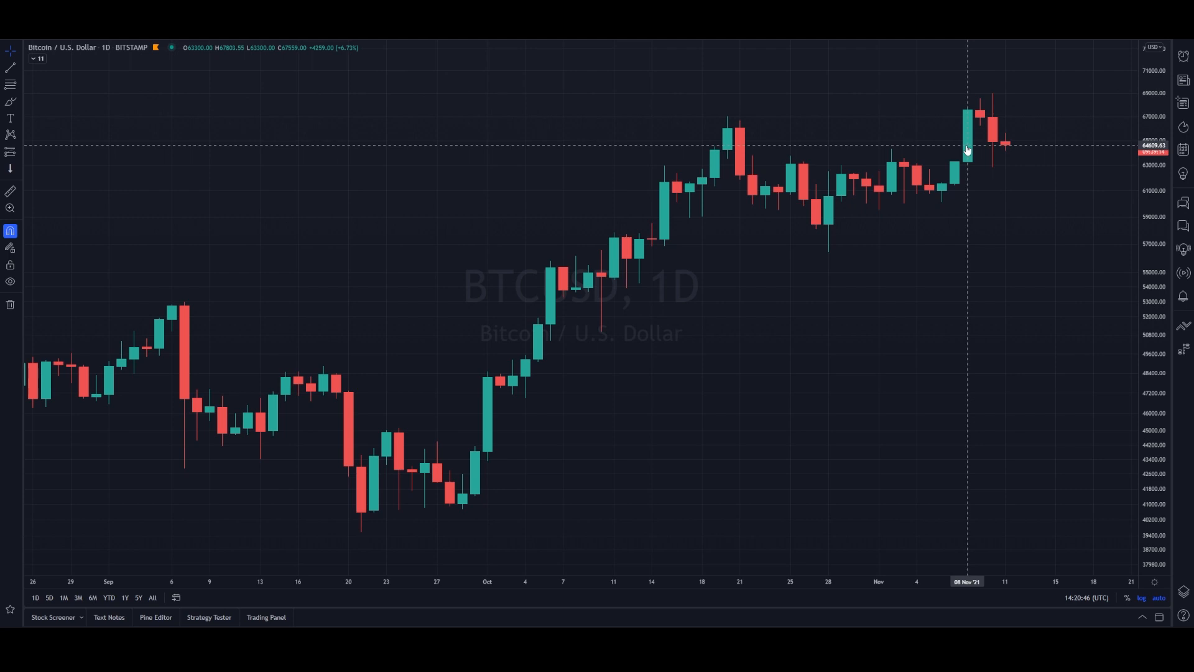
pyautogui.moveTo(968, 143)
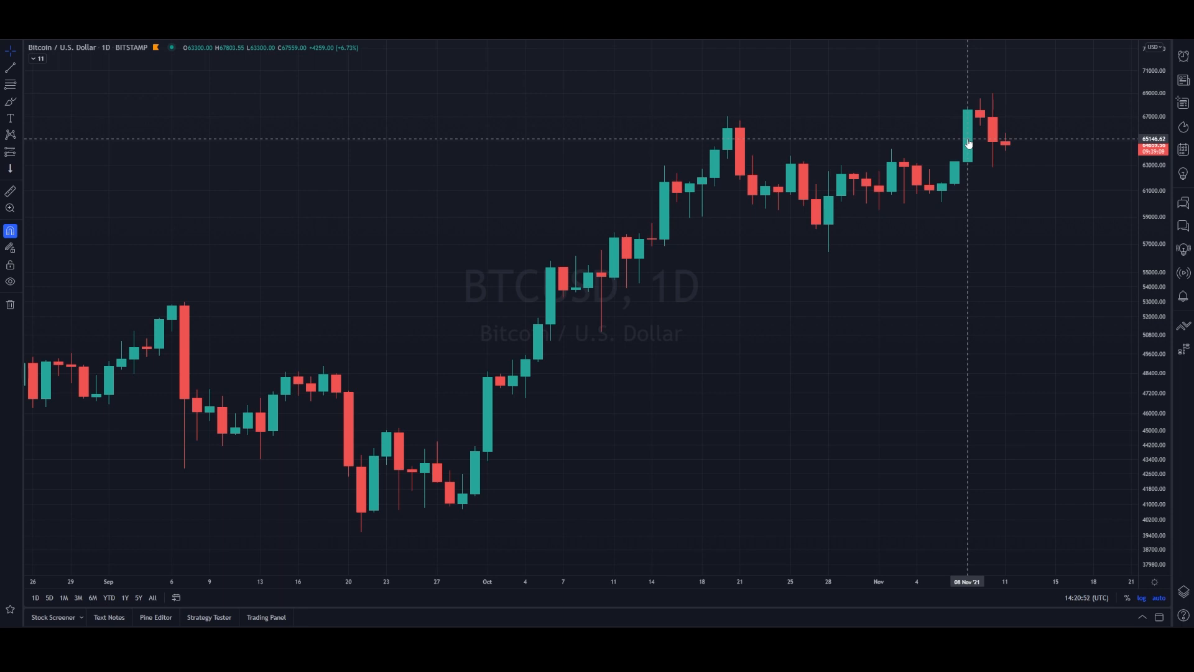
pyautogui.moveTo(970, 117)
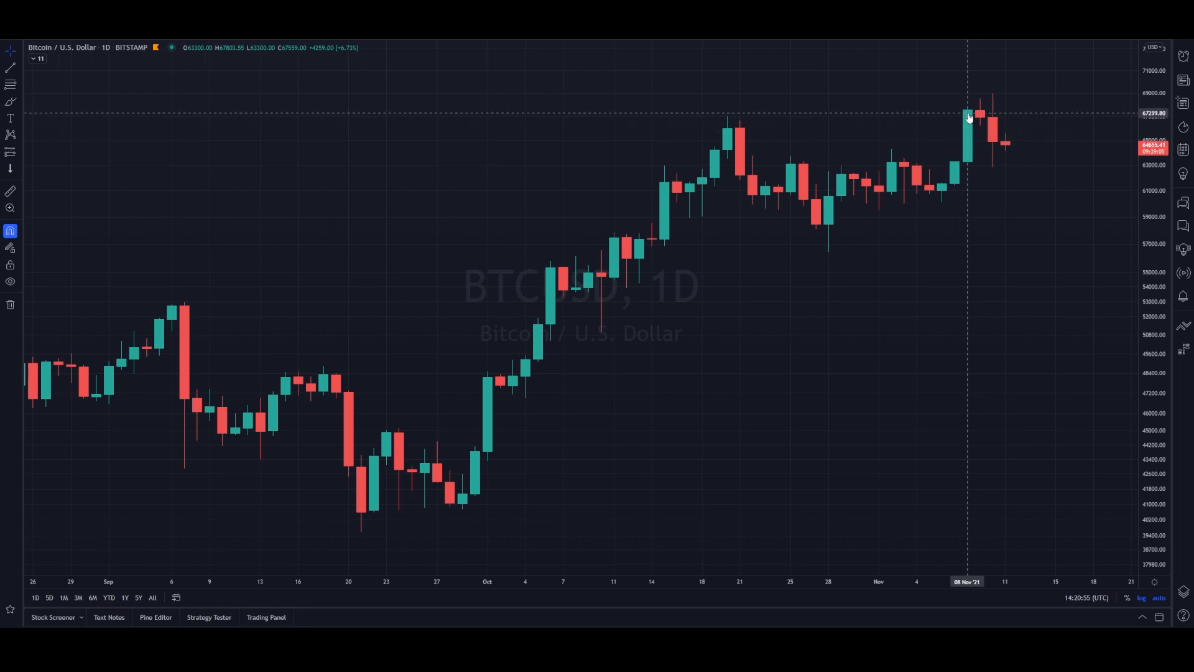
pyautogui.moveTo(990, 114)
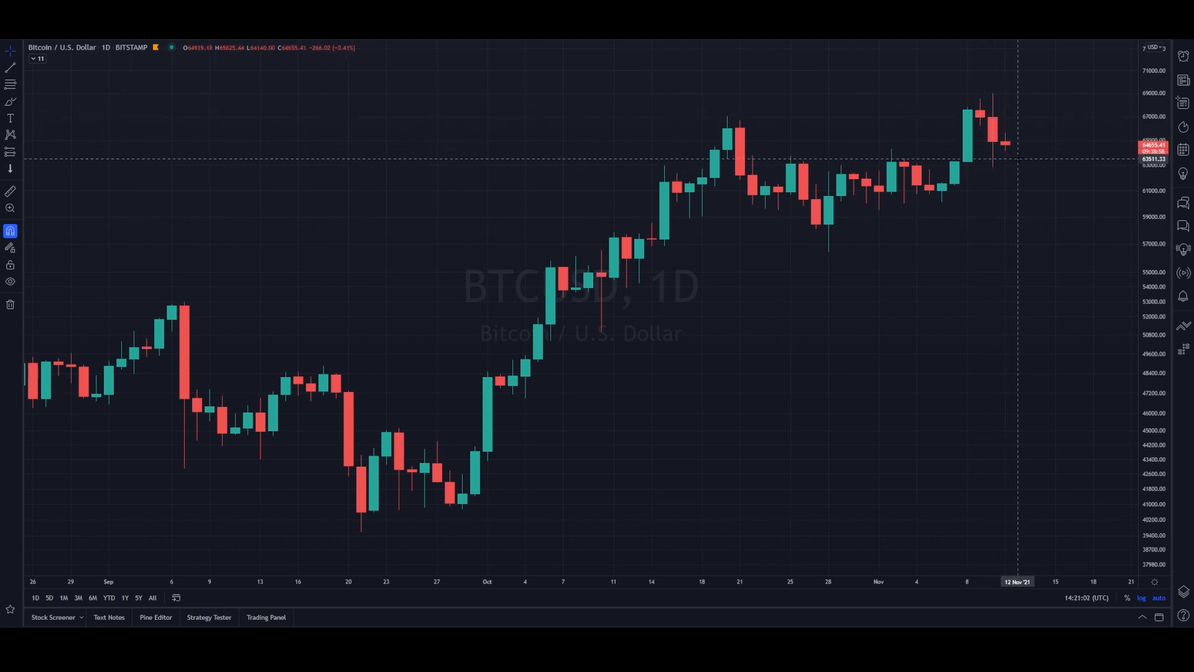
pyautogui.moveTo(1030, 160)
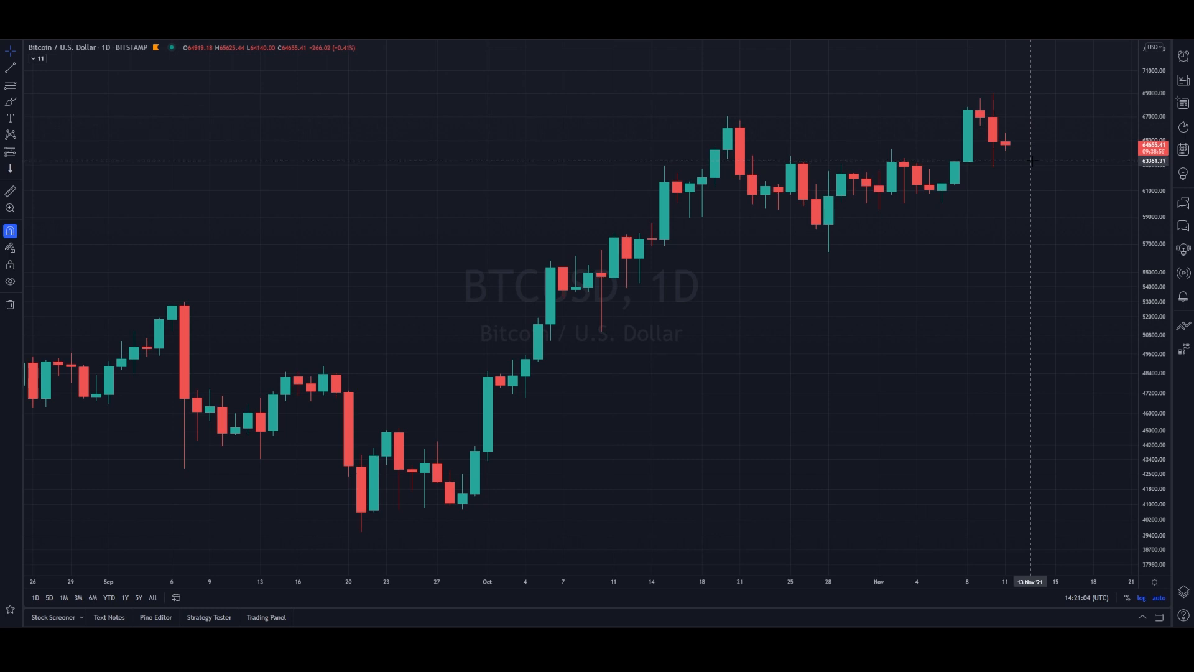
pyautogui.moveTo(997, 170)
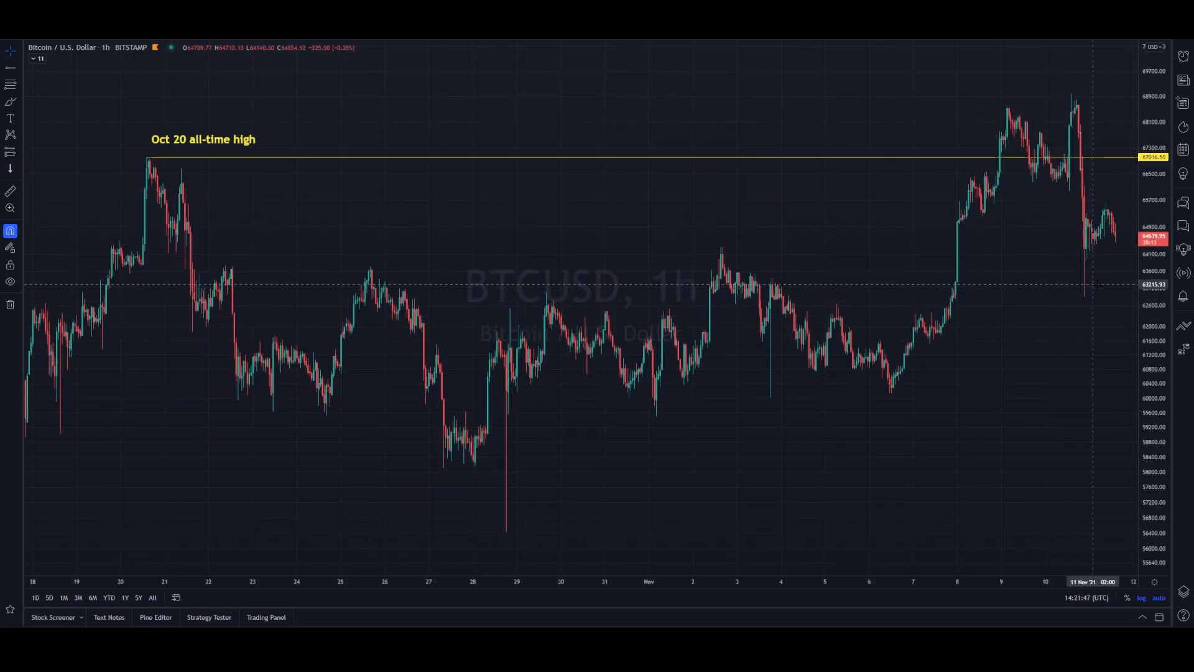
pyautogui.moveTo(144, 158)
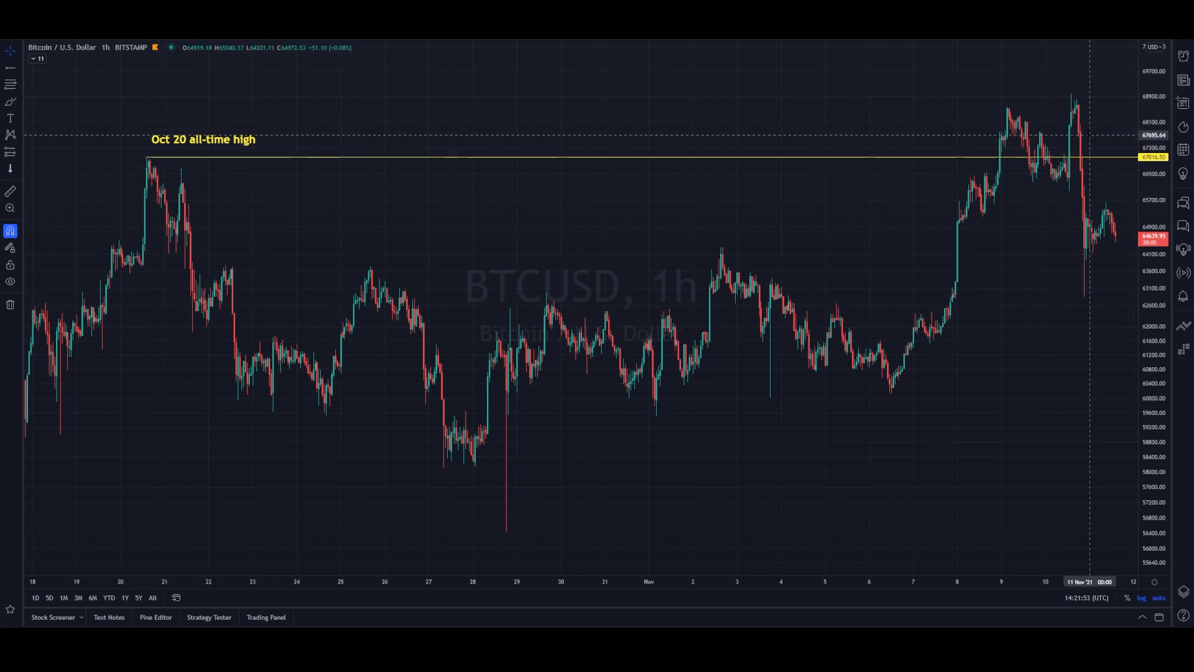
pyautogui.moveTo(1000, 161)
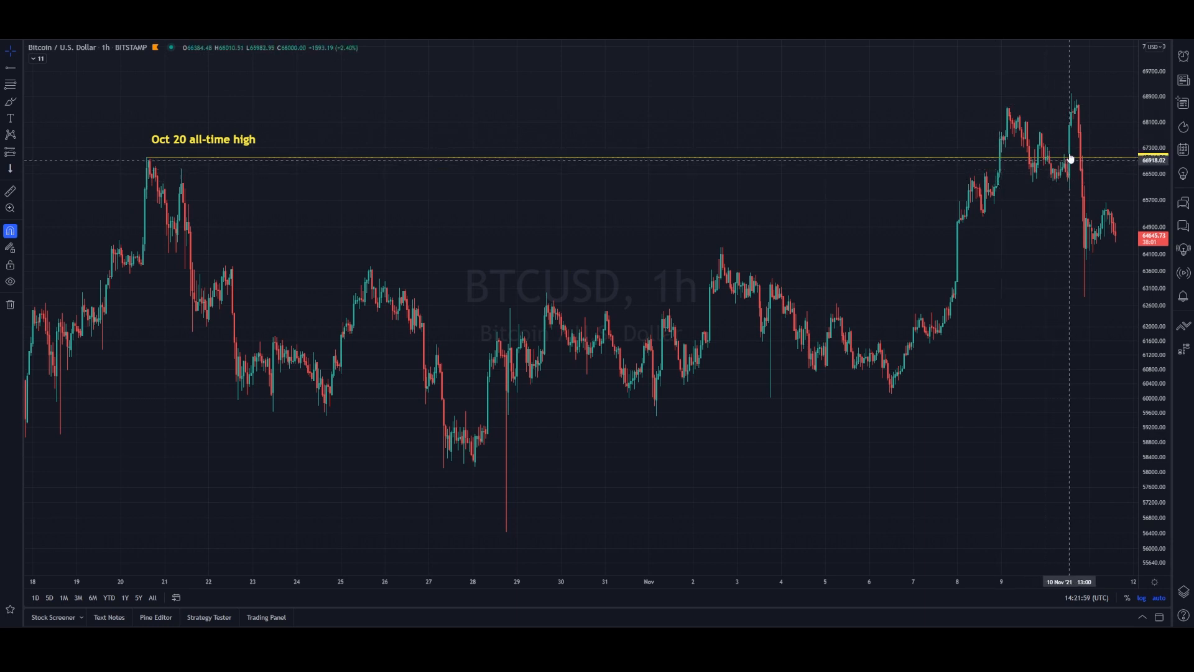
pyautogui.moveTo(1078, 112)
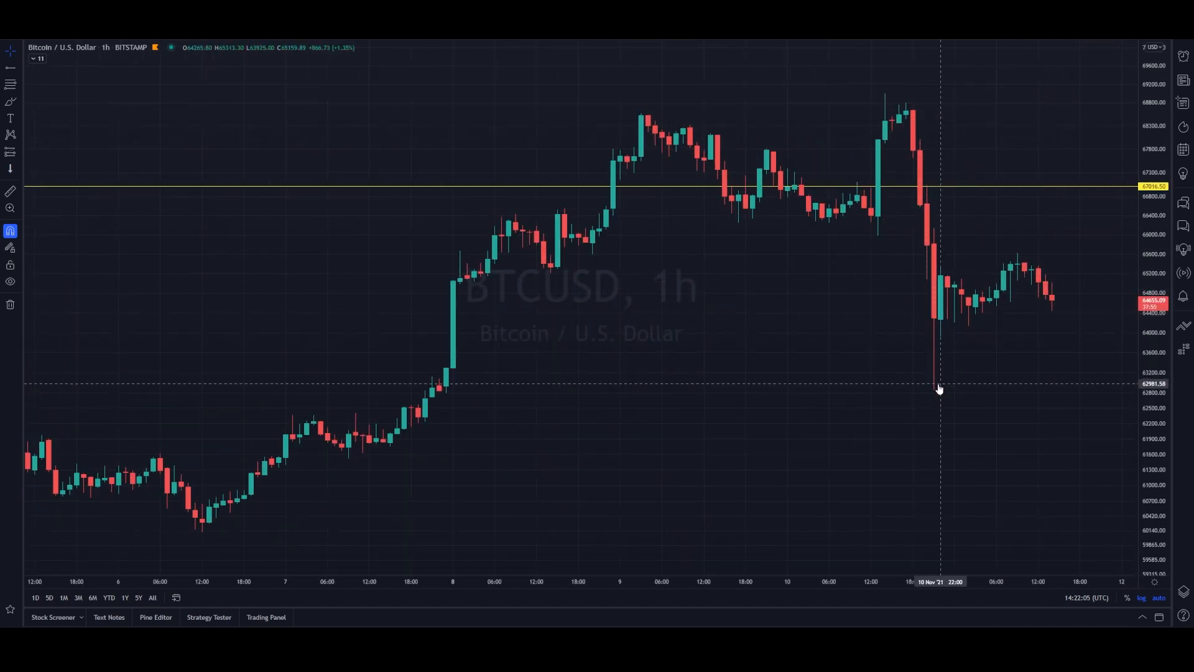
pyautogui.moveTo(927, 386)
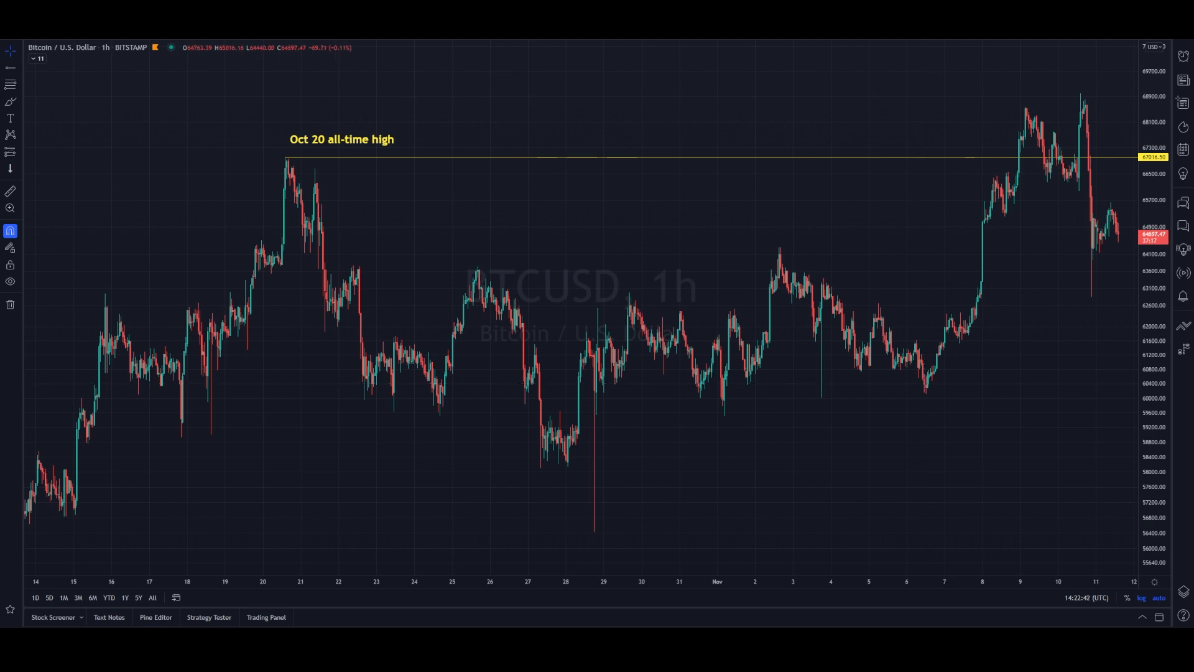
pyautogui.click(33, 597)
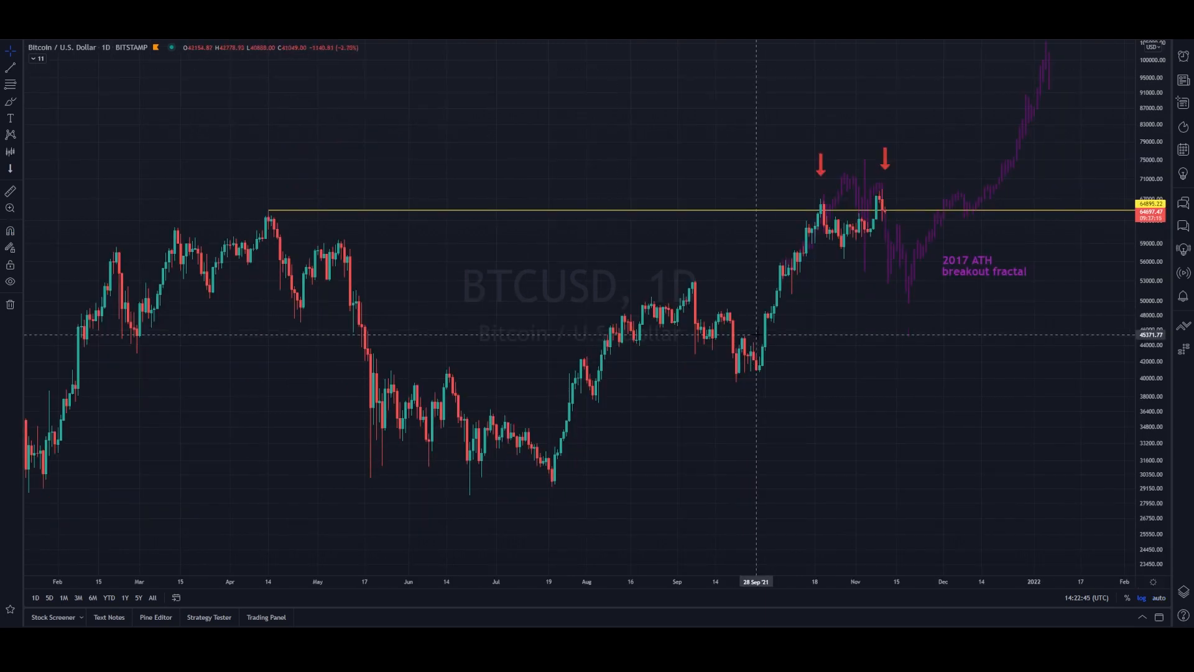
pyautogui.moveTo(777, 286)
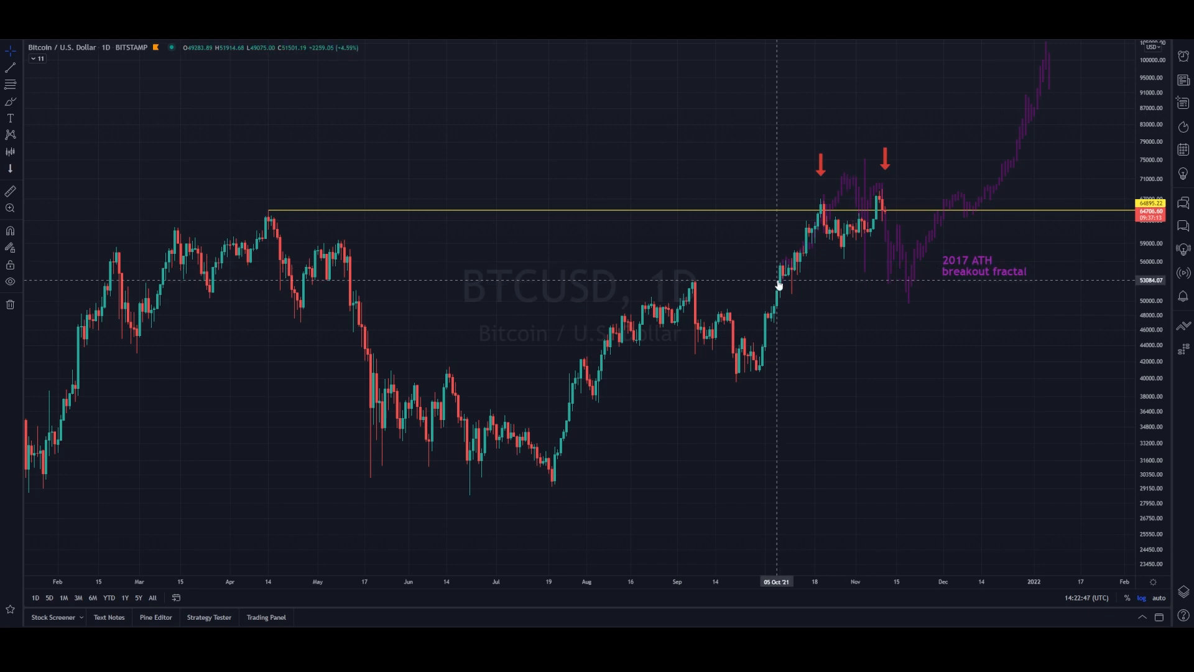
pyautogui.moveTo(800, 257)
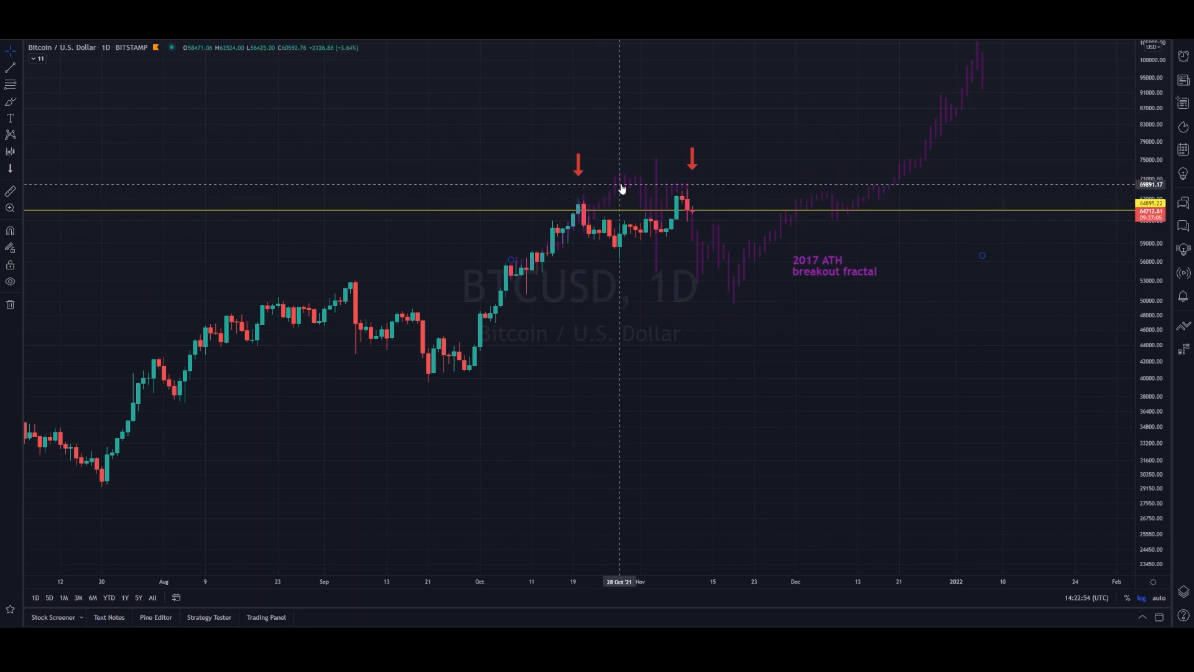
pyautogui.moveTo(660, 189)
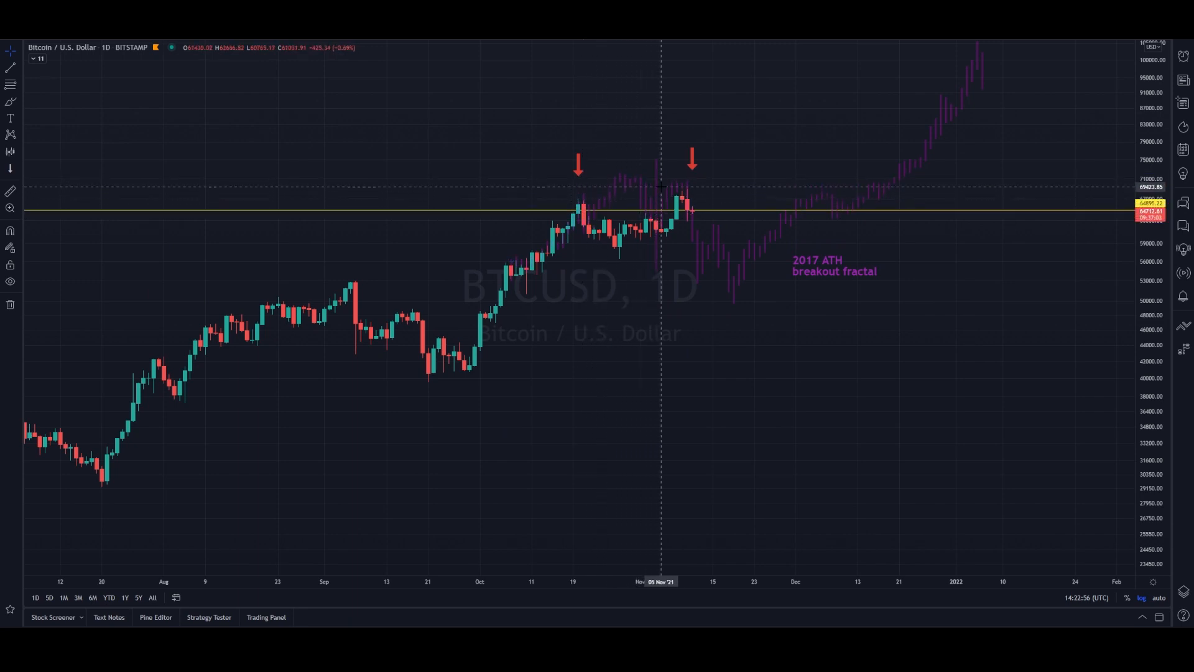
pyautogui.moveTo(759, 276)
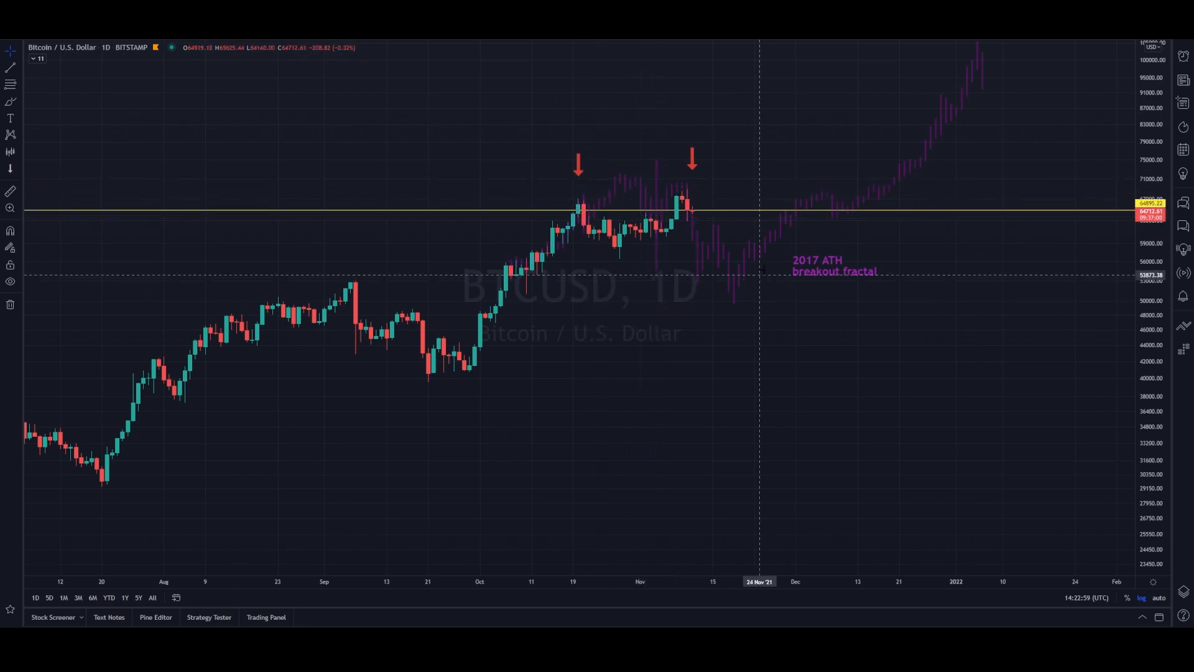
pyautogui.moveTo(721, 308)
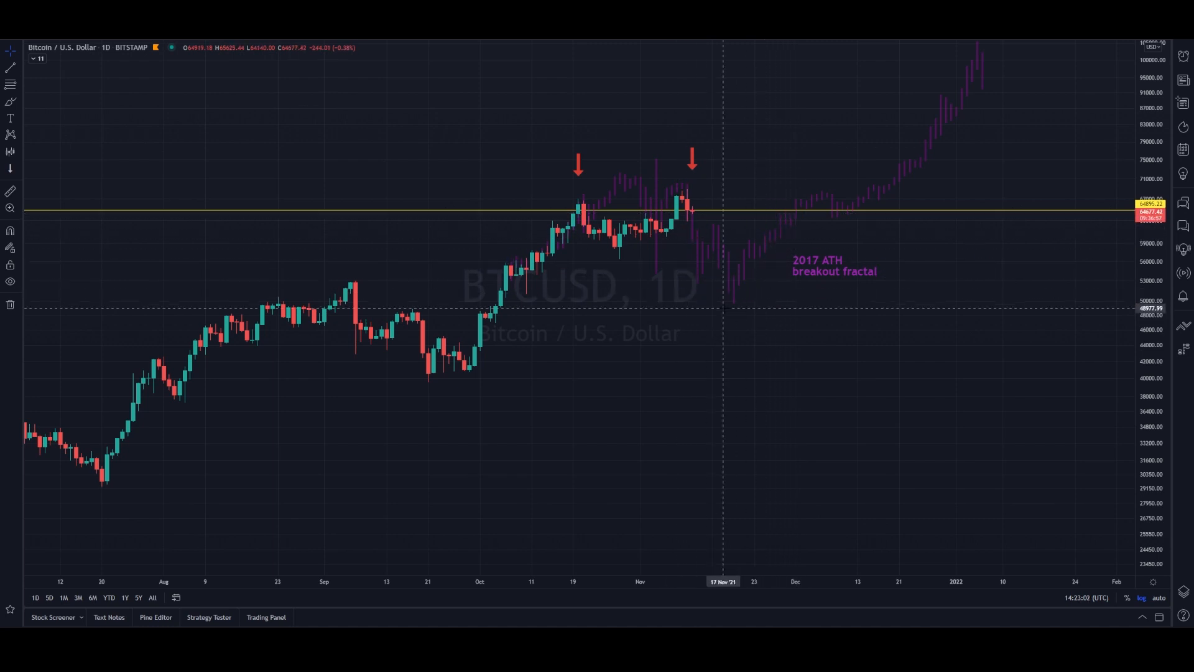
pyautogui.moveTo(675, 219)
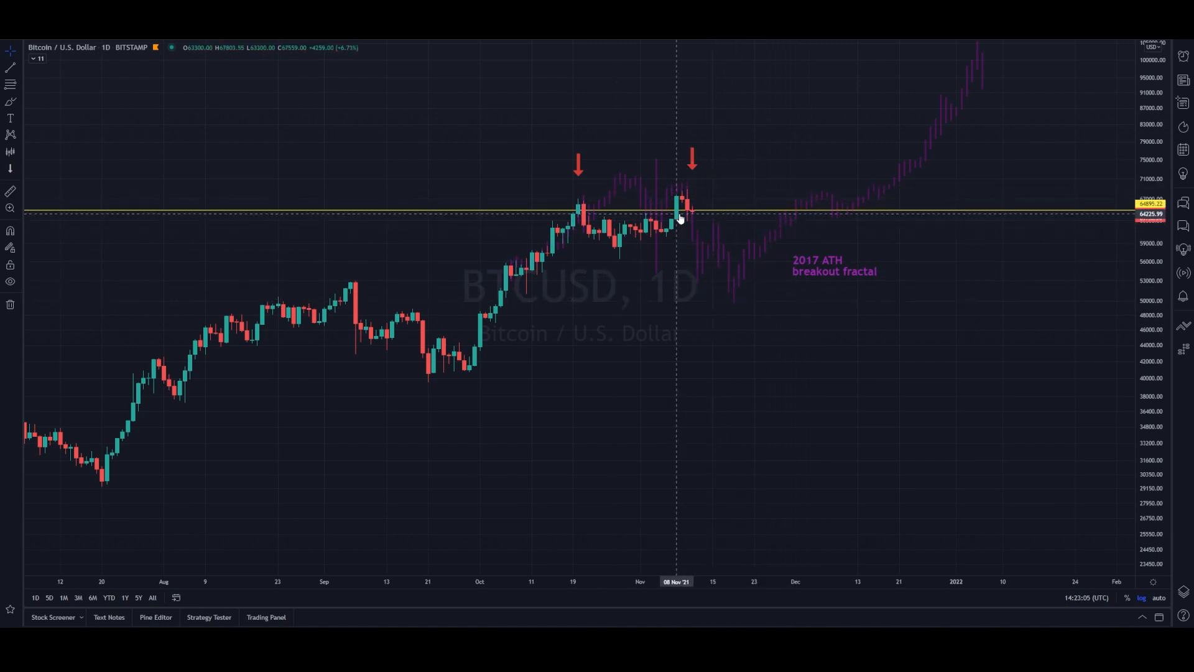
pyautogui.moveTo(702, 263)
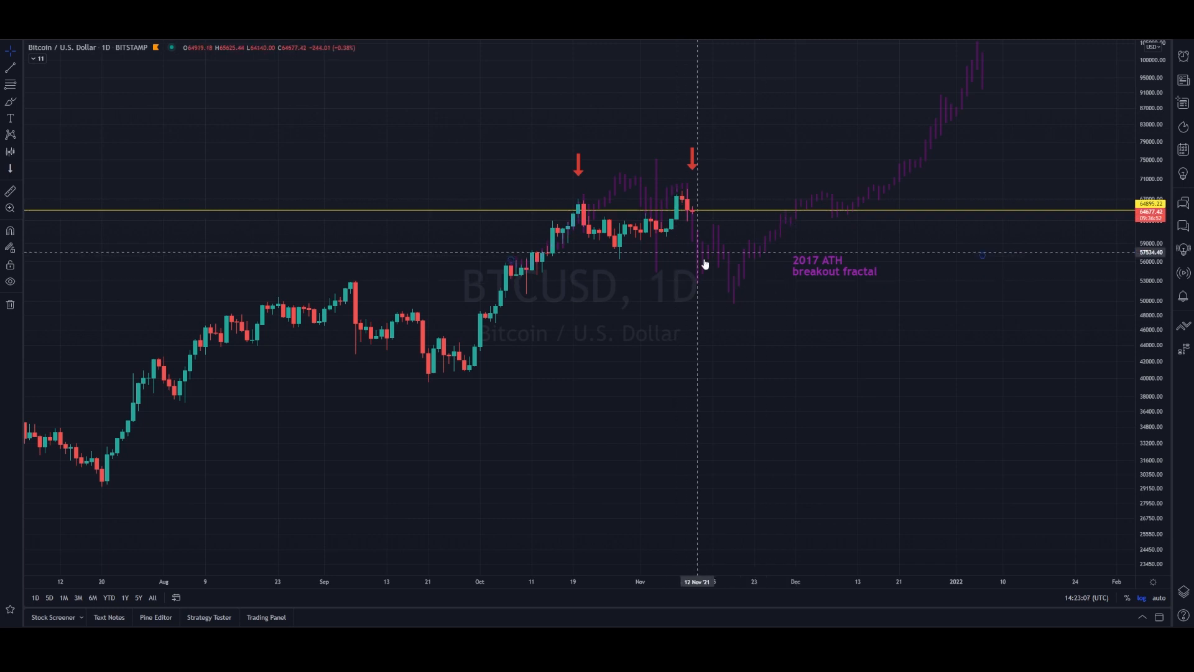
pyautogui.moveTo(776, 260)
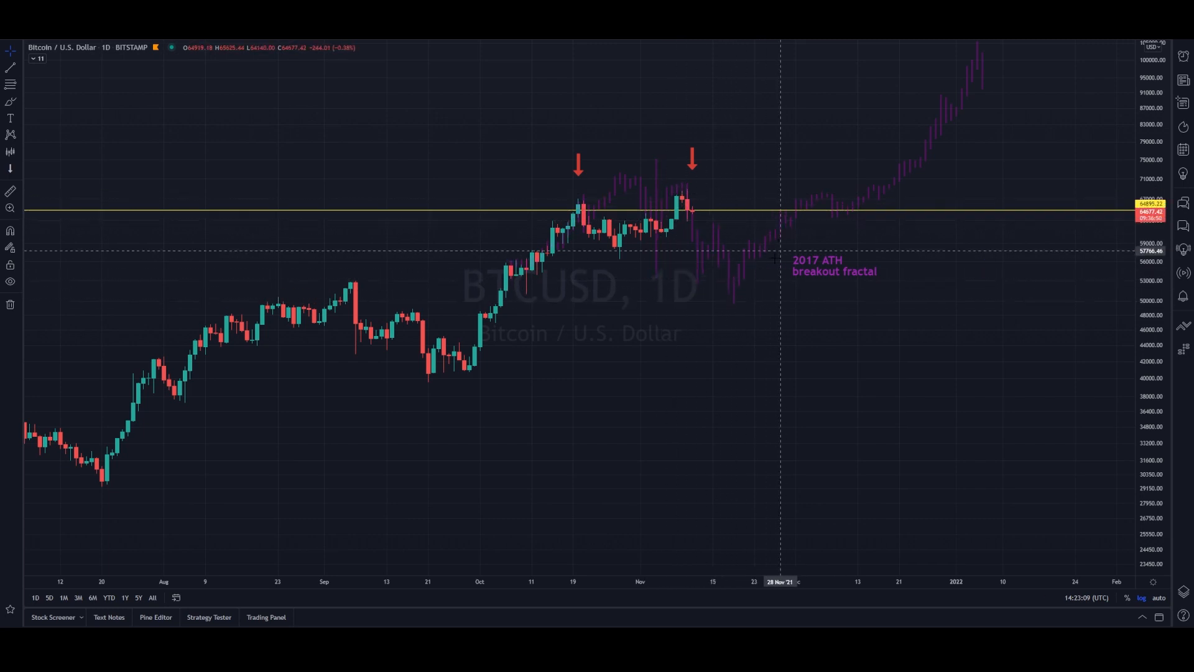
pyautogui.moveTo(790, 199)
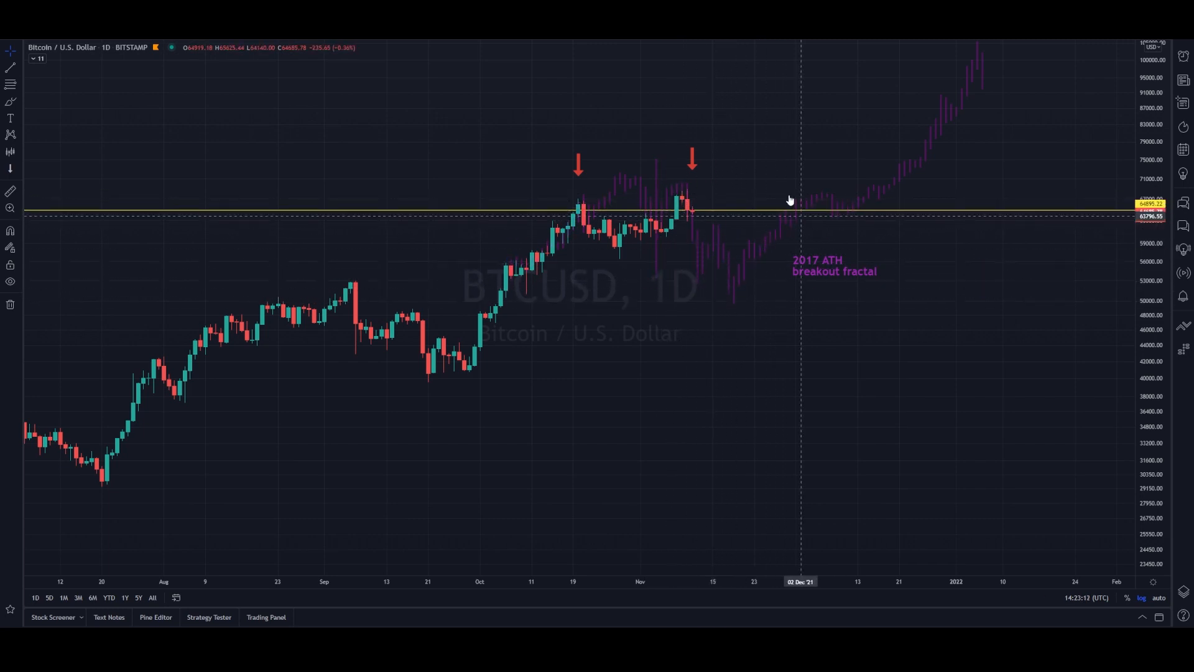
pyautogui.moveTo(834, 211)
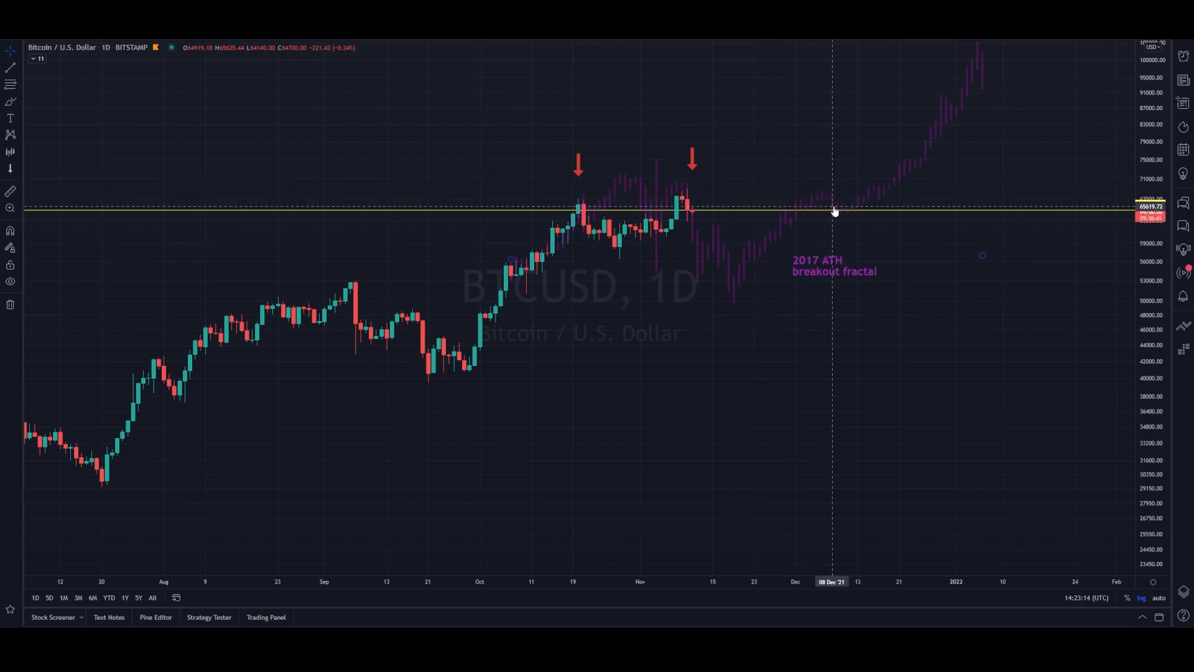
pyautogui.moveTo(884, 209)
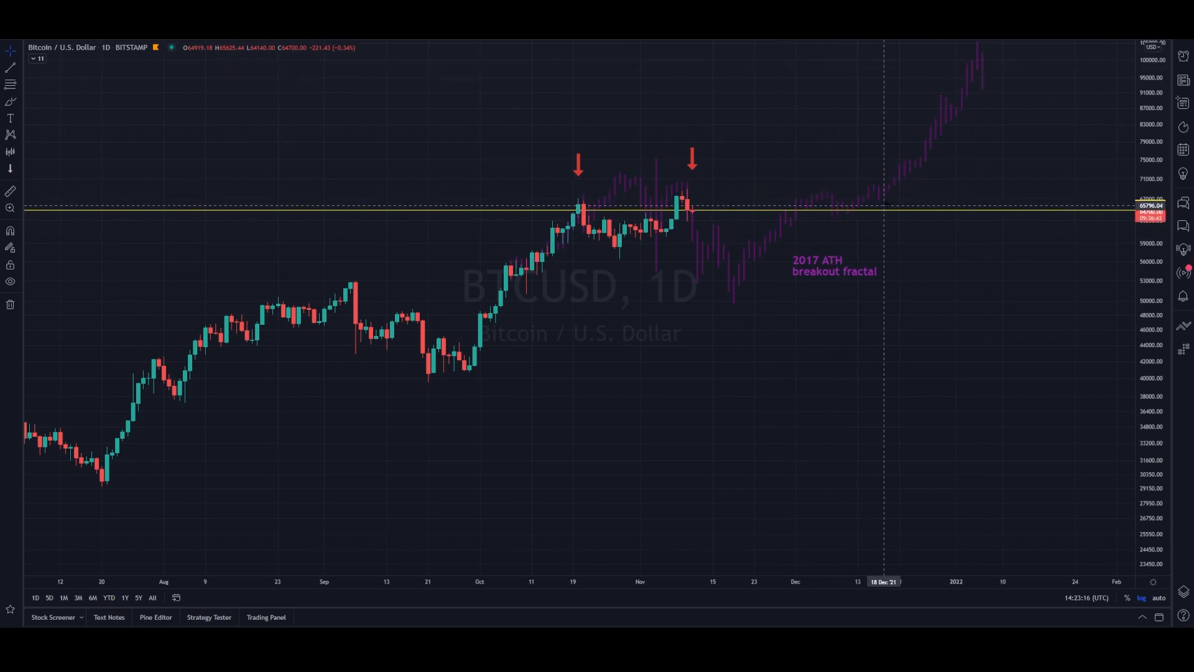
pyautogui.moveTo(684, 199)
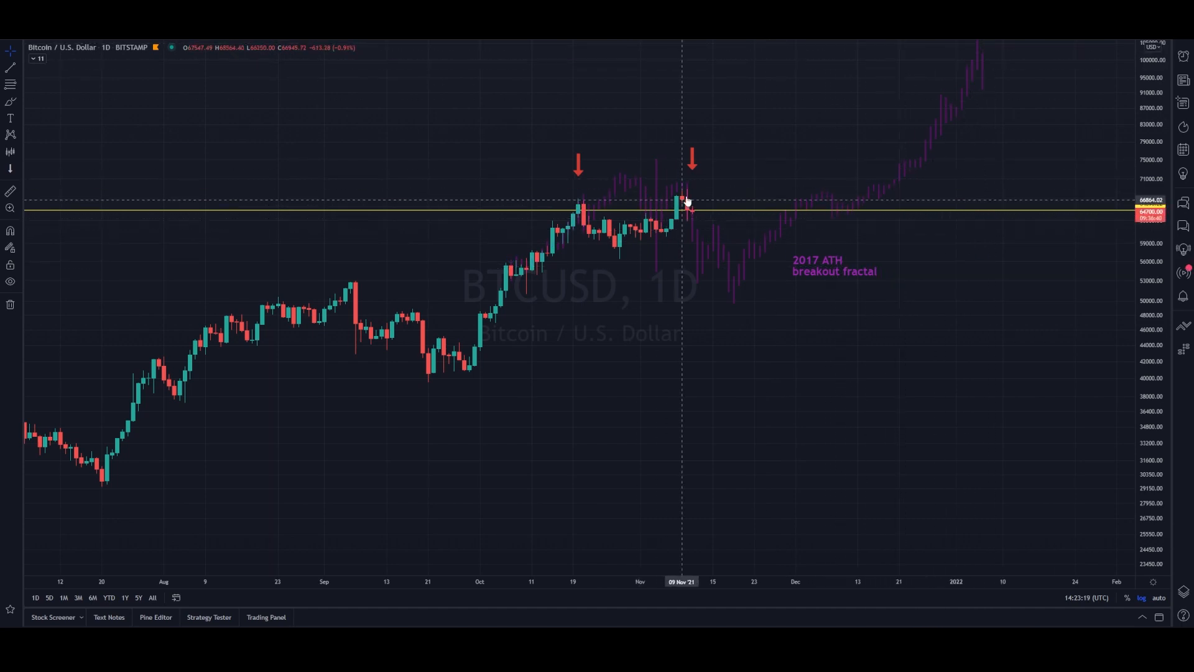
pyautogui.moveTo(692, 205)
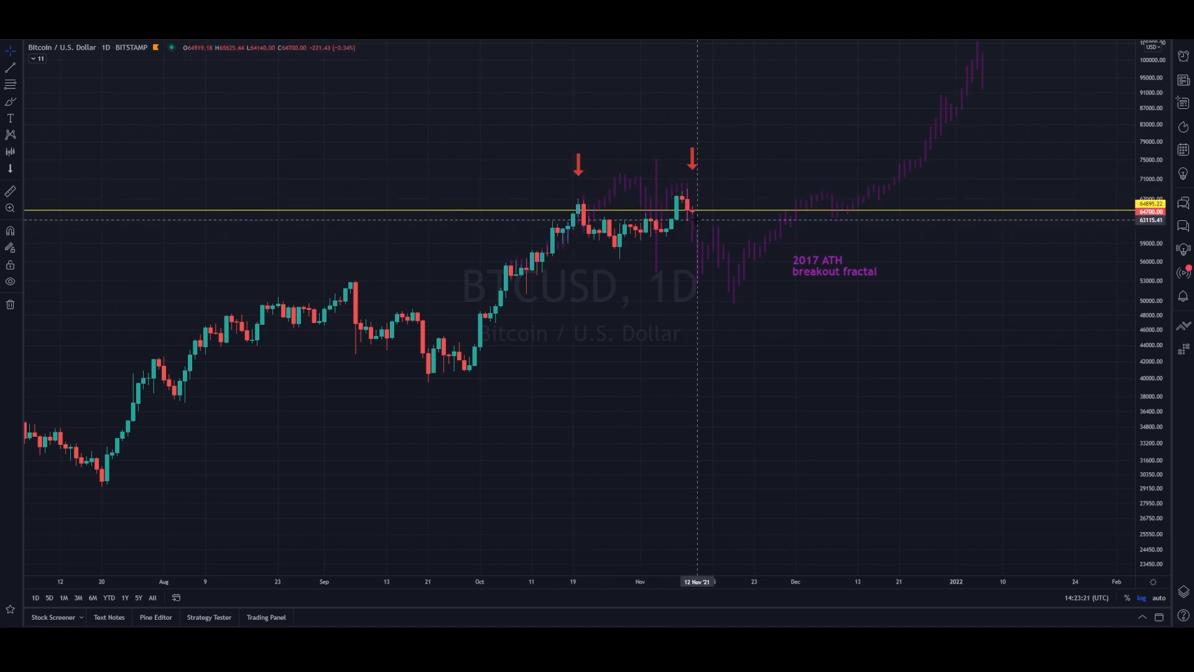
pyautogui.moveTo(686, 198)
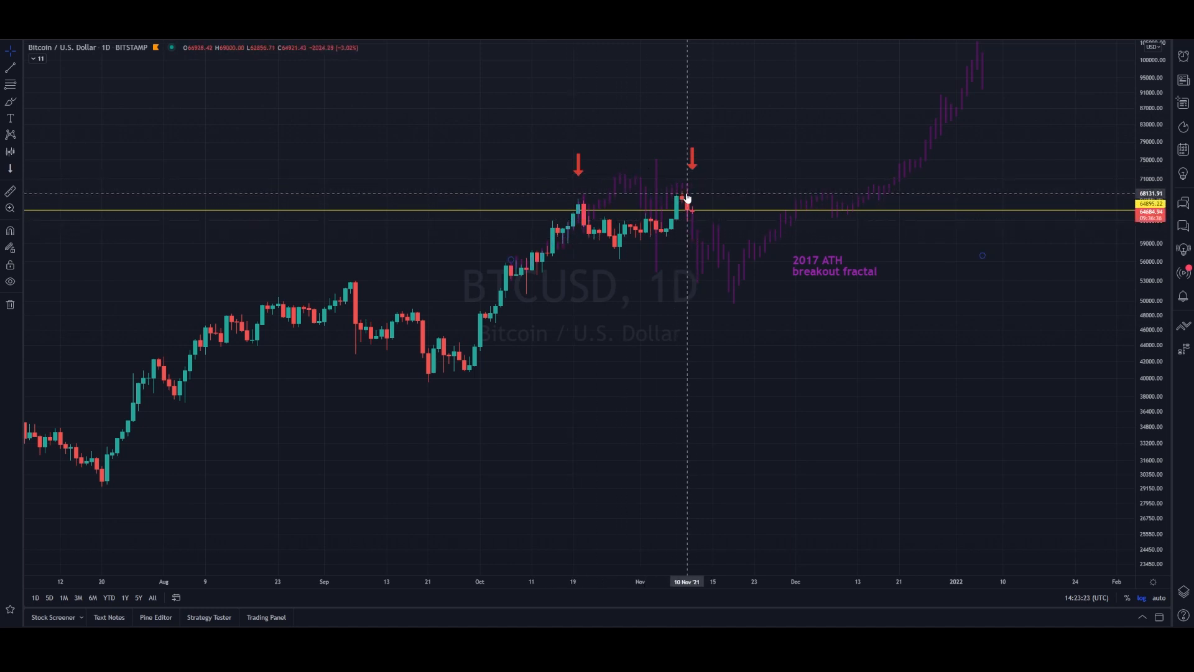
pyautogui.moveTo(739, 217)
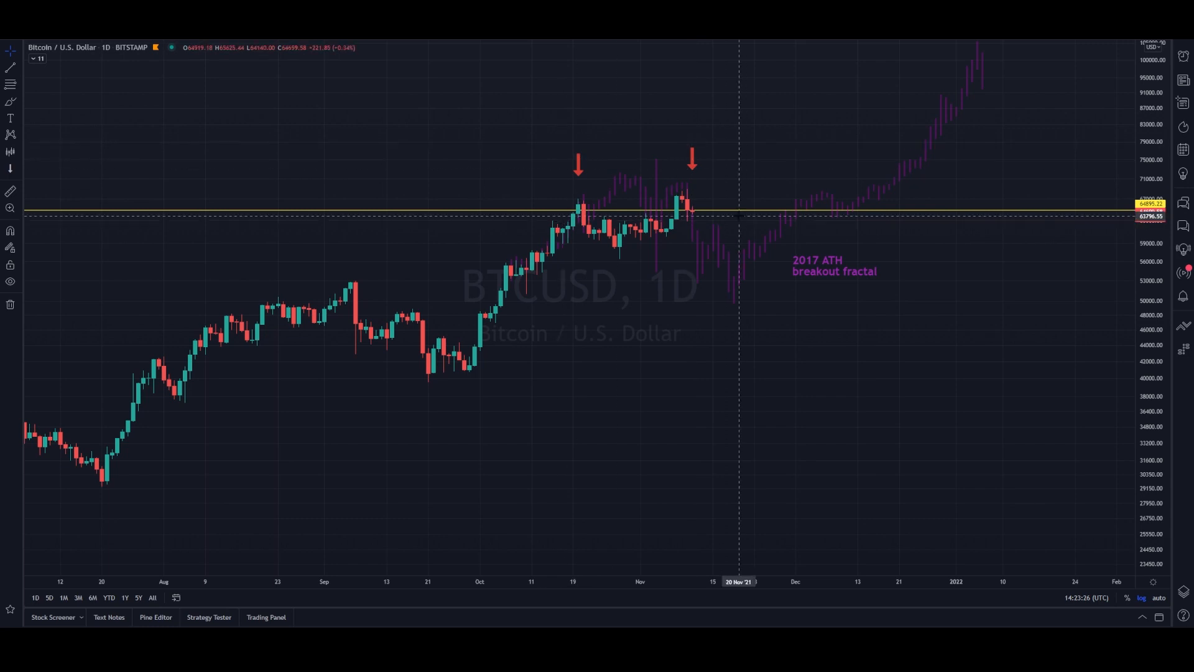
pyautogui.moveTo(653, 246)
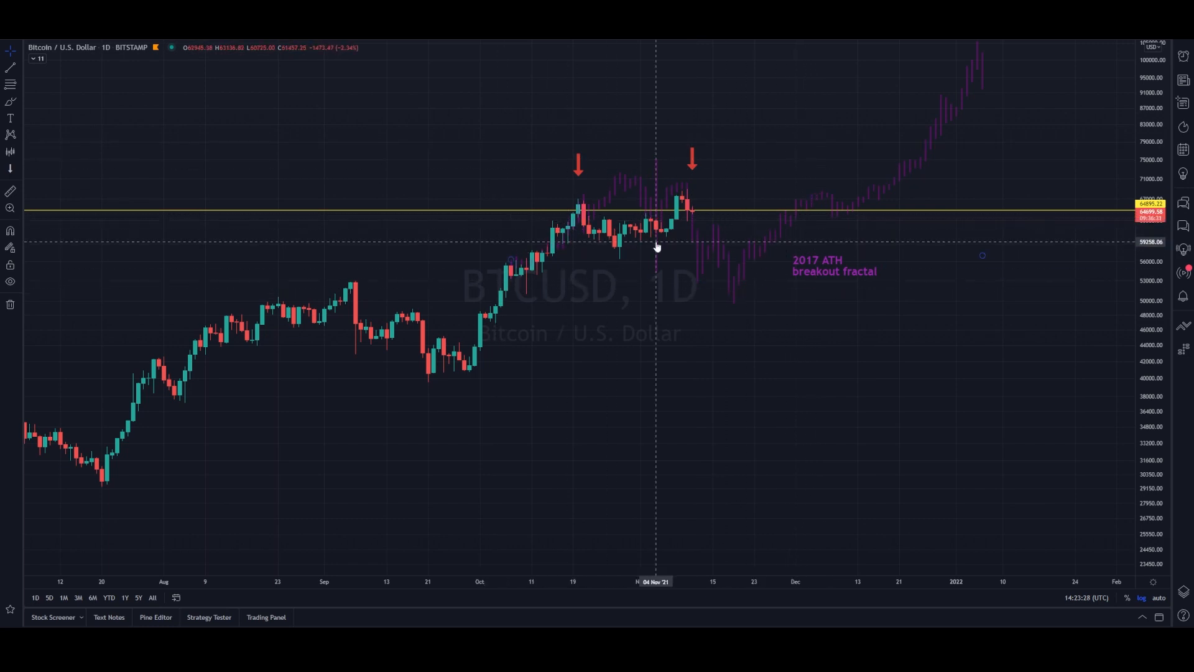
pyautogui.moveTo(582, 202)
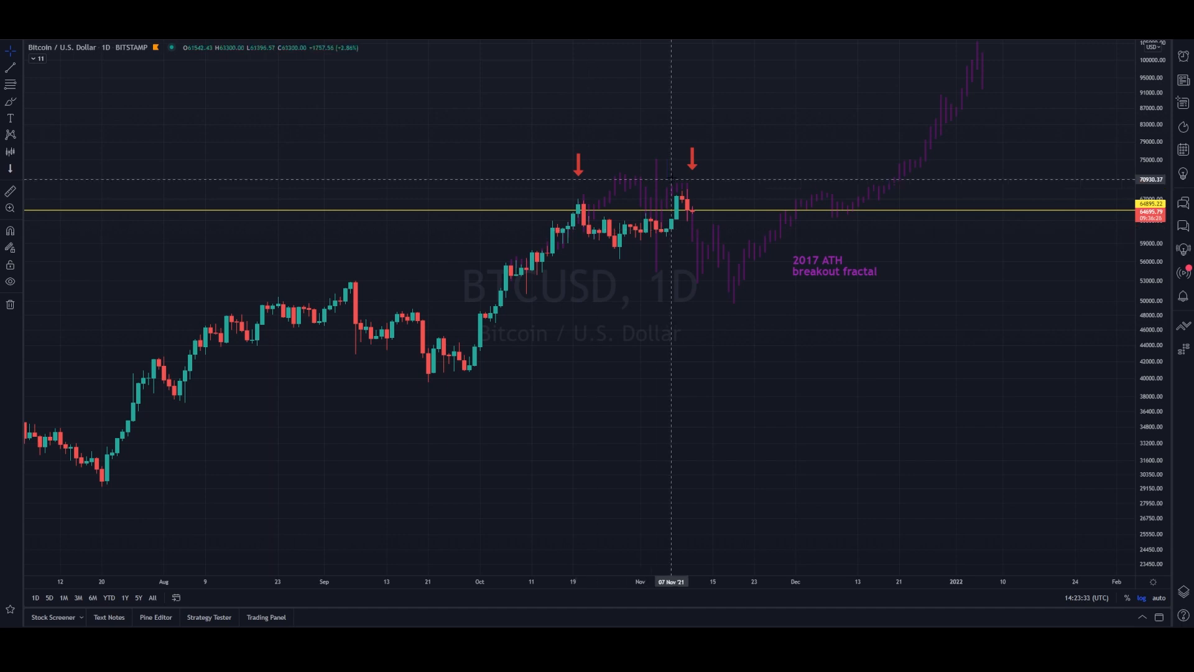
pyautogui.moveTo(685, 208)
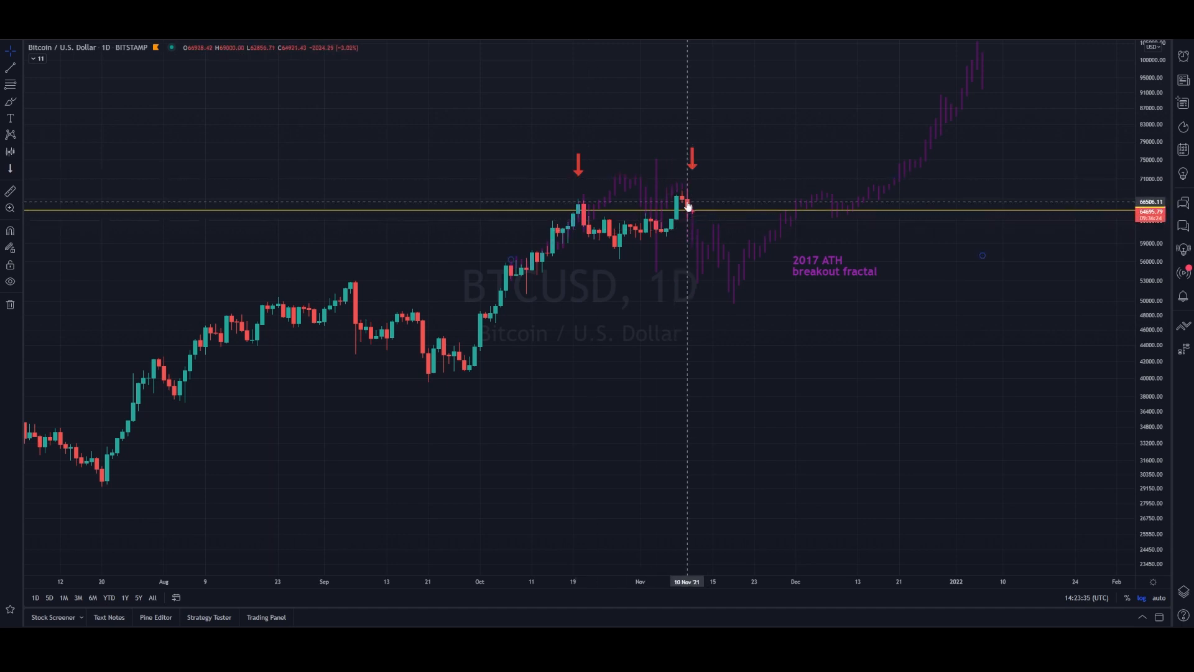
pyautogui.moveTo(655, 205)
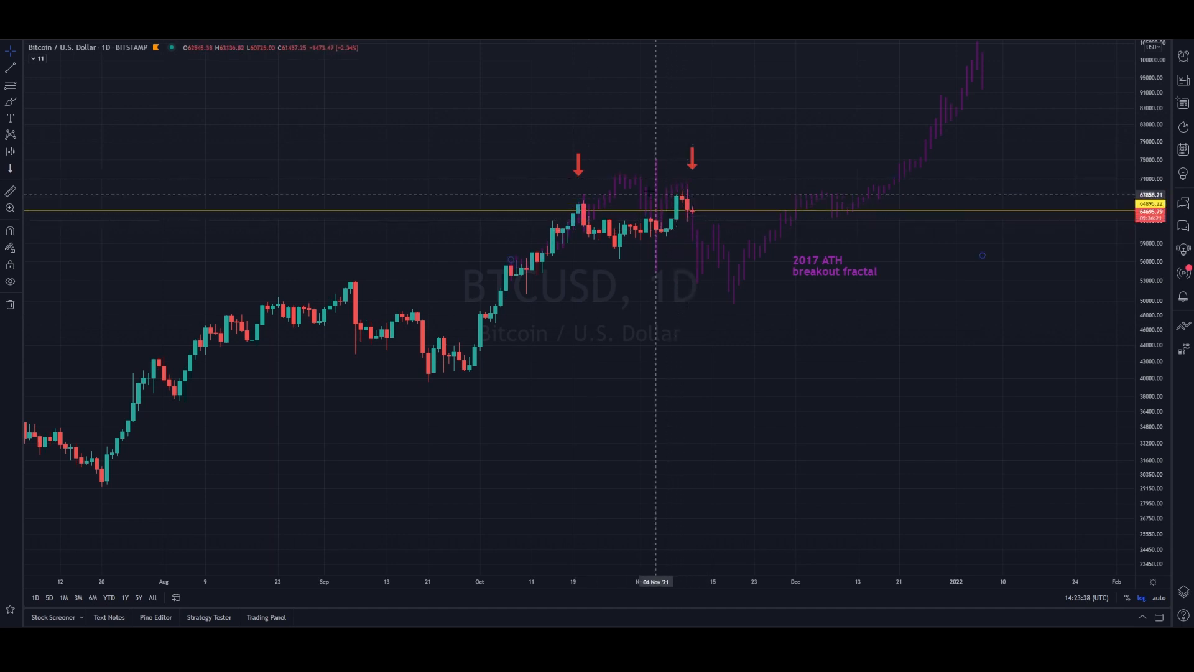
pyautogui.moveTo(579, 335)
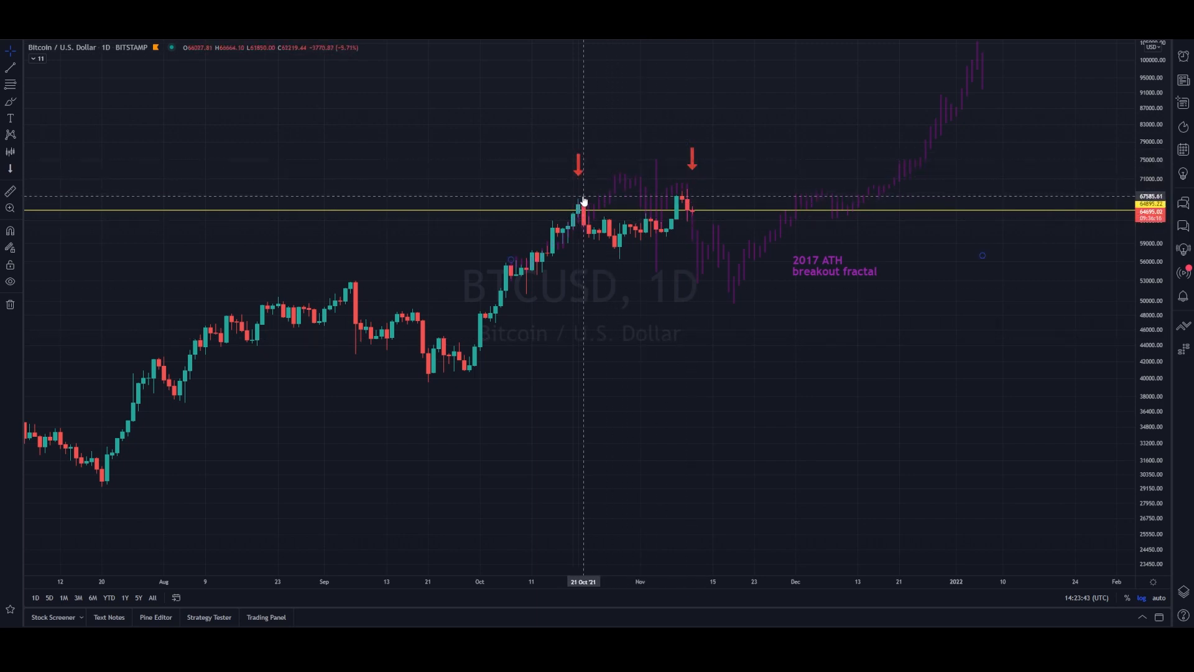
pyautogui.click(579, 164)
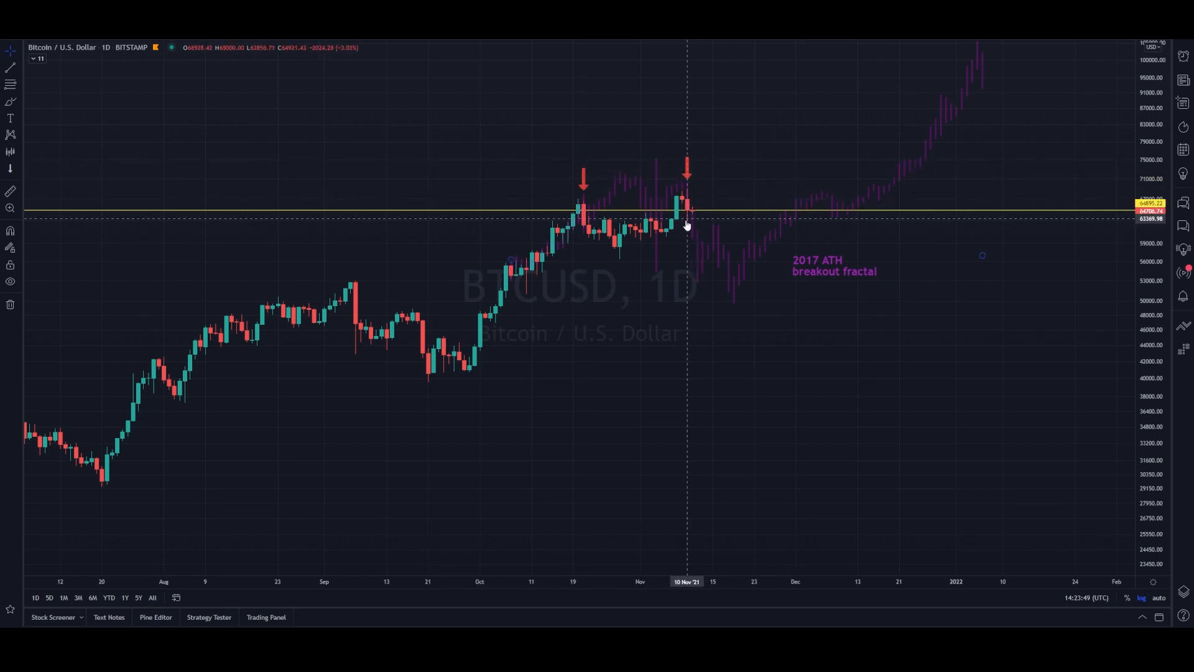
pyautogui.moveTo(810, 206)
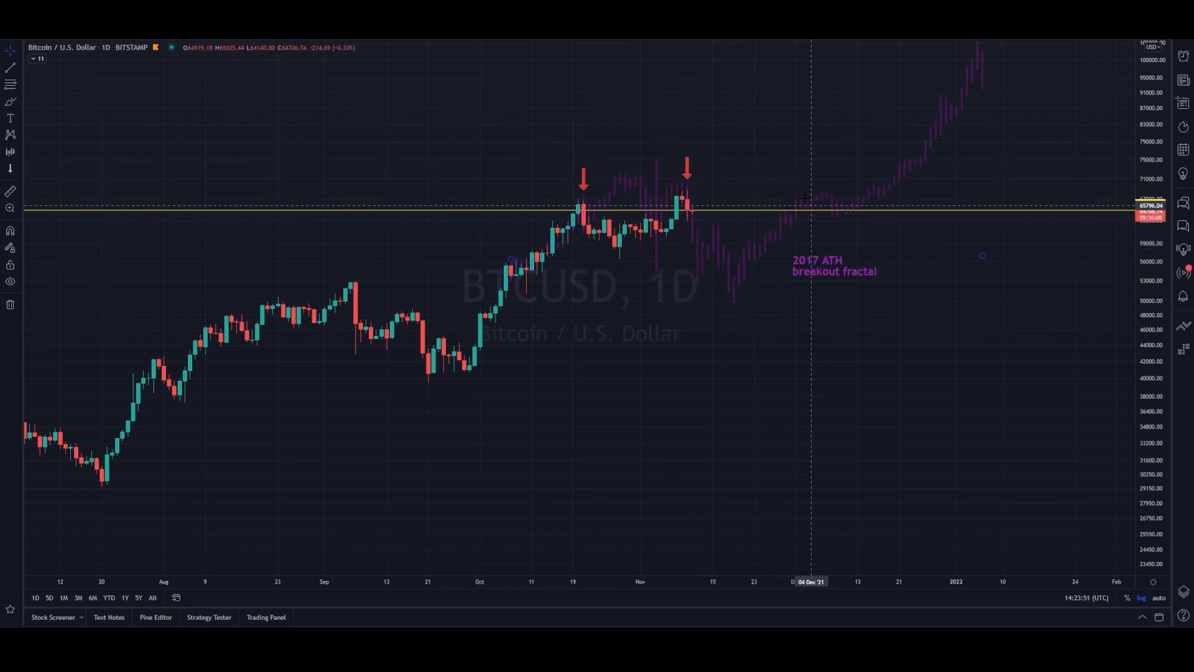
pyautogui.moveTo(649, 208)
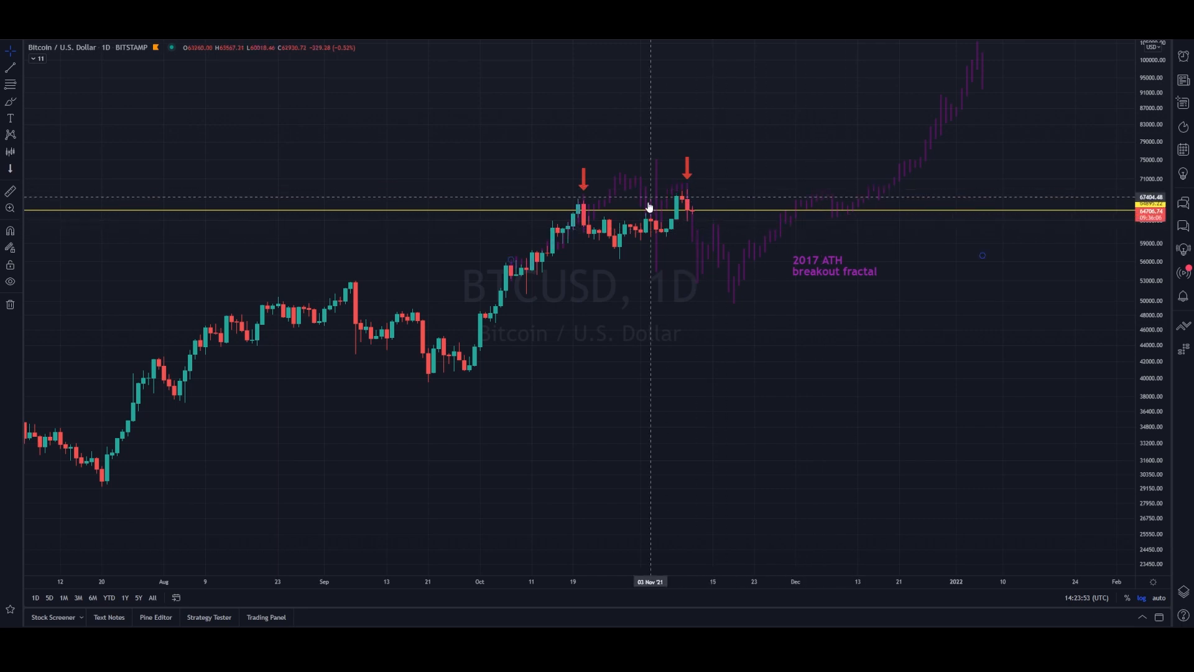
pyautogui.moveTo(721, 193)
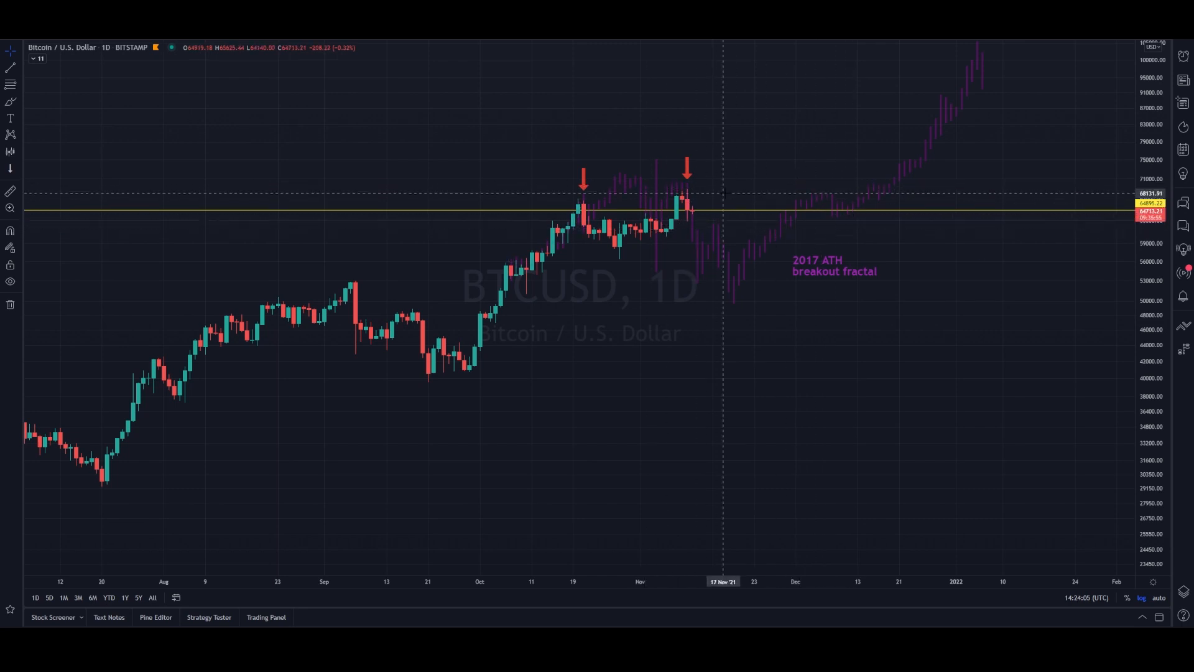
pyautogui.click(48, 598)
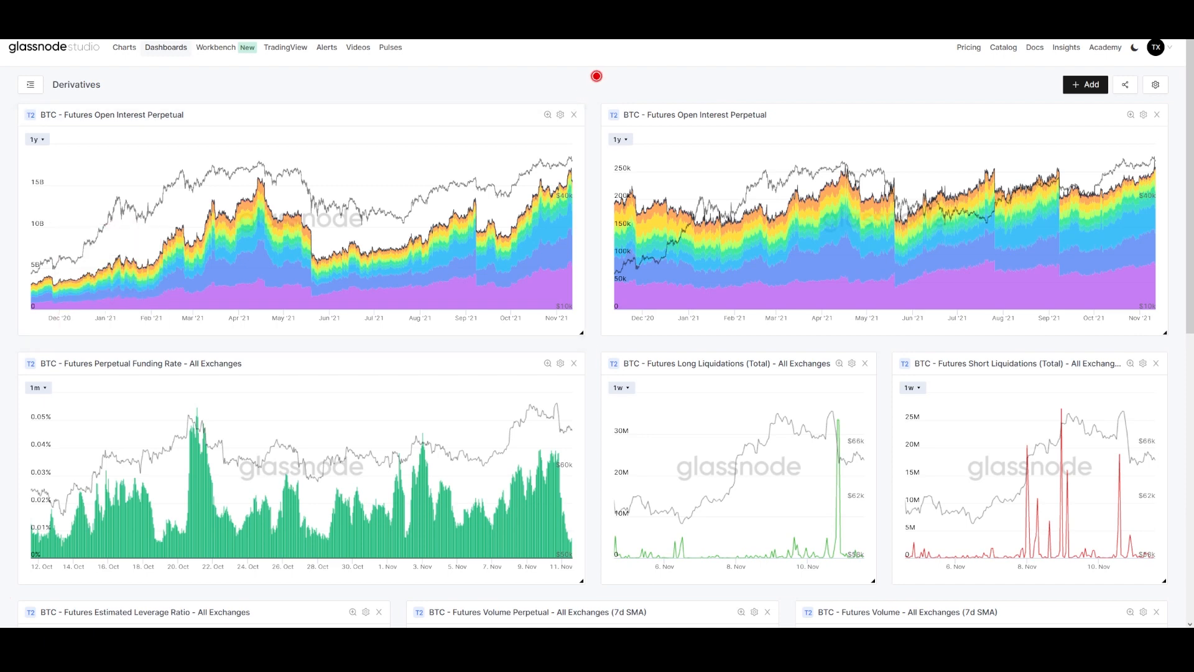
pyautogui.moveTo(594, 343)
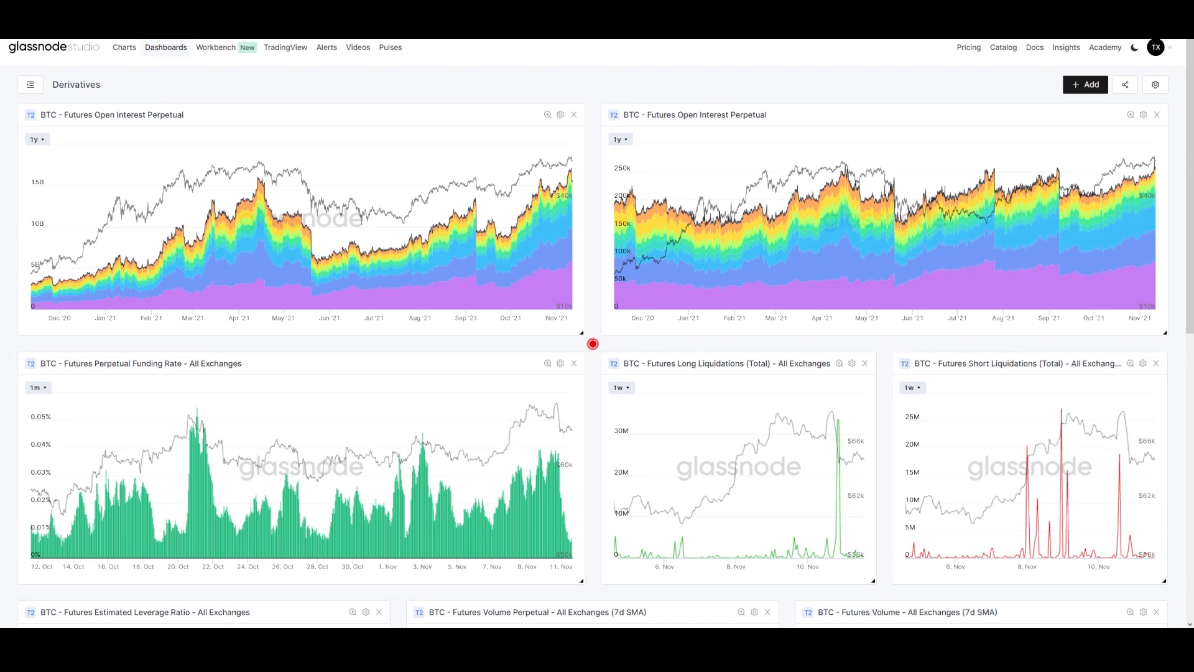
pyautogui.moveTo(449, 183)
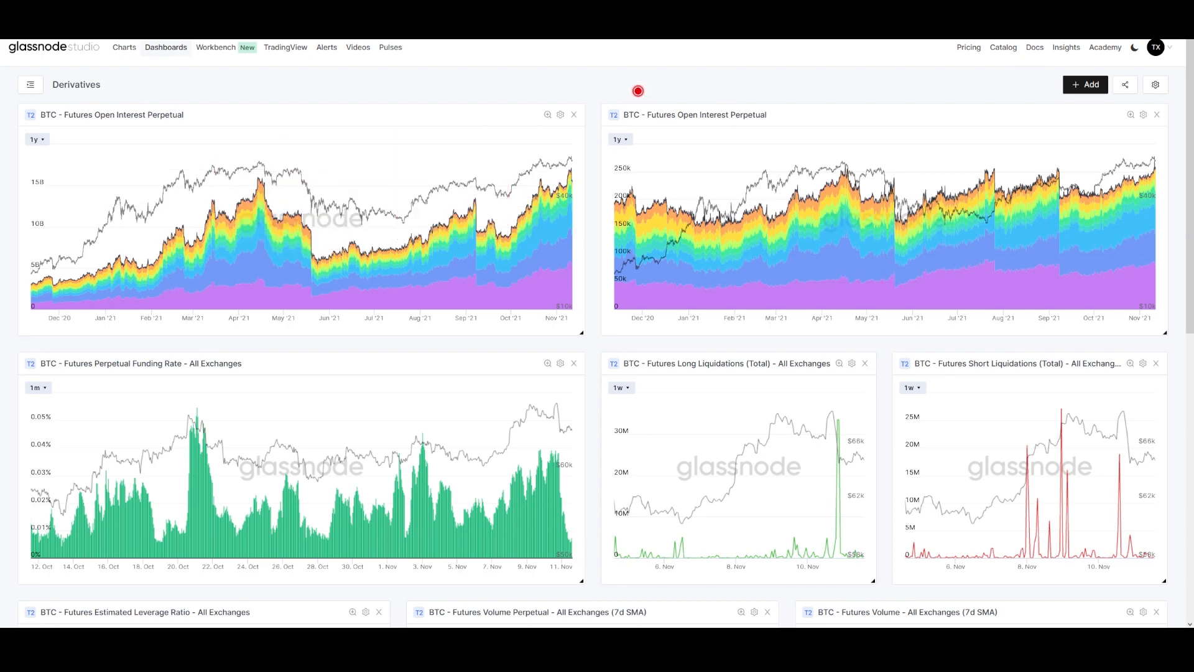
pyautogui.moveTo(729, 104)
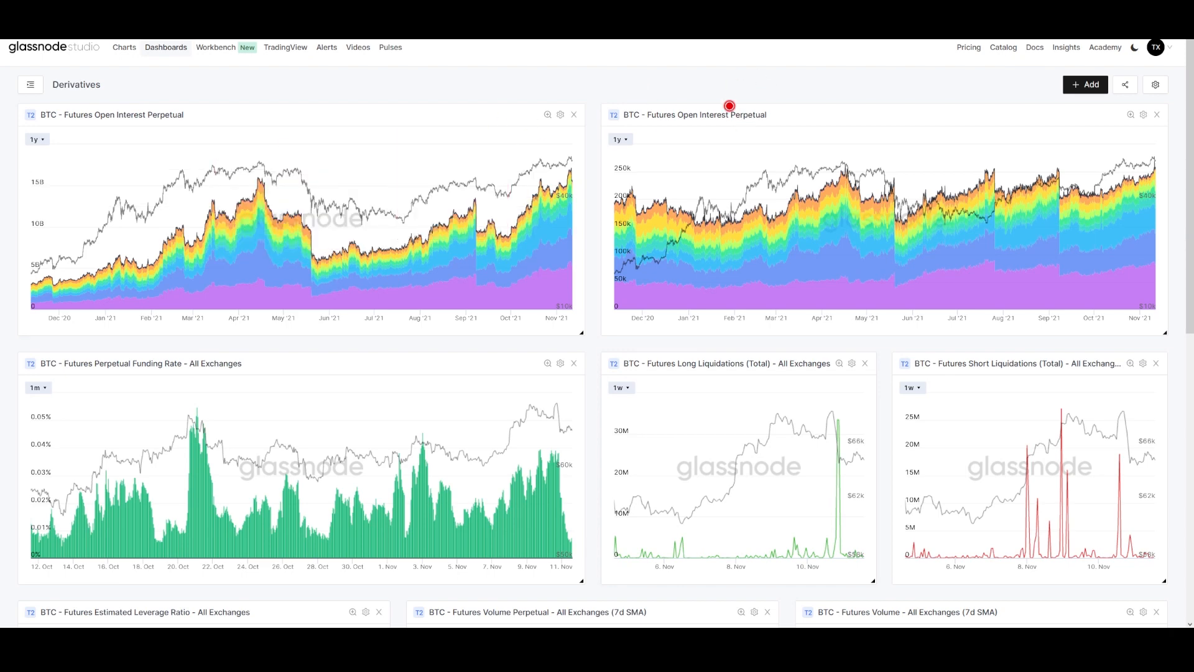
pyautogui.moveTo(1133, 158)
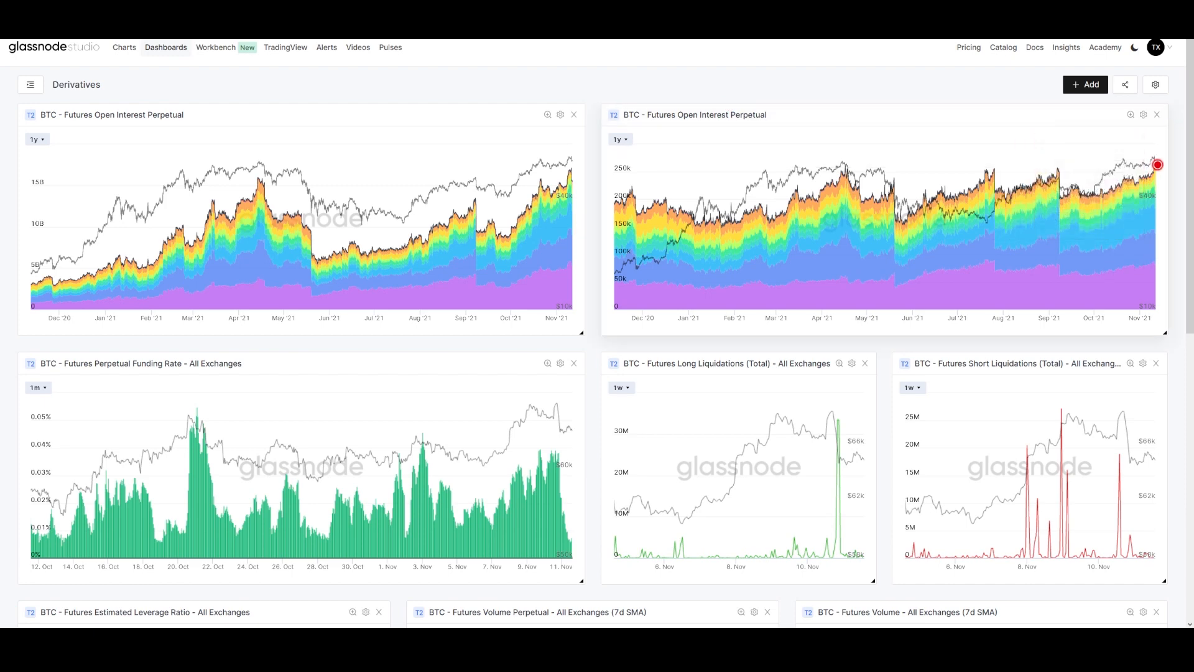
pyautogui.moveTo(1155, 164)
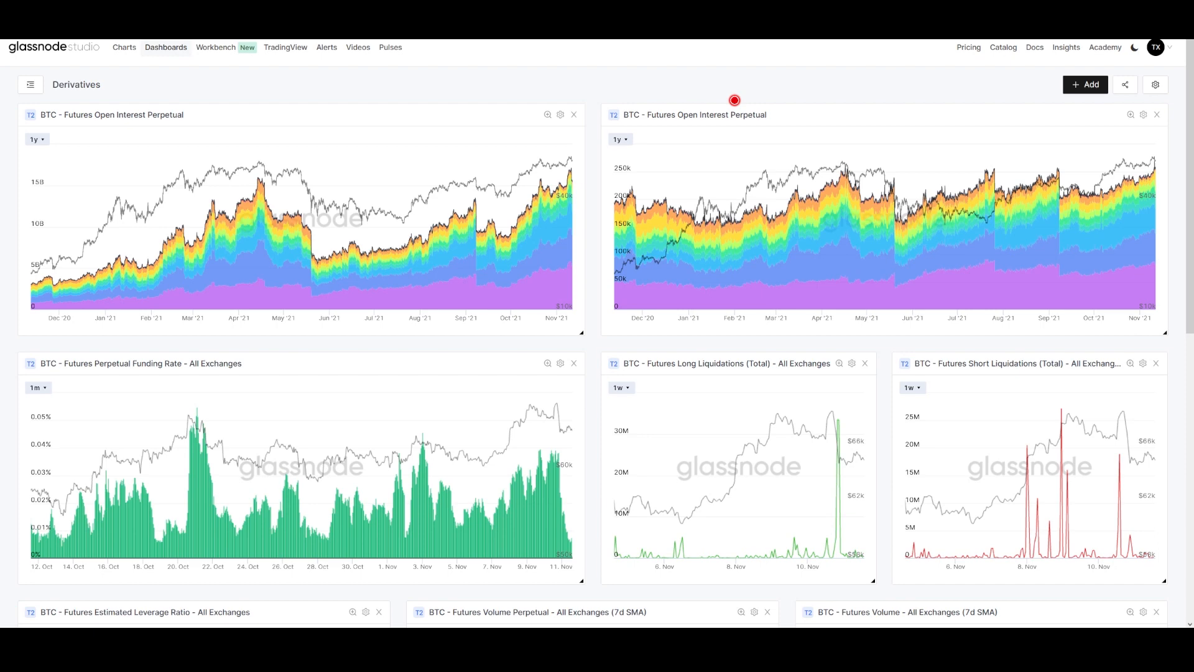
pyautogui.scroll(-3)
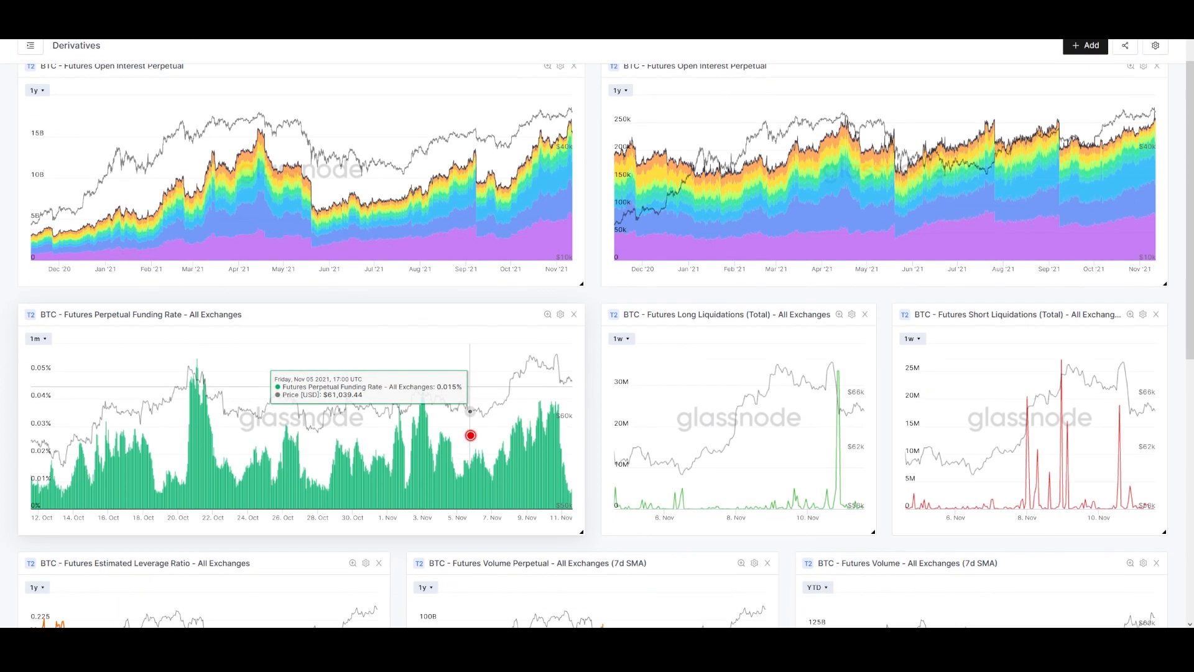
pyautogui.scroll(-3)
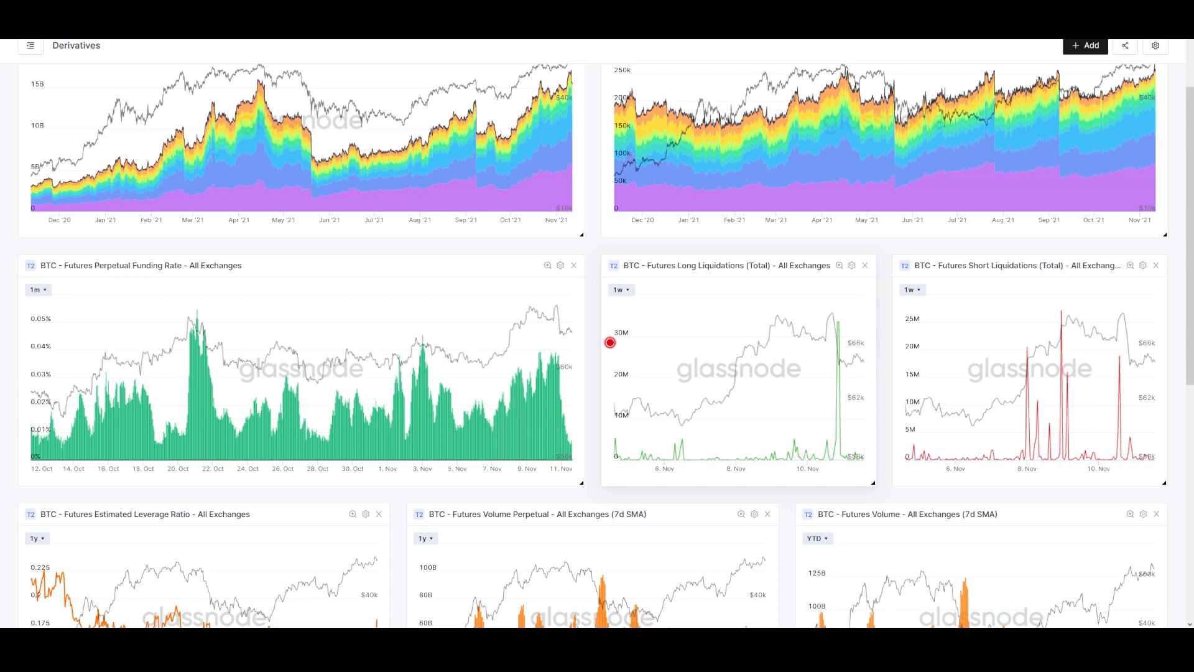
pyautogui.moveTo(469, 378)
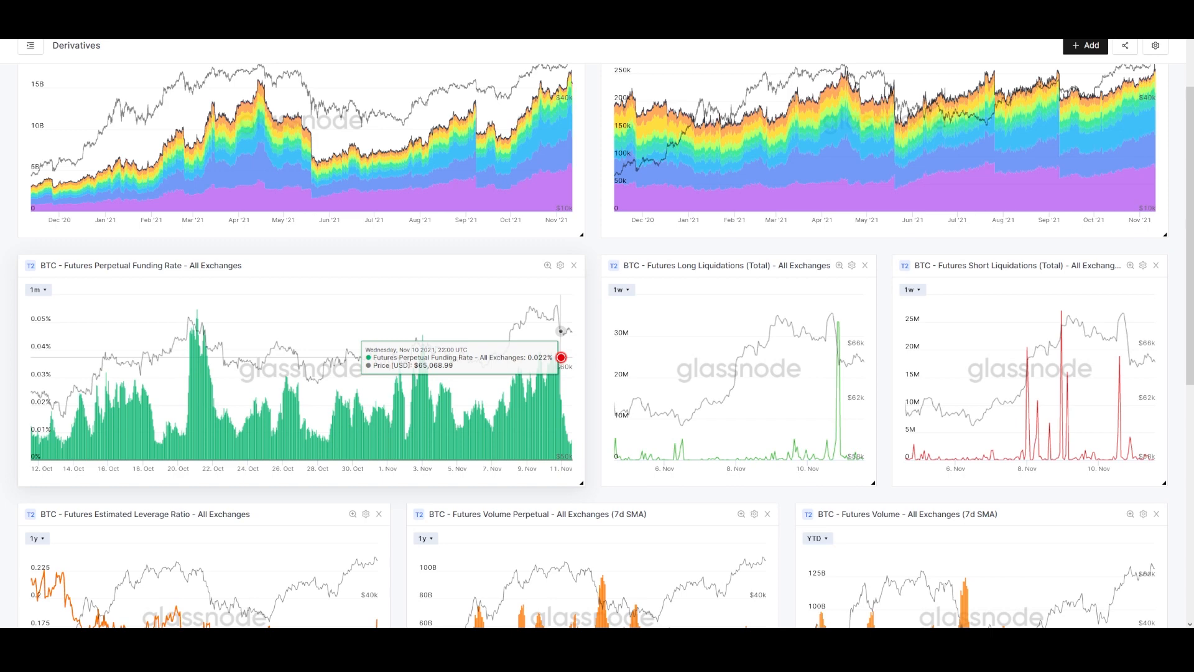
pyautogui.moveTo(589, 345)
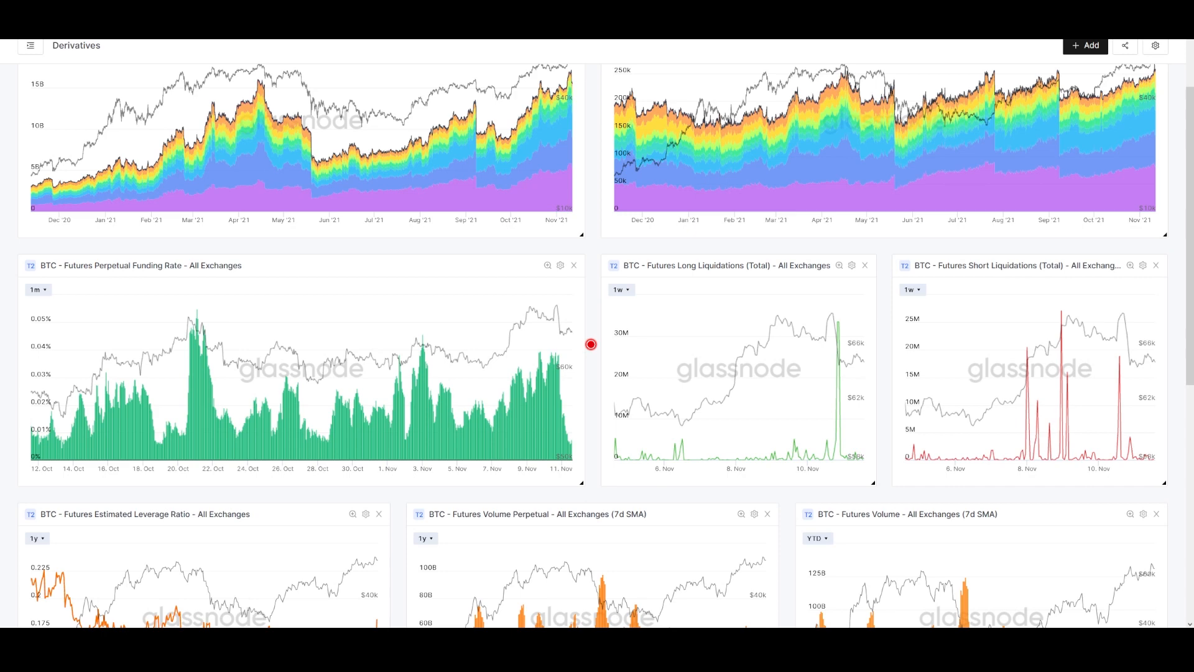
pyautogui.moveTo(494, 355)
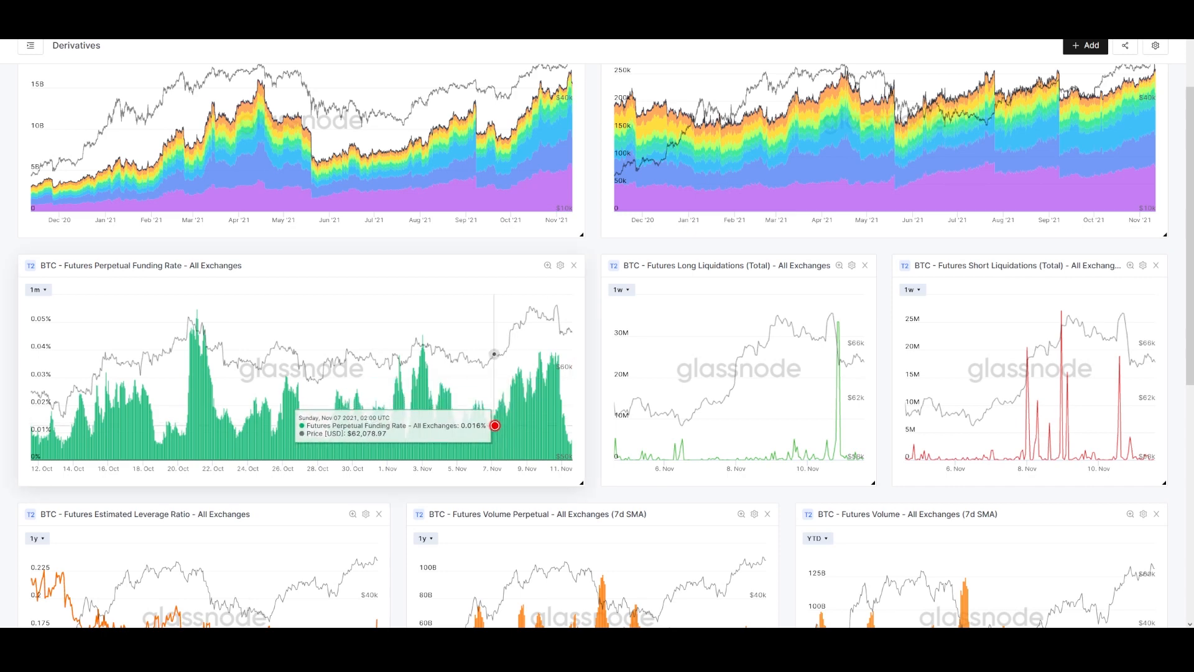
pyautogui.moveTo(510, 317)
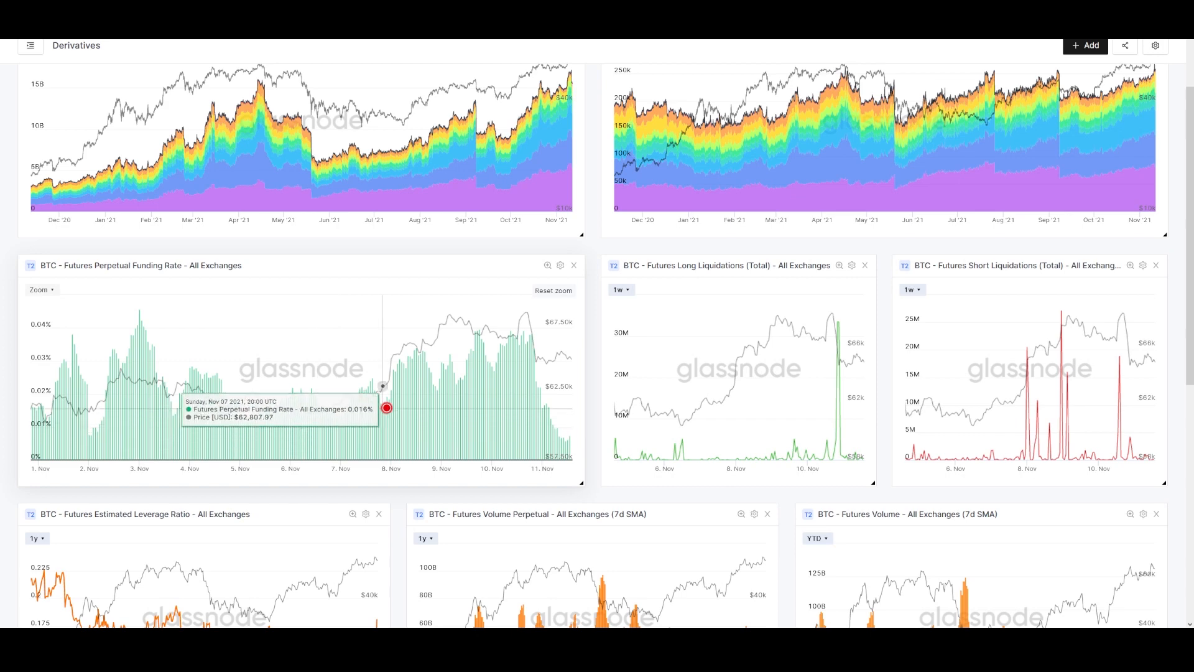
pyautogui.moveTo(428, 339)
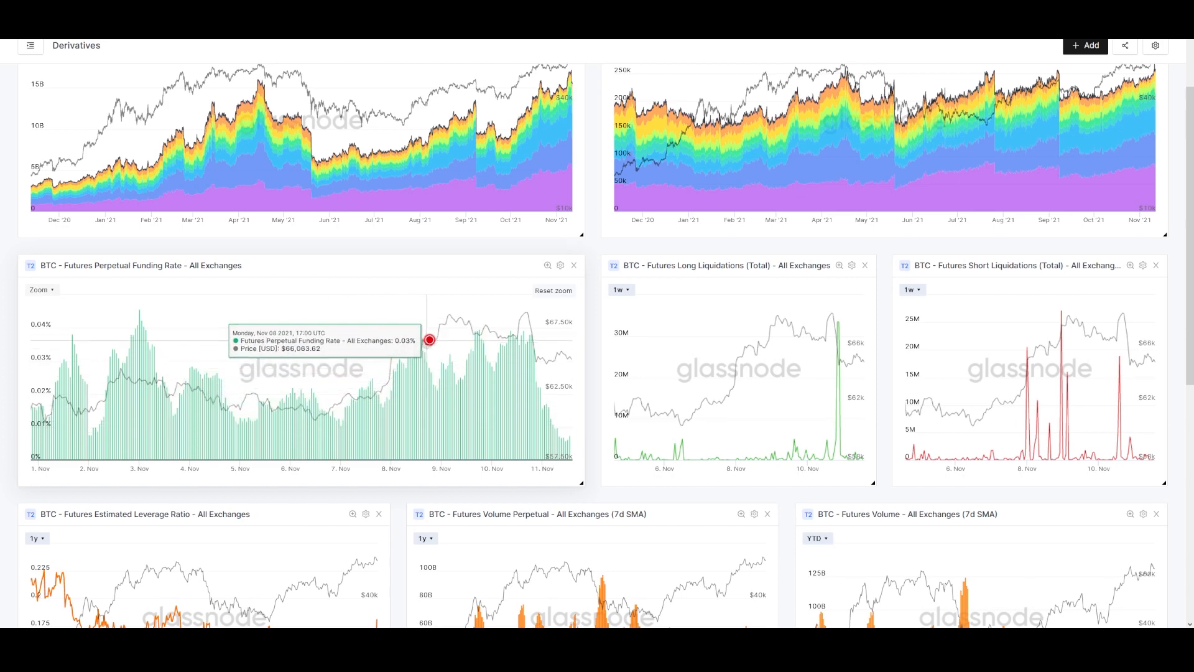
pyautogui.moveTo(435, 375)
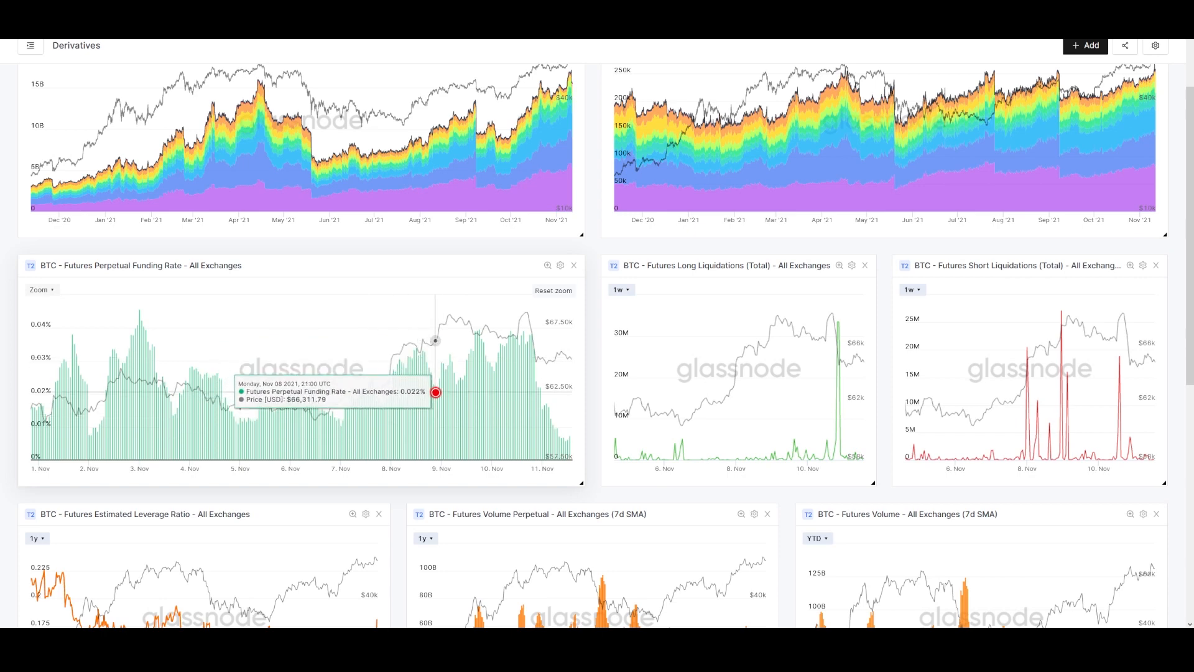
pyautogui.moveTo(452, 317)
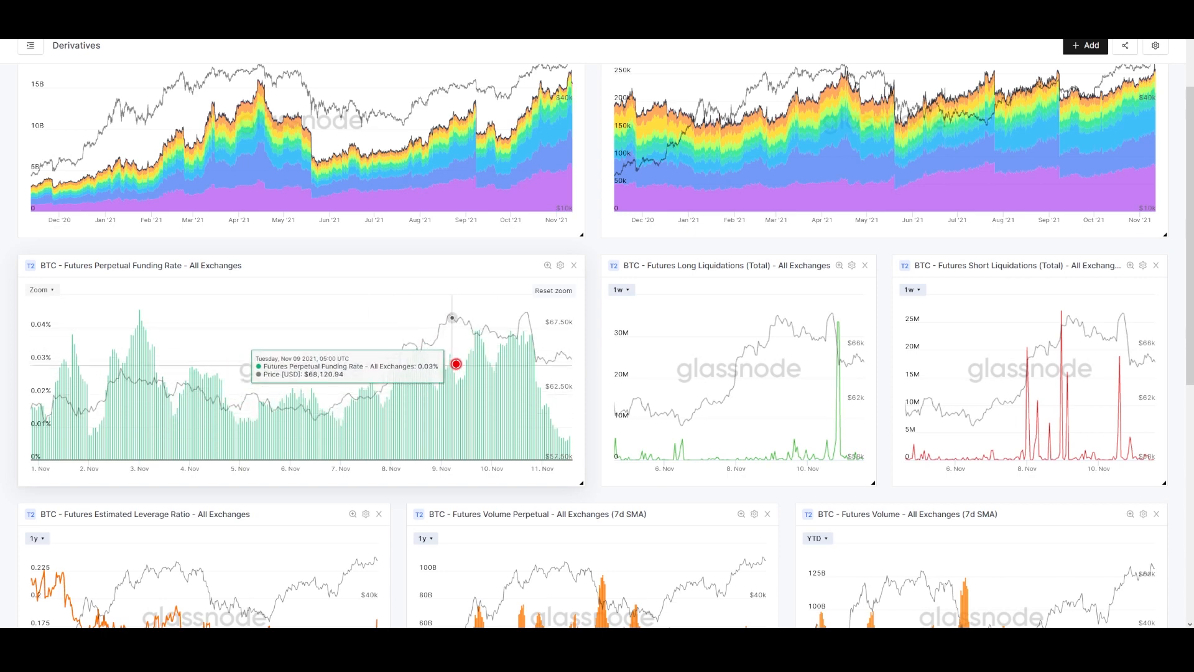
pyautogui.moveTo(531, 318)
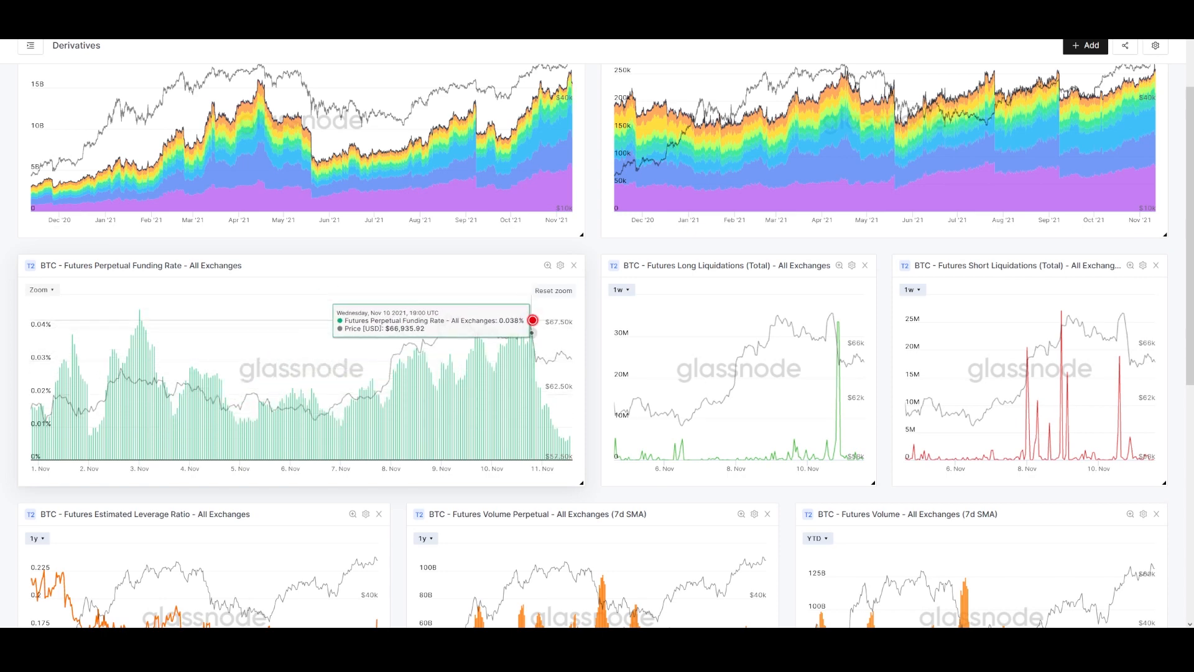
pyautogui.moveTo(525, 321)
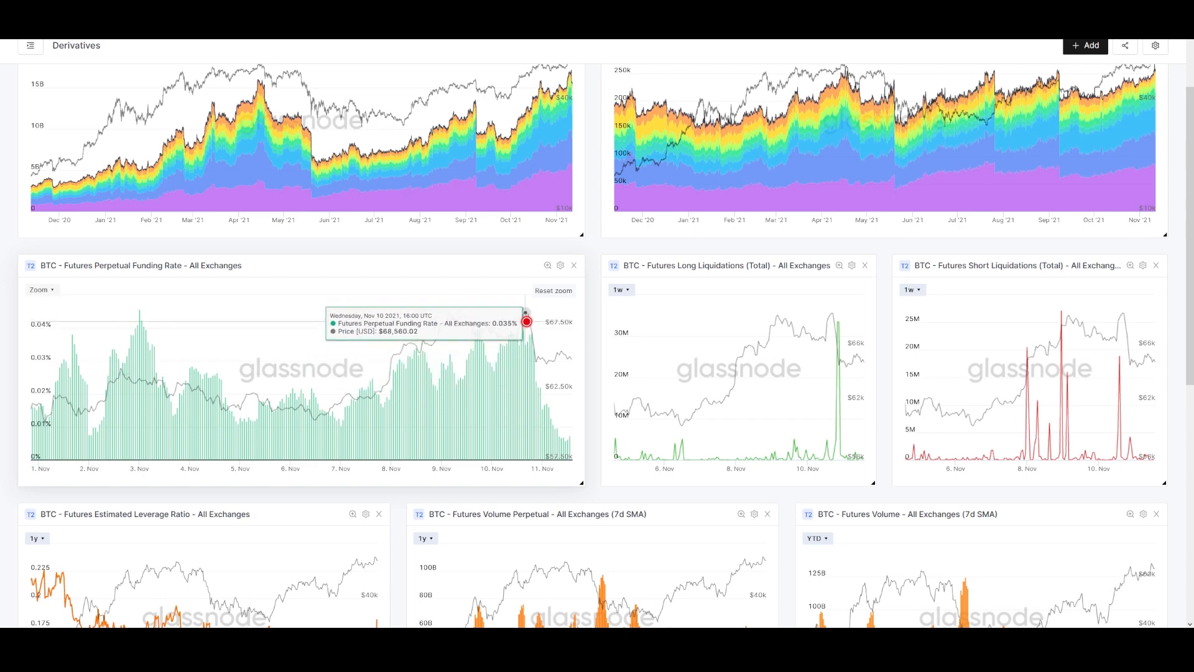
pyautogui.moveTo(528, 322)
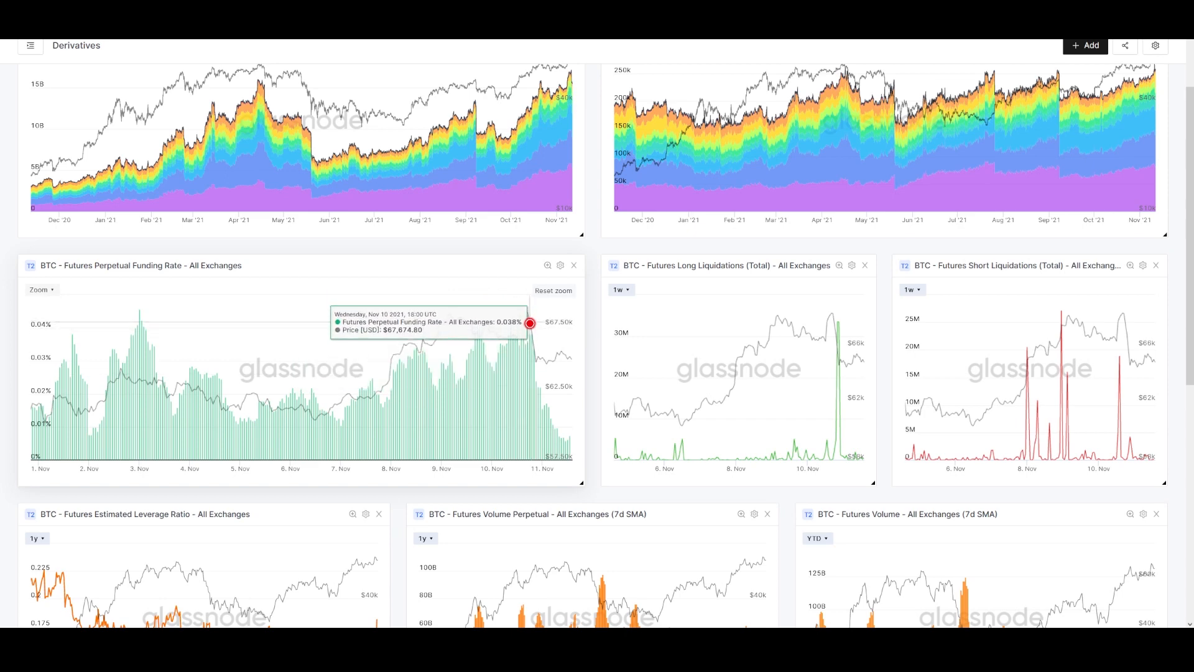
pyautogui.moveTo(534, 333)
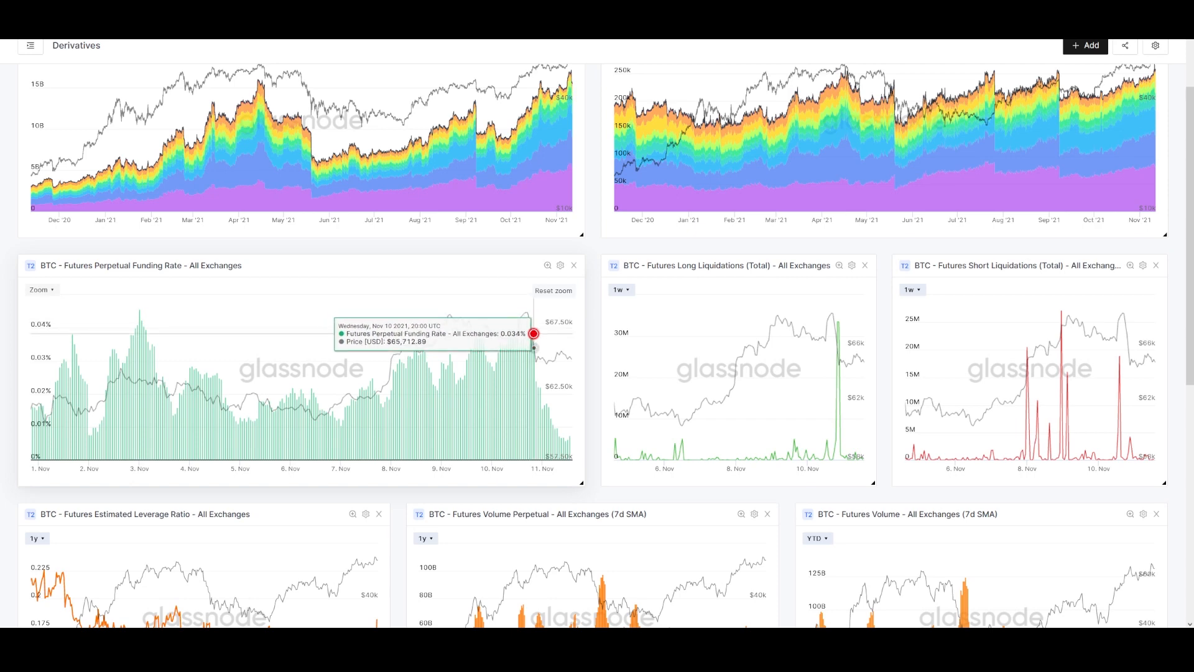
pyautogui.moveTo(524, 315)
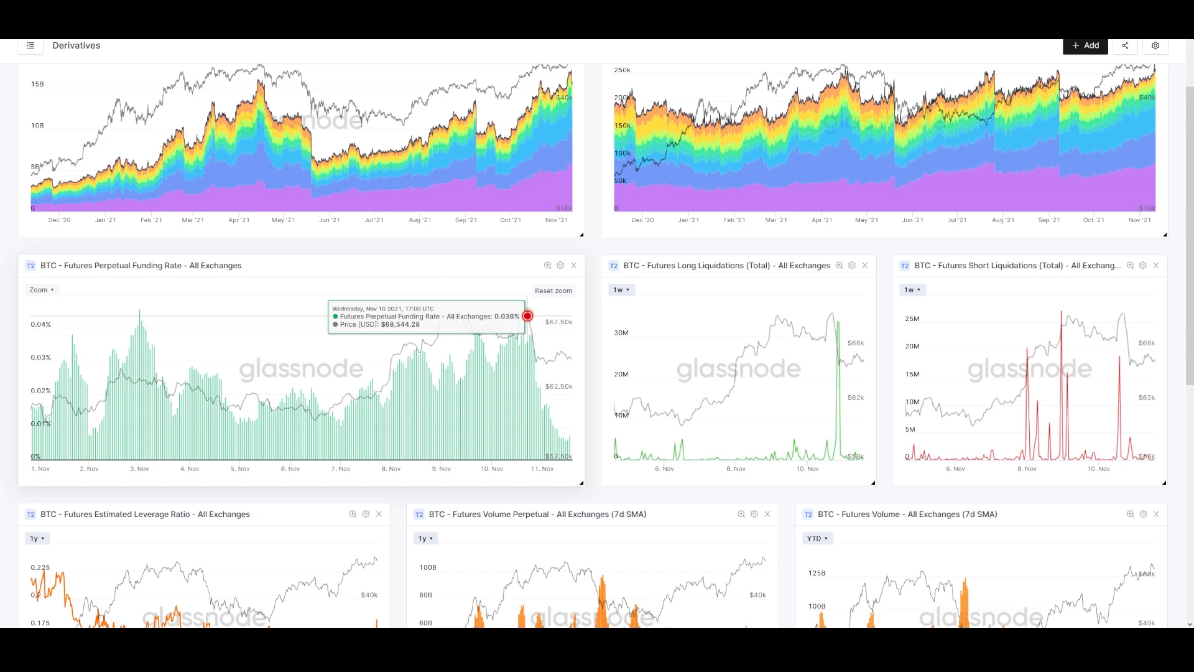
pyautogui.moveTo(535, 356)
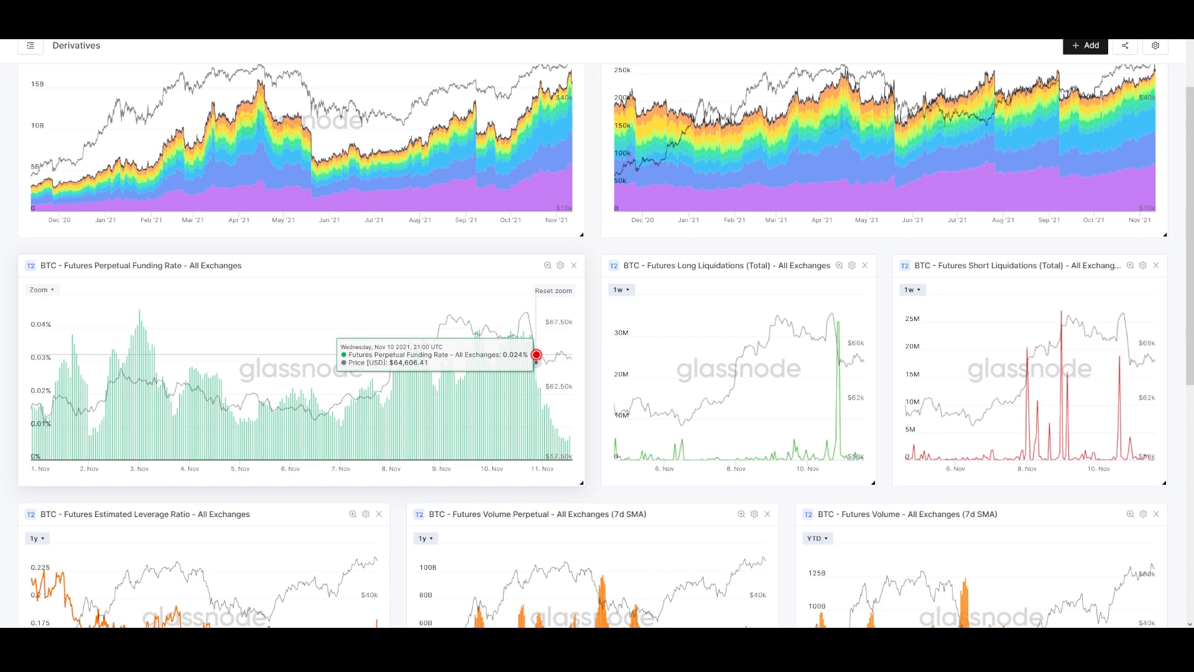
pyautogui.moveTo(589, 316)
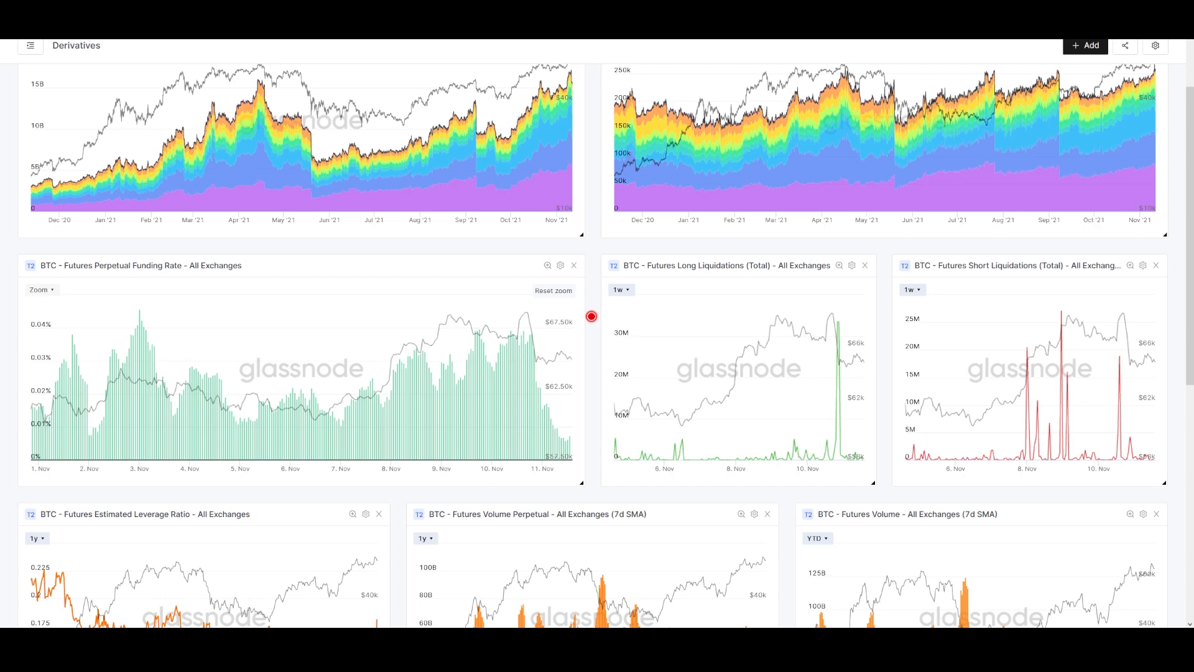
pyautogui.moveTo(543, 356)
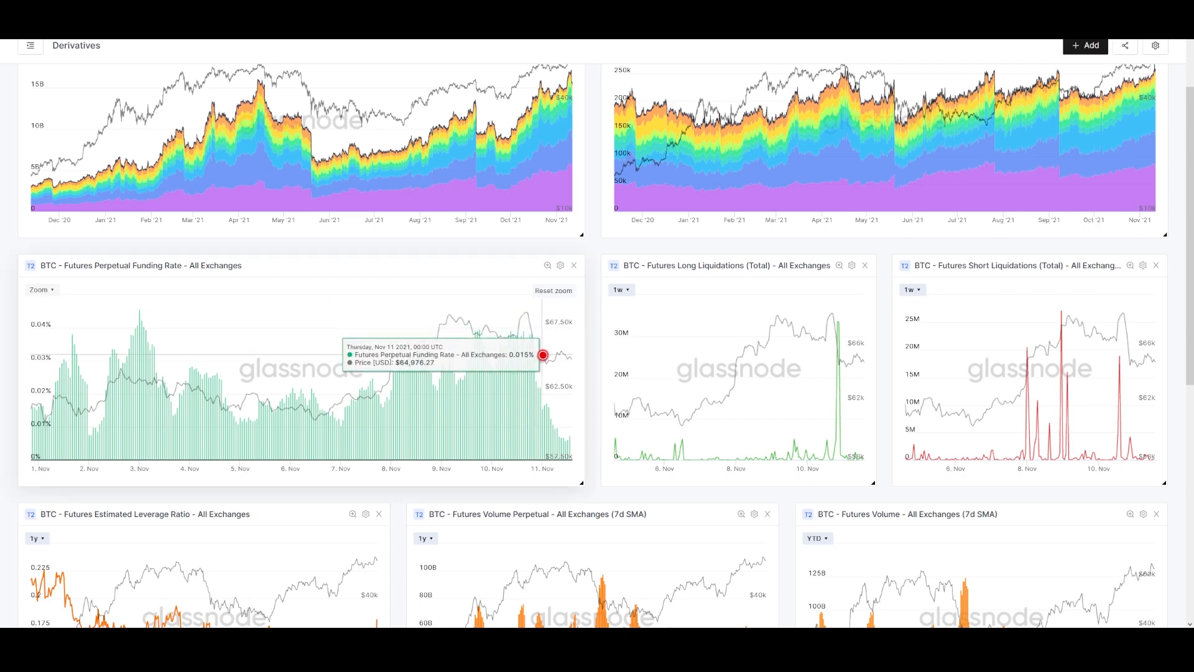
pyautogui.moveTo(528, 310)
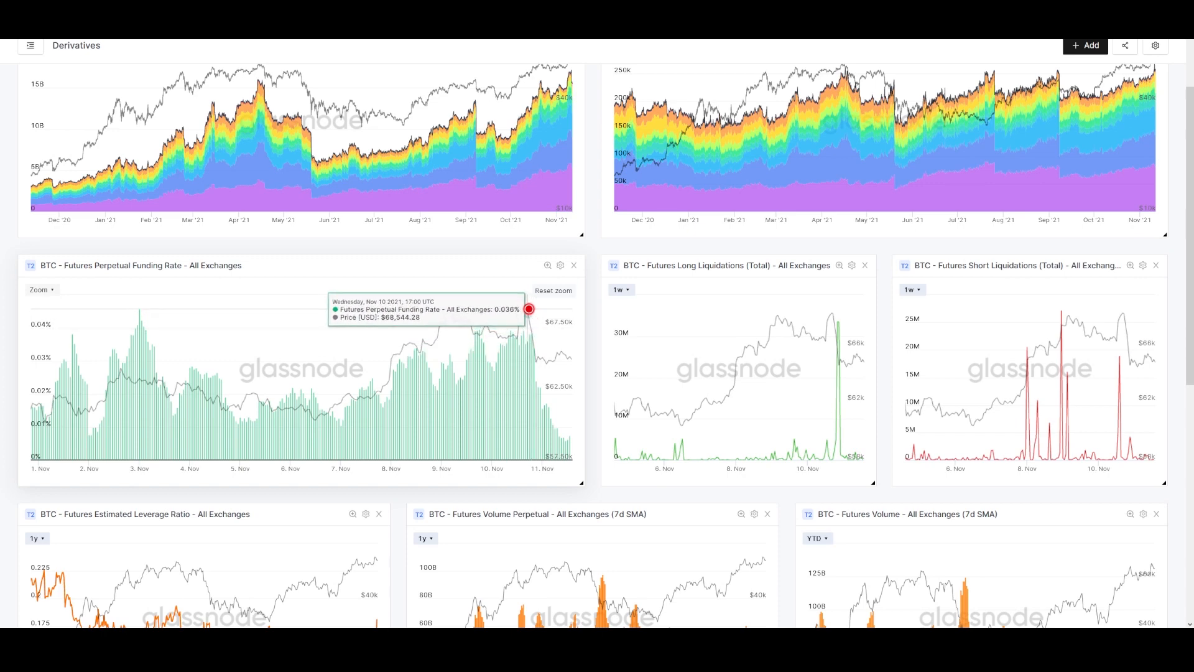
pyautogui.moveTo(538, 370)
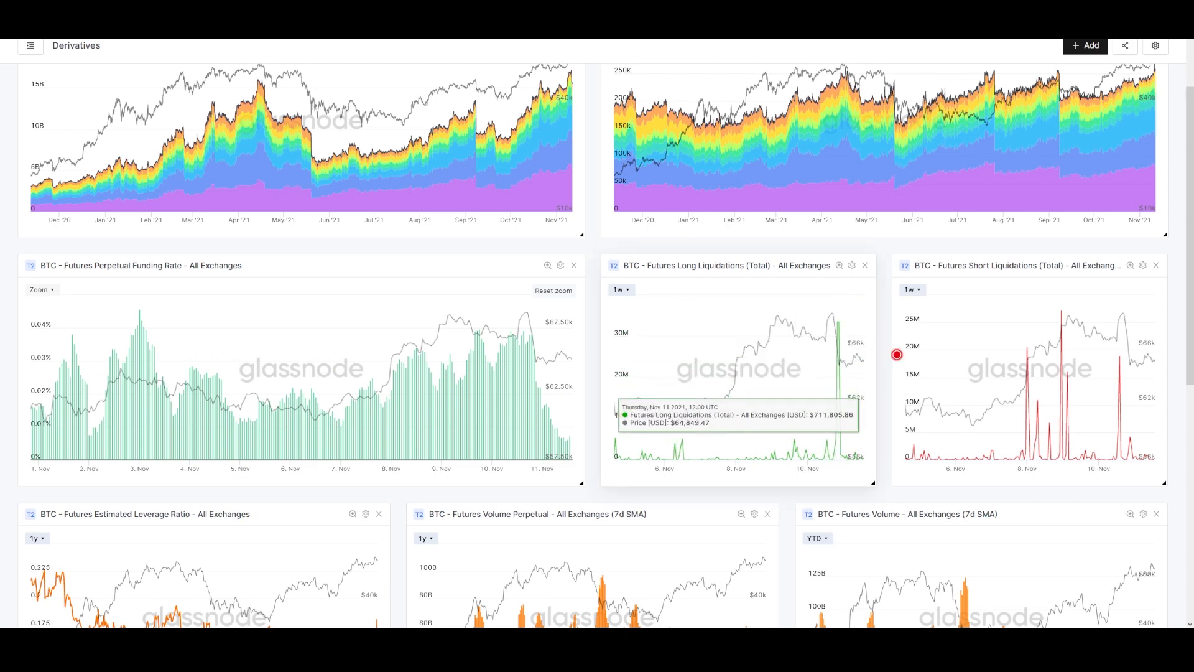
pyautogui.moveTo(828, 480)
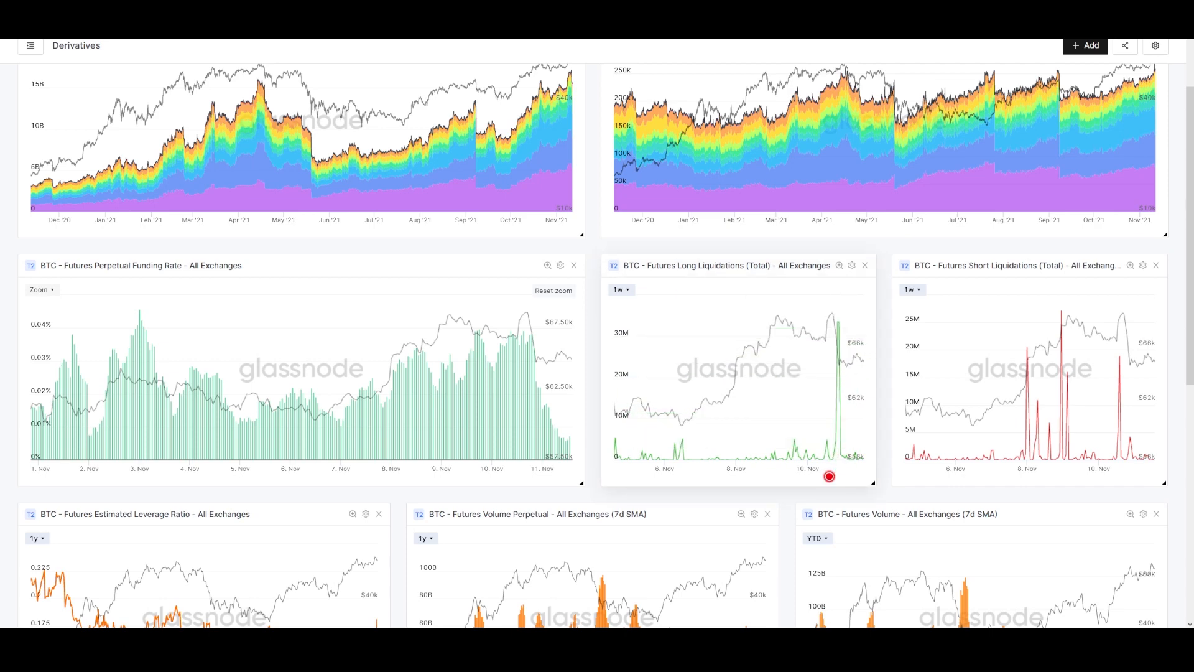
pyautogui.moveTo(837, 360)
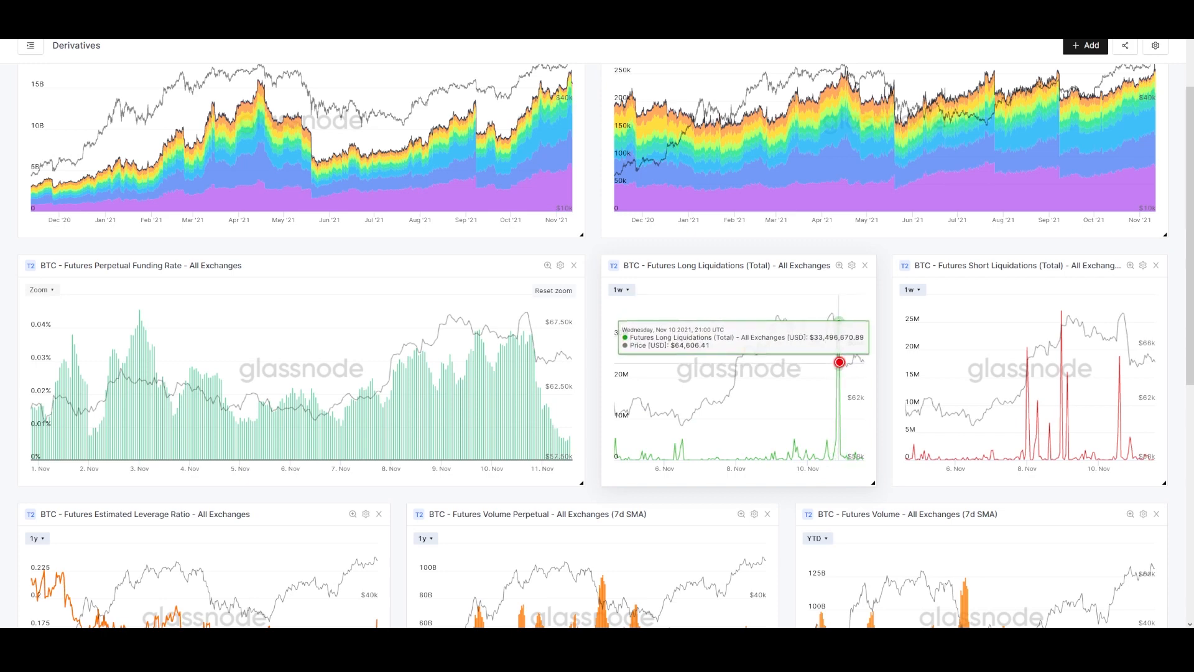
pyautogui.moveTo(834, 321)
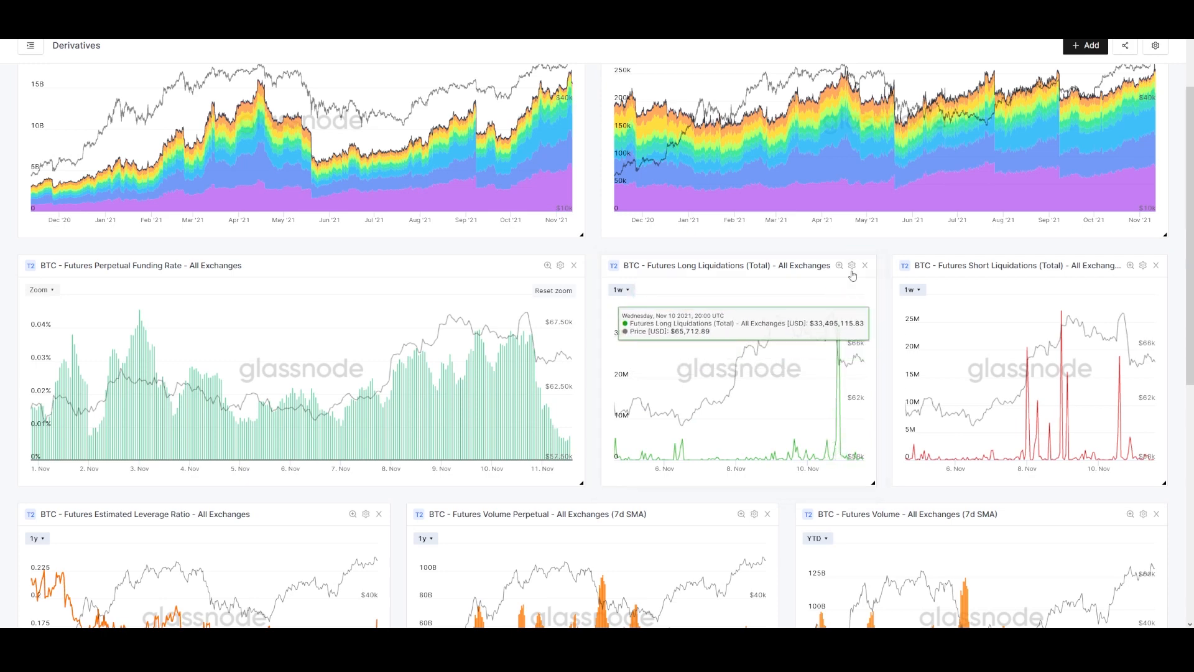
pyautogui.moveTo(833, 326)
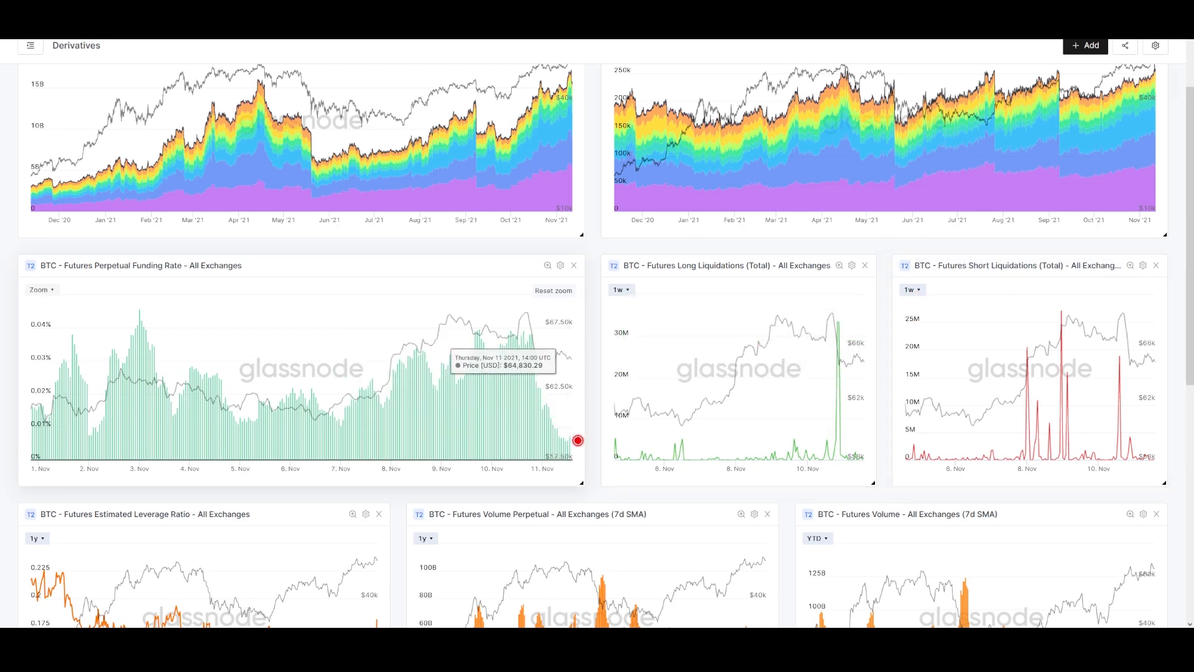
pyautogui.moveTo(44, 419)
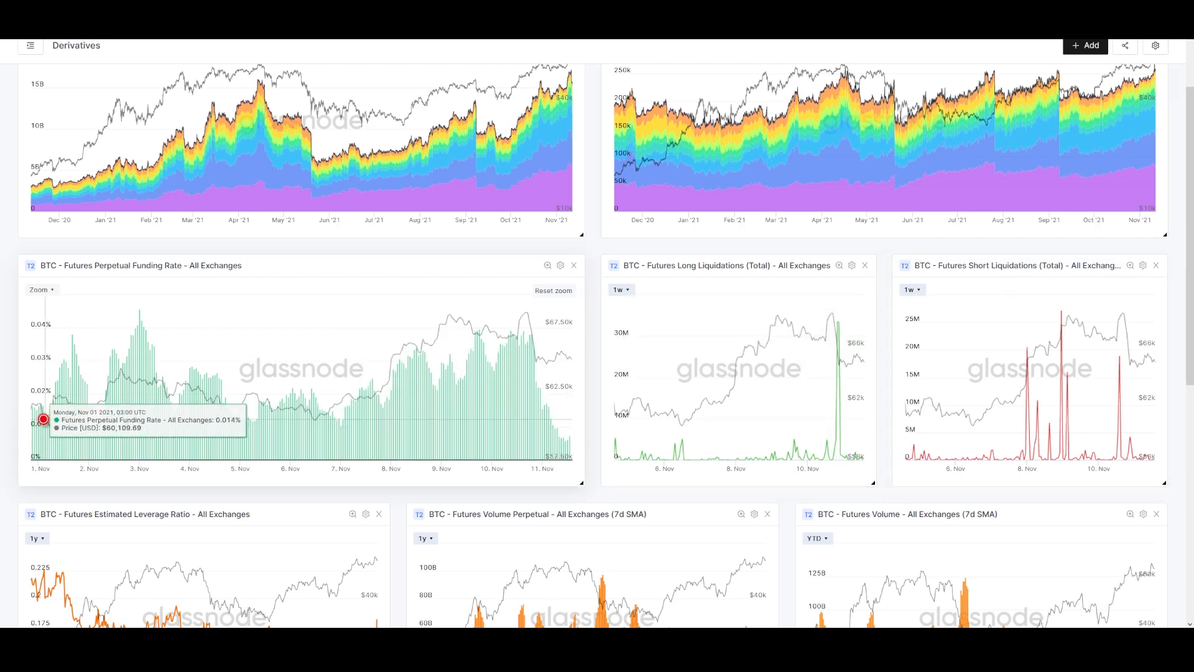
pyautogui.moveTo(585, 422)
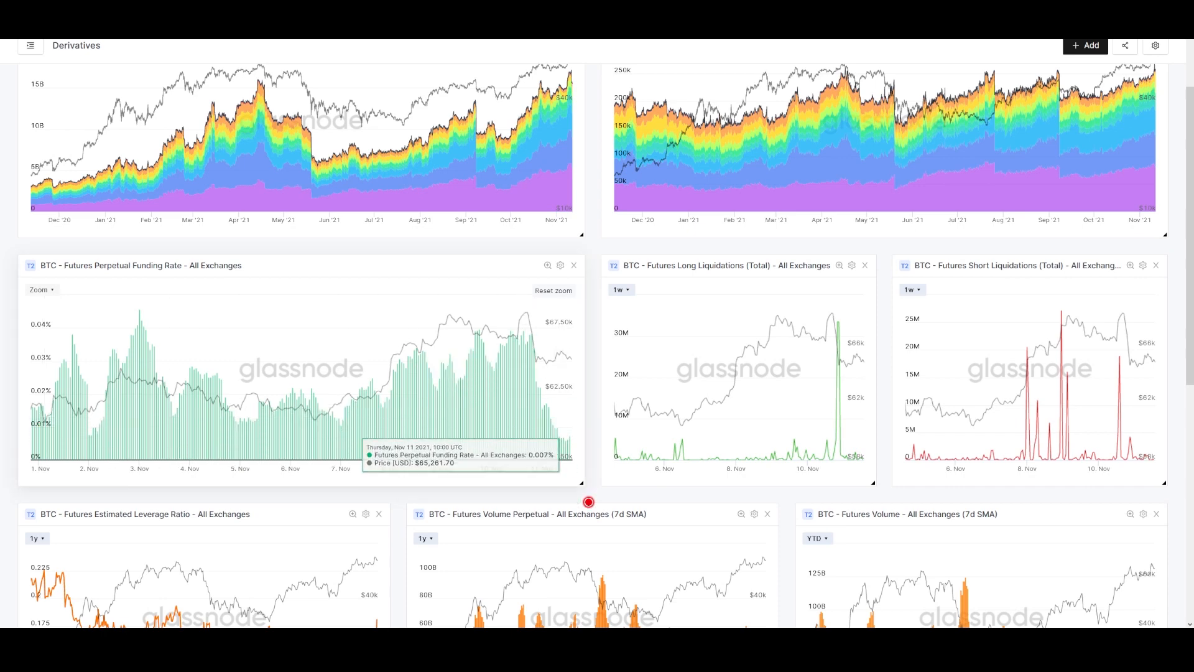
# Set the perpetual funding rate chart's zoom range to 1y
pyautogui.click(40, 290)
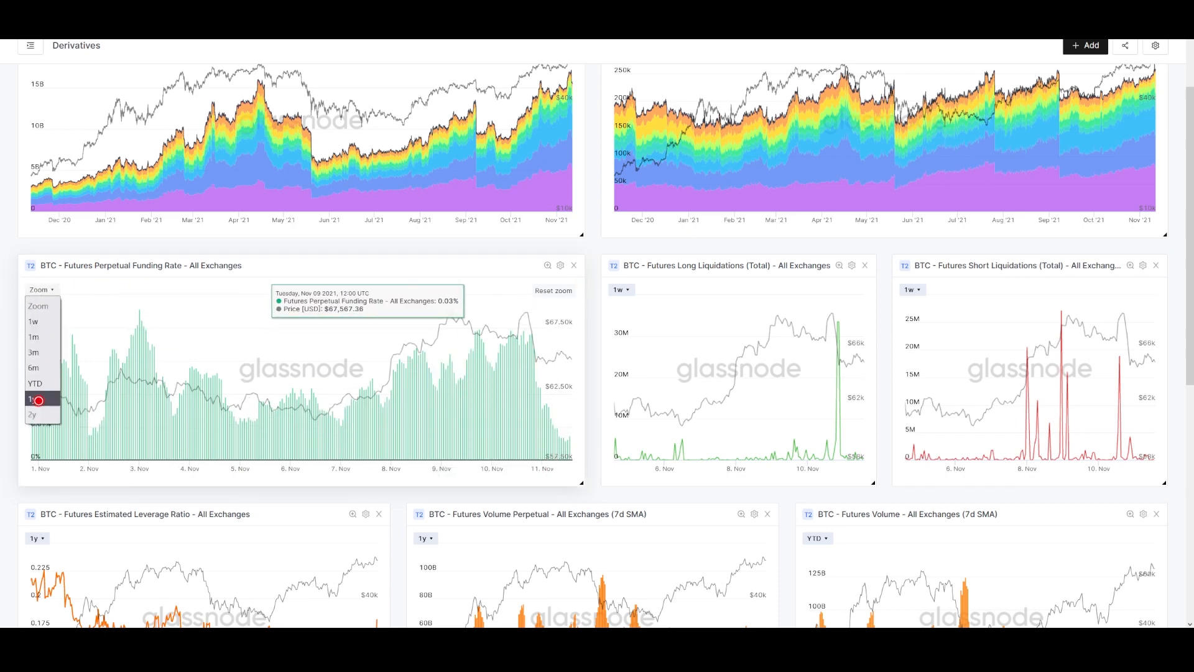
pyautogui.click(33, 398)
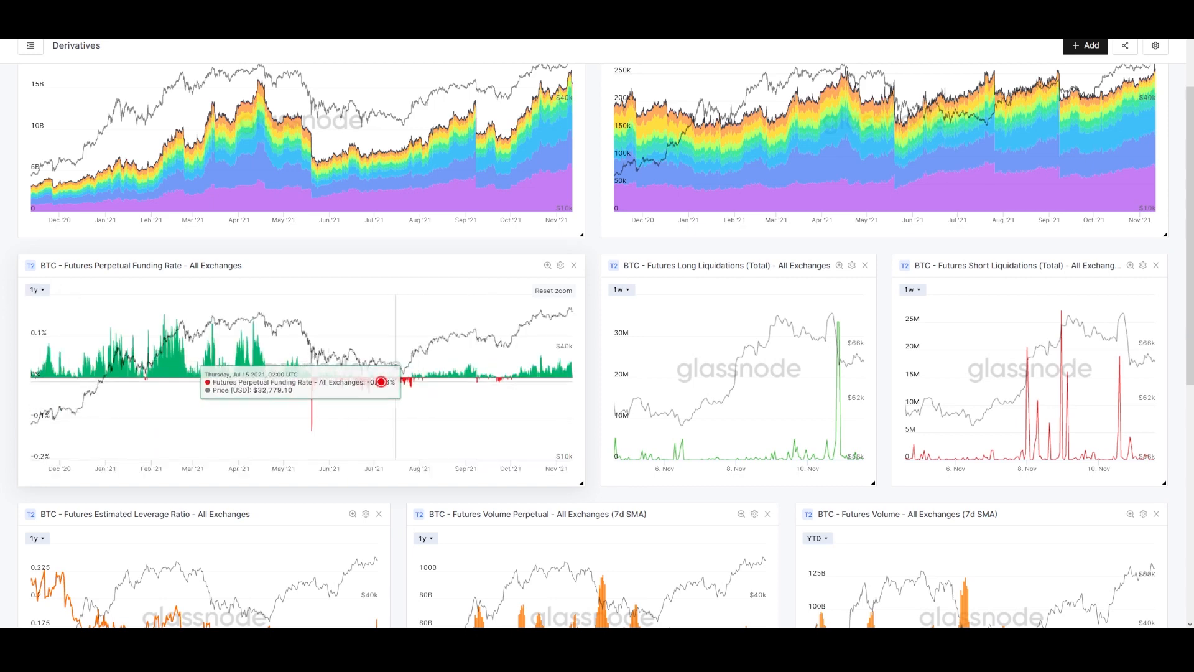
pyautogui.moveTo(428, 345)
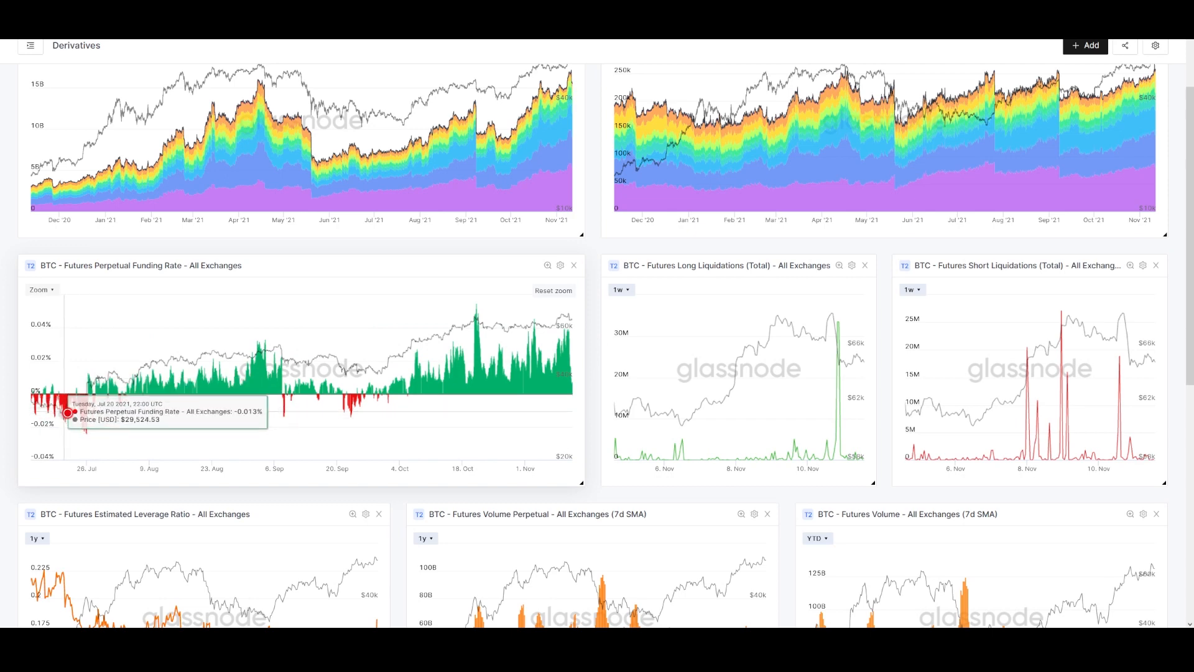
pyautogui.moveTo(72, 418)
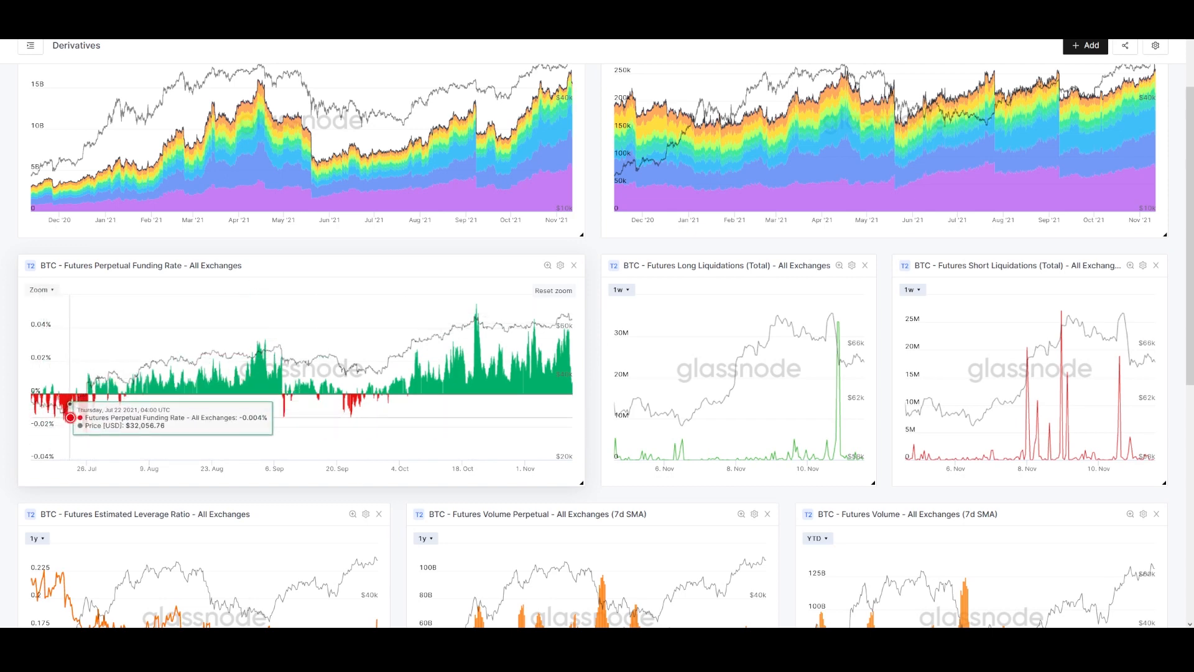
pyautogui.moveTo(69, 418)
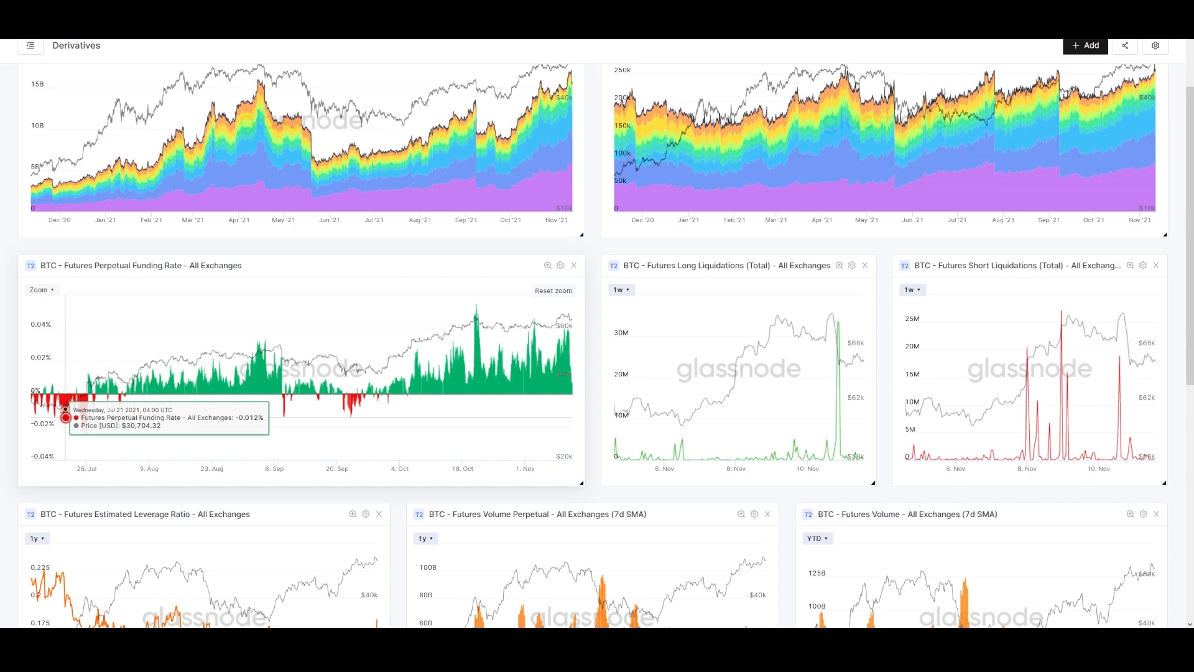
pyautogui.moveTo(69, 418)
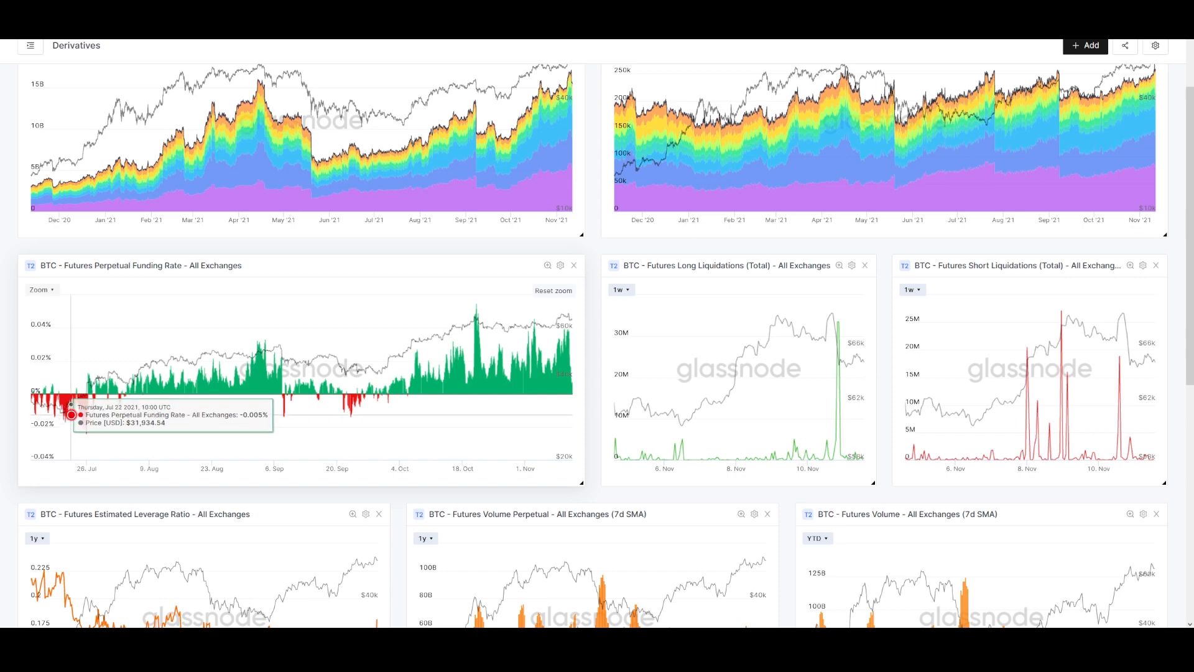
pyautogui.moveTo(564, 410)
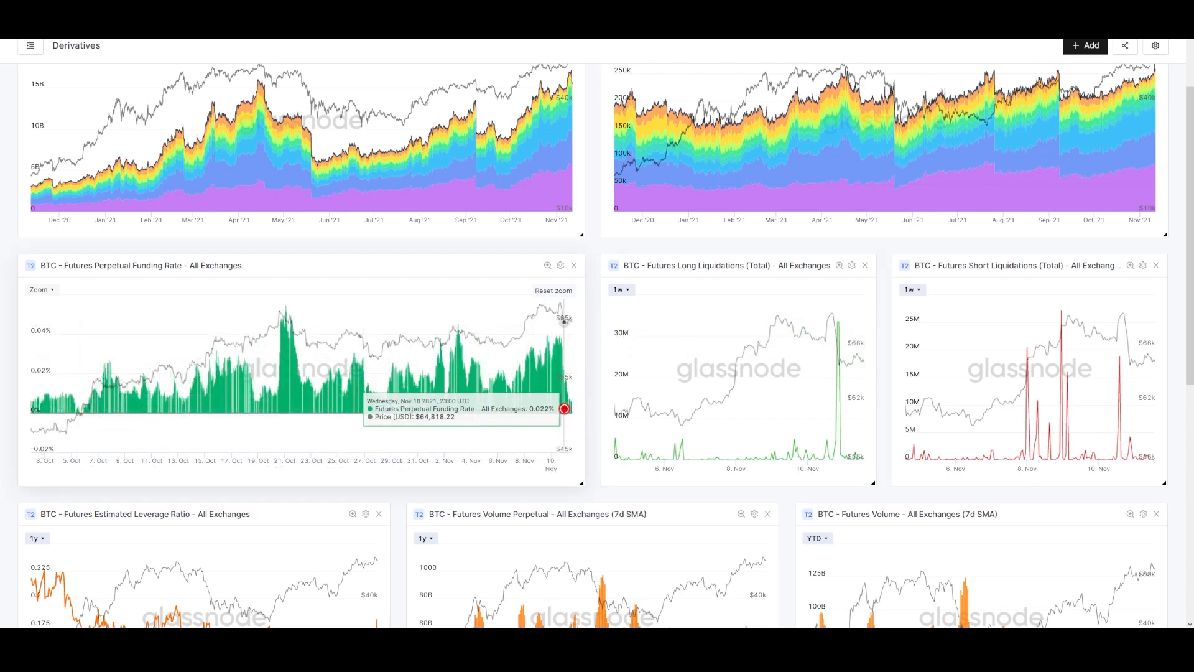
pyautogui.moveTo(570, 397)
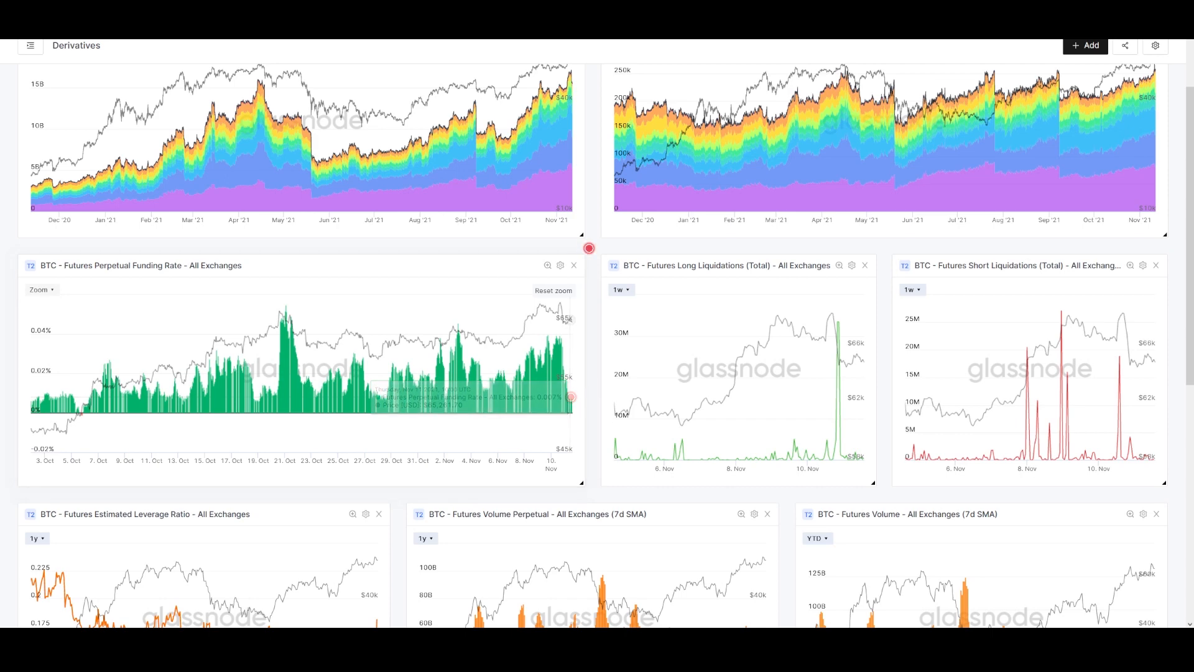
pyautogui.moveTo(843, 383)
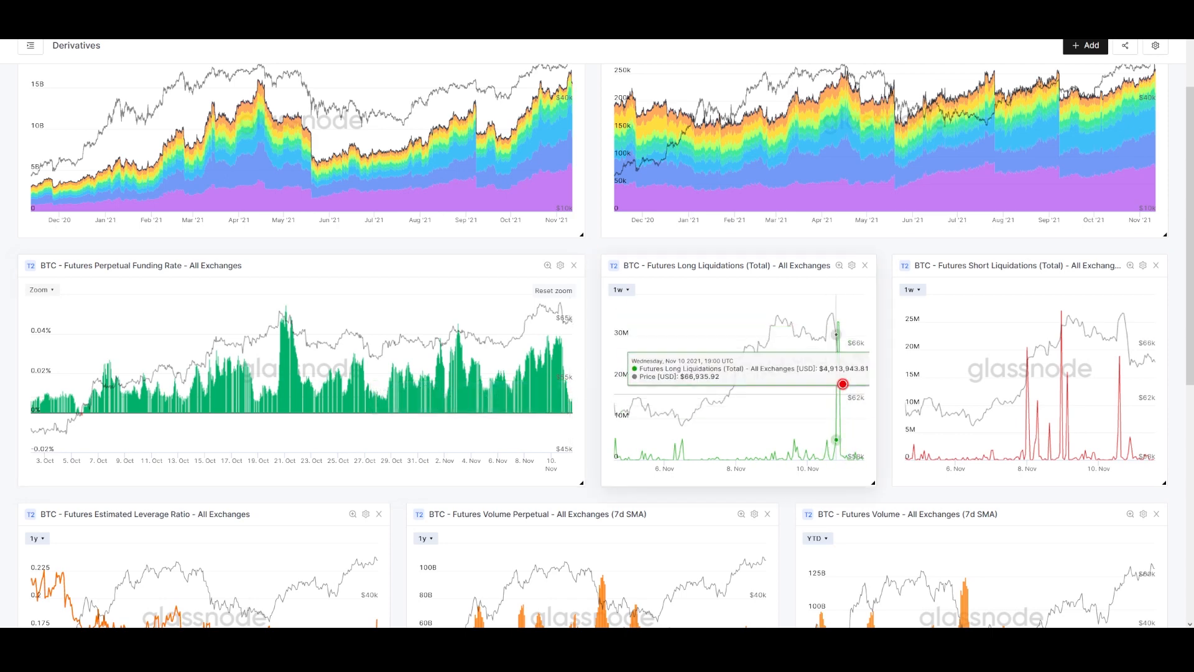
pyautogui.moveTo(592, 383)
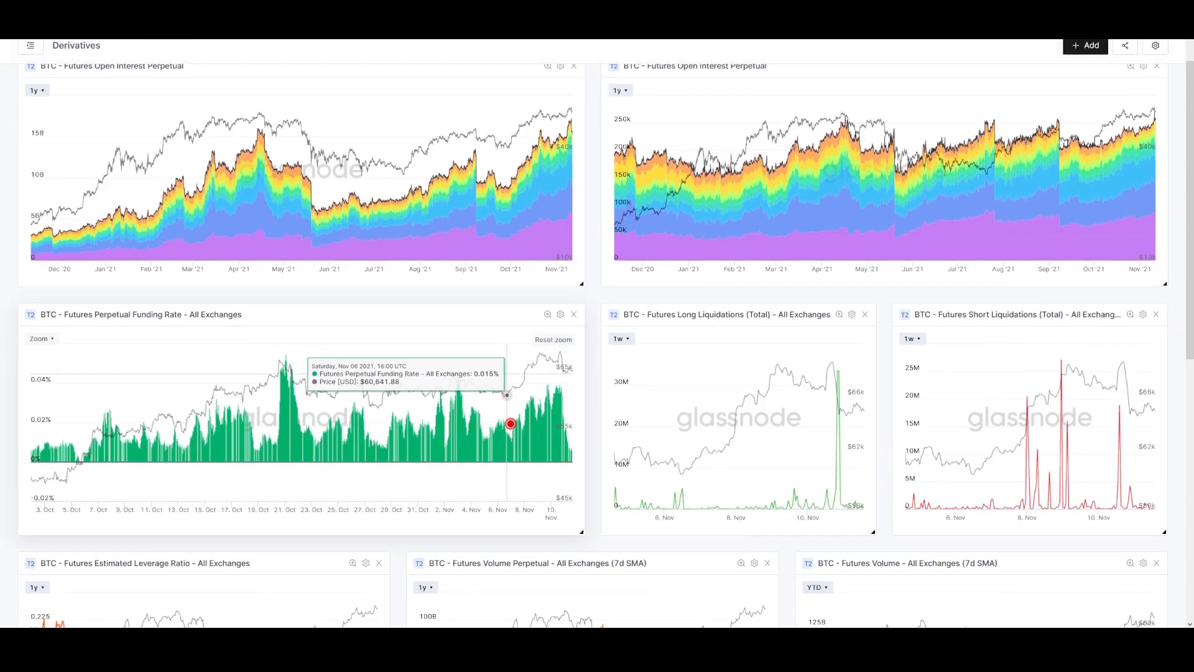
pyautogui.moveTo(576, 435)
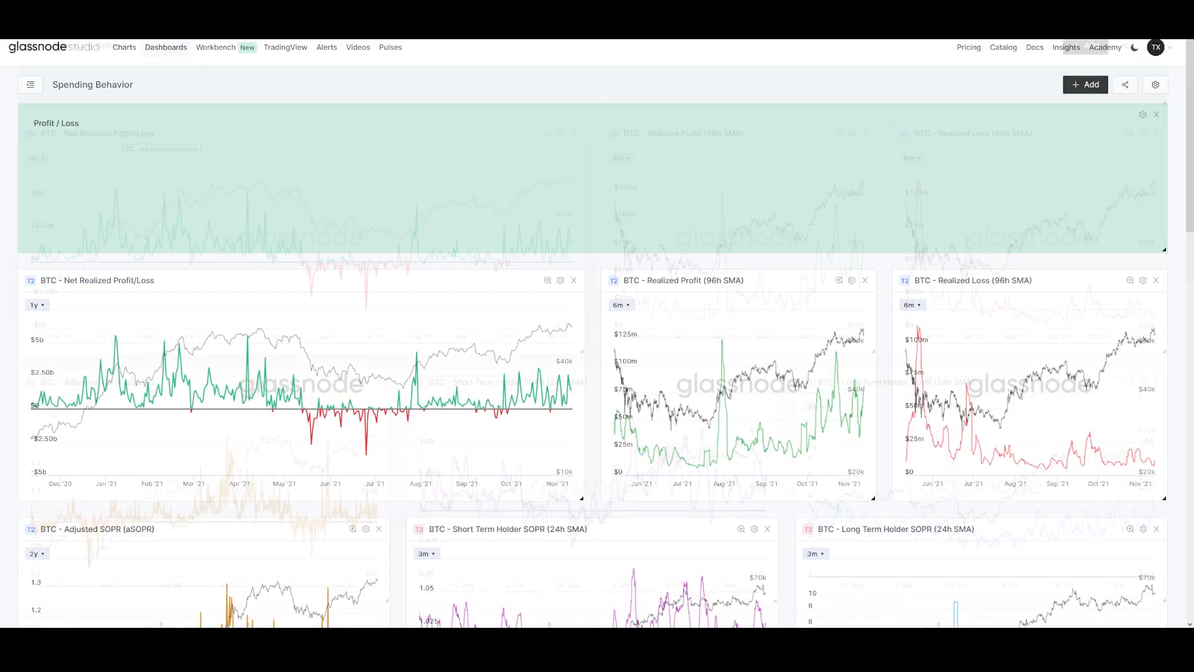
pyautogui.scroll(-3)
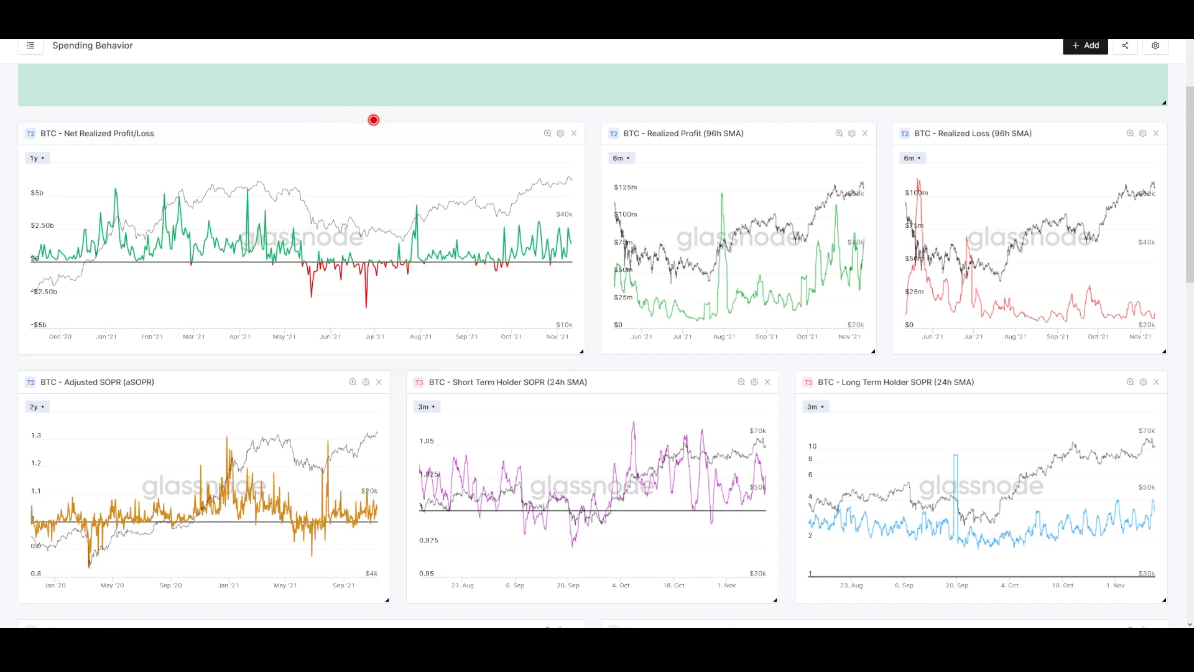
pyautogui.moveTo(39, 196)
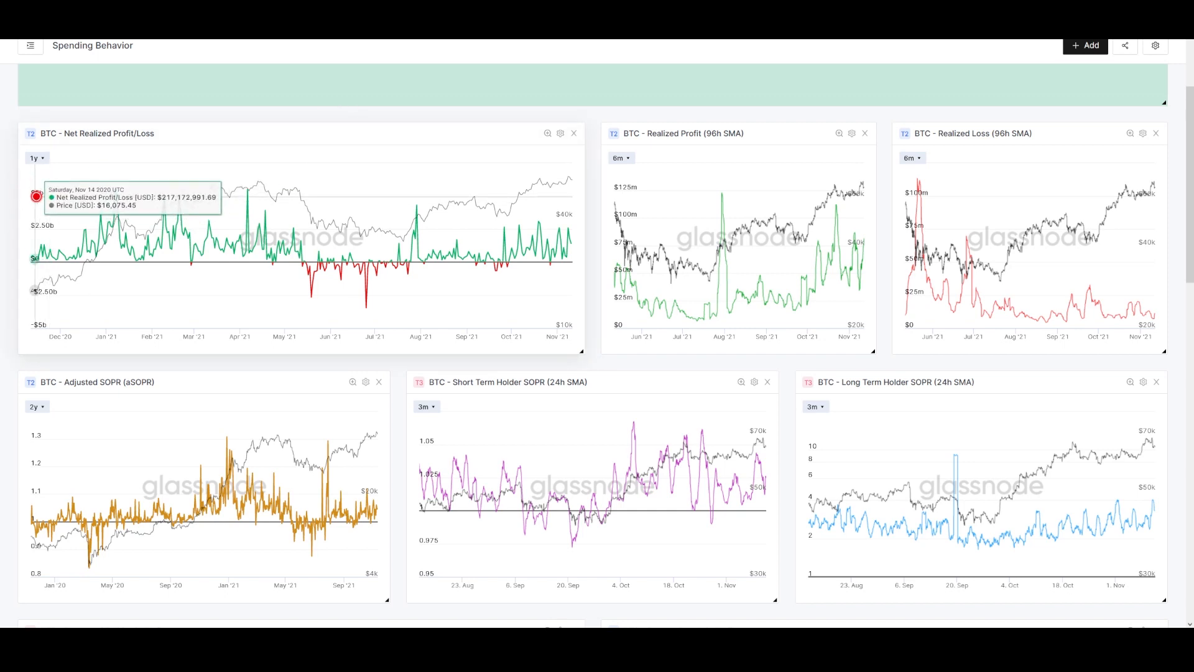
pyautogui.moveTo(539, 275)
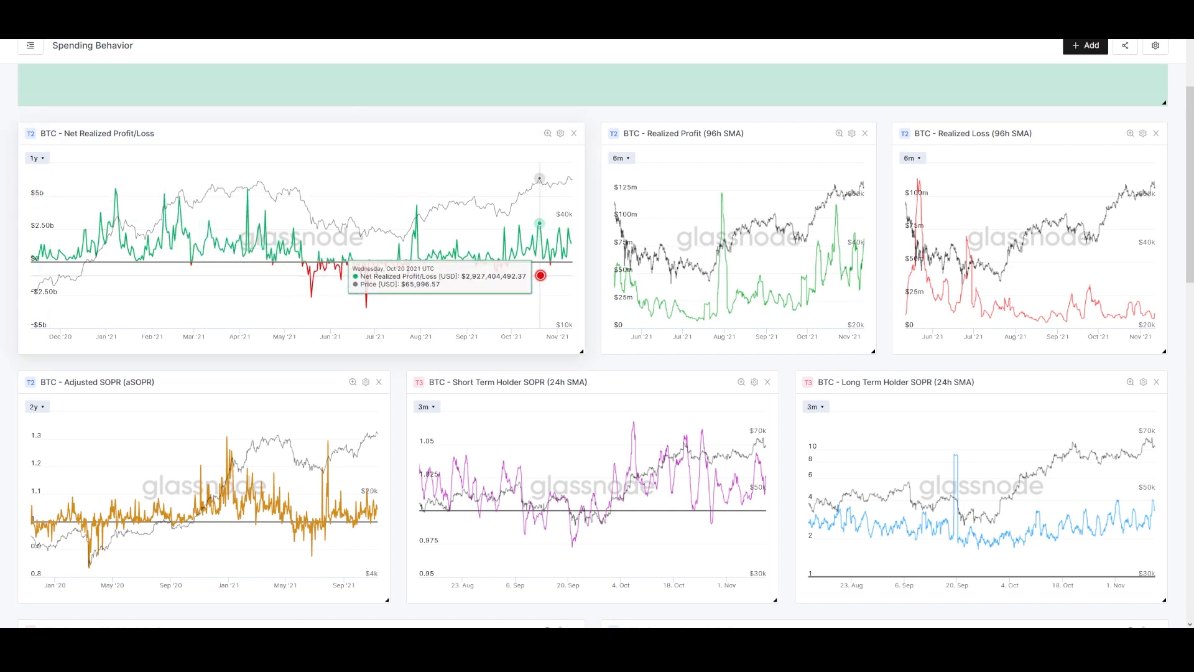
pyautogui.moveTo(539, 158)
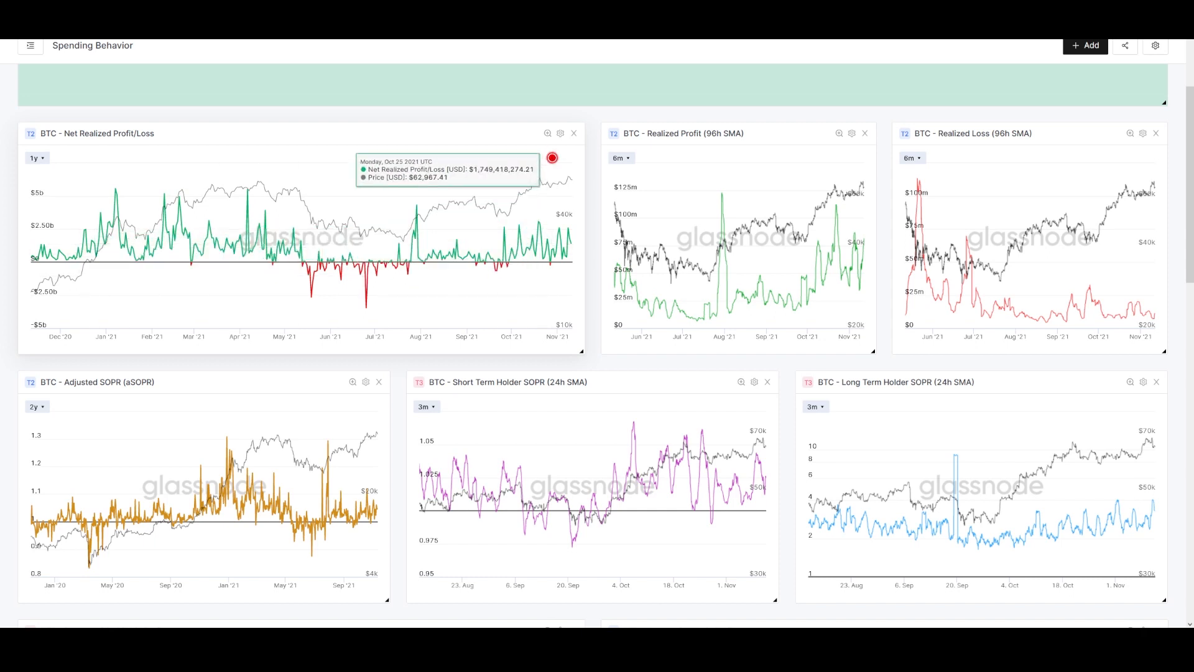
pyautogui.moveTo(191, 276)
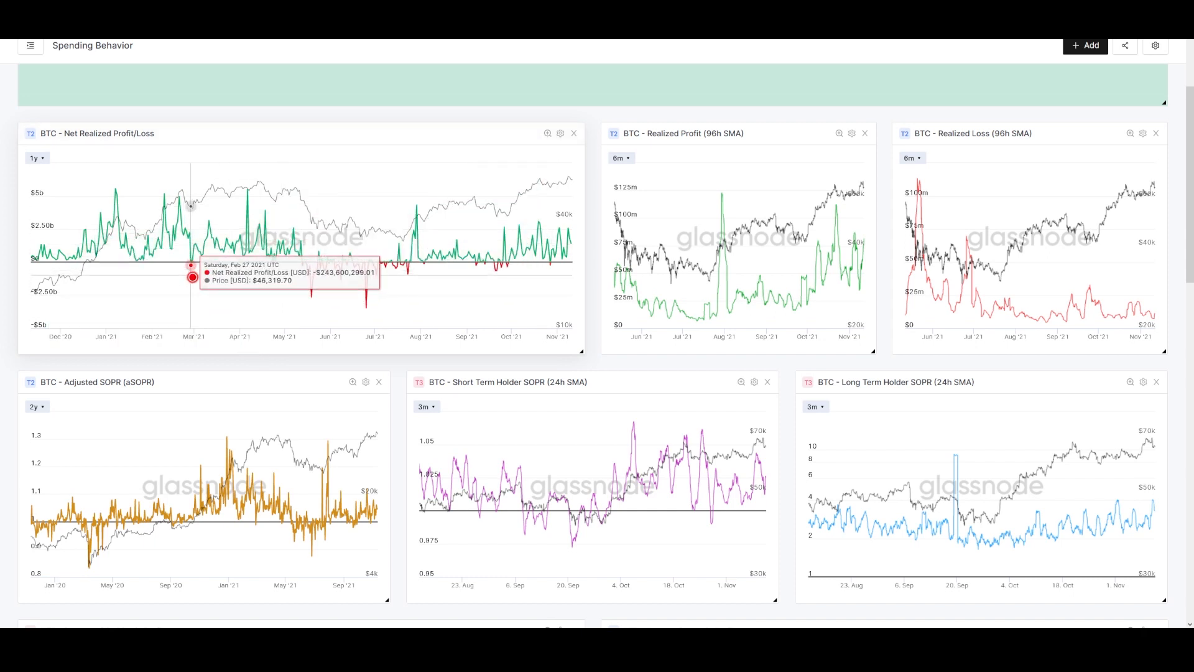
pyautogui.moveTo(567, 264)
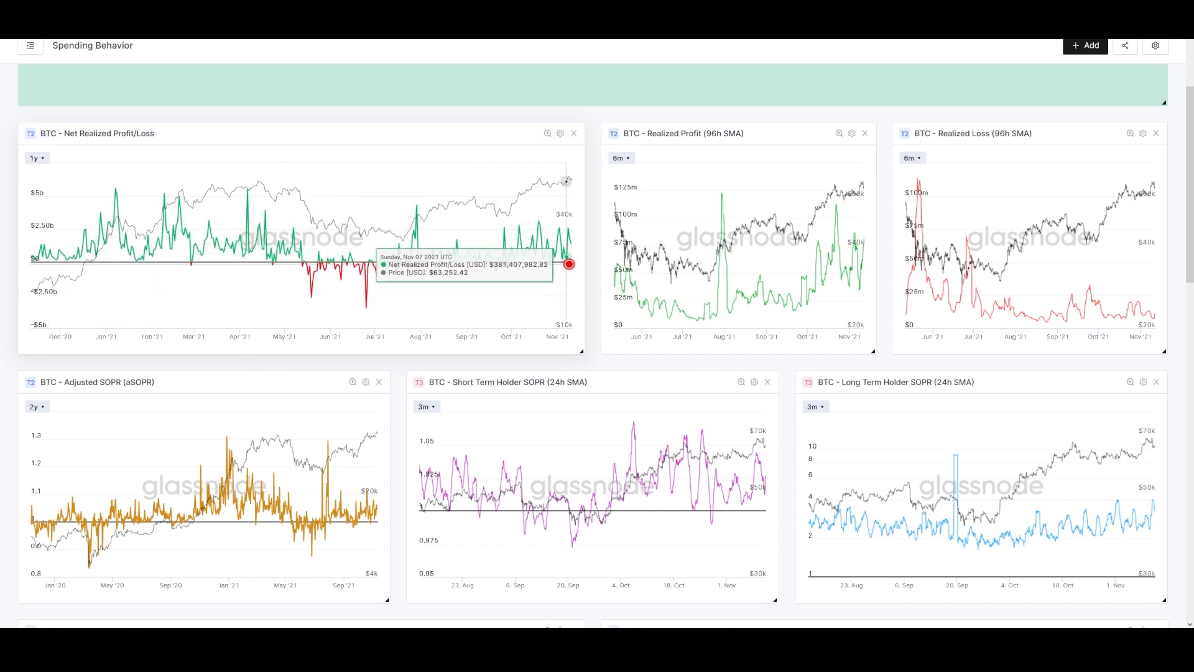
pyautogui.moveTo(294, 266)
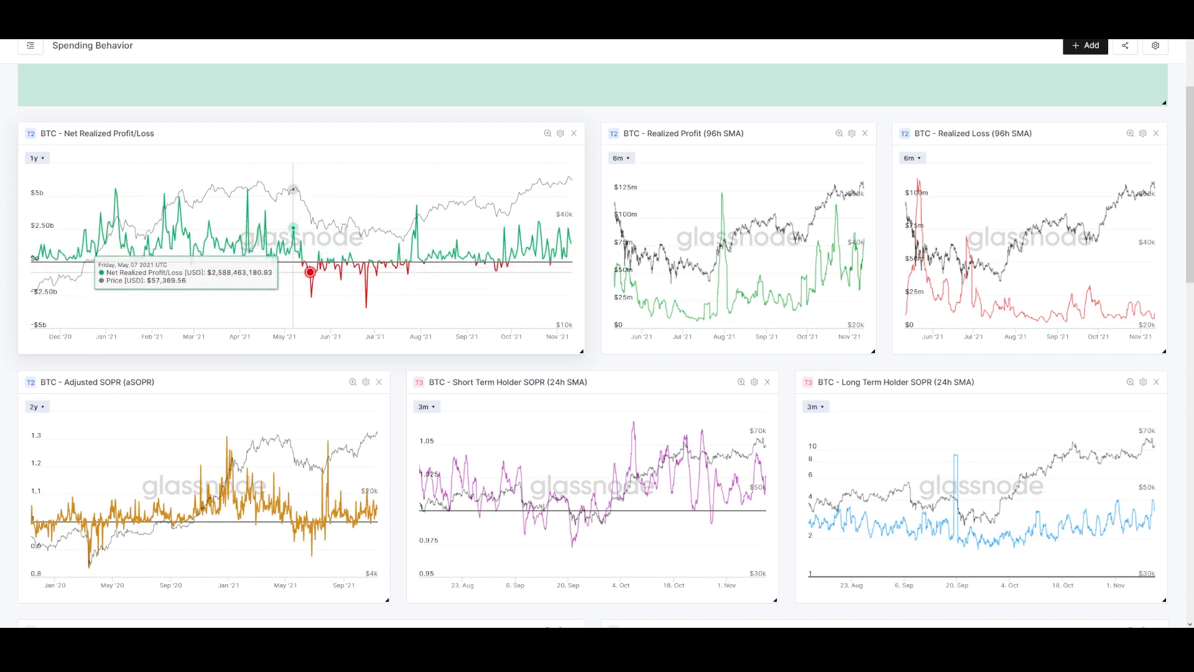
pyautogui.moveTo(588, 301)
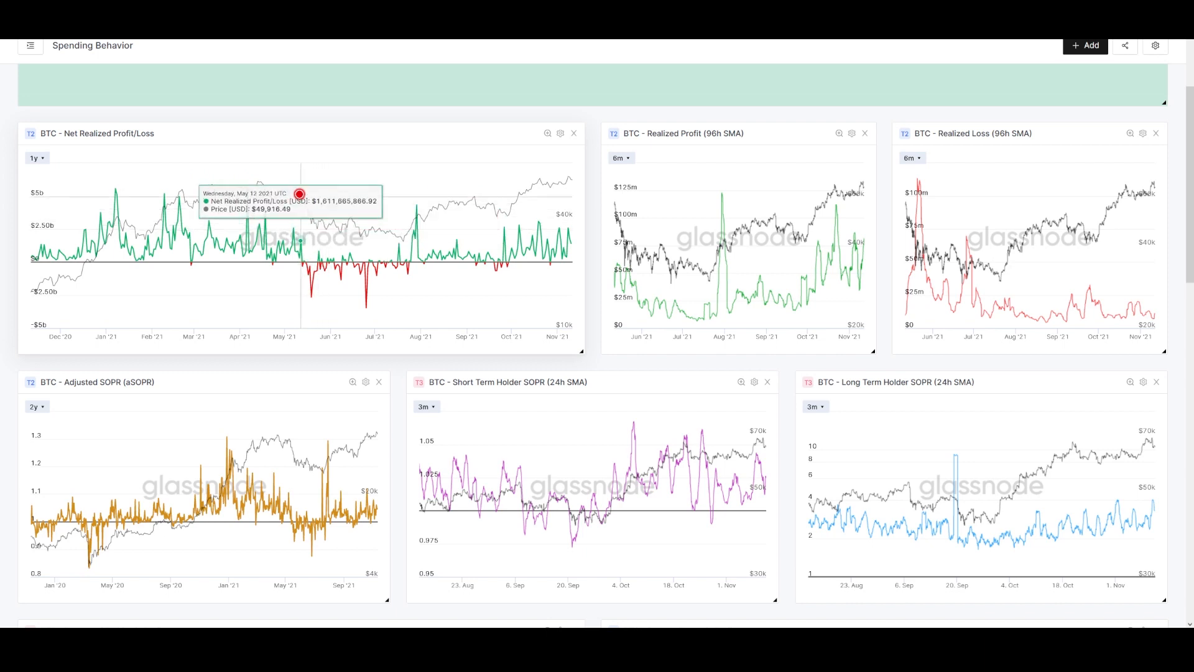
pyautogui.moveTo(317, 226)
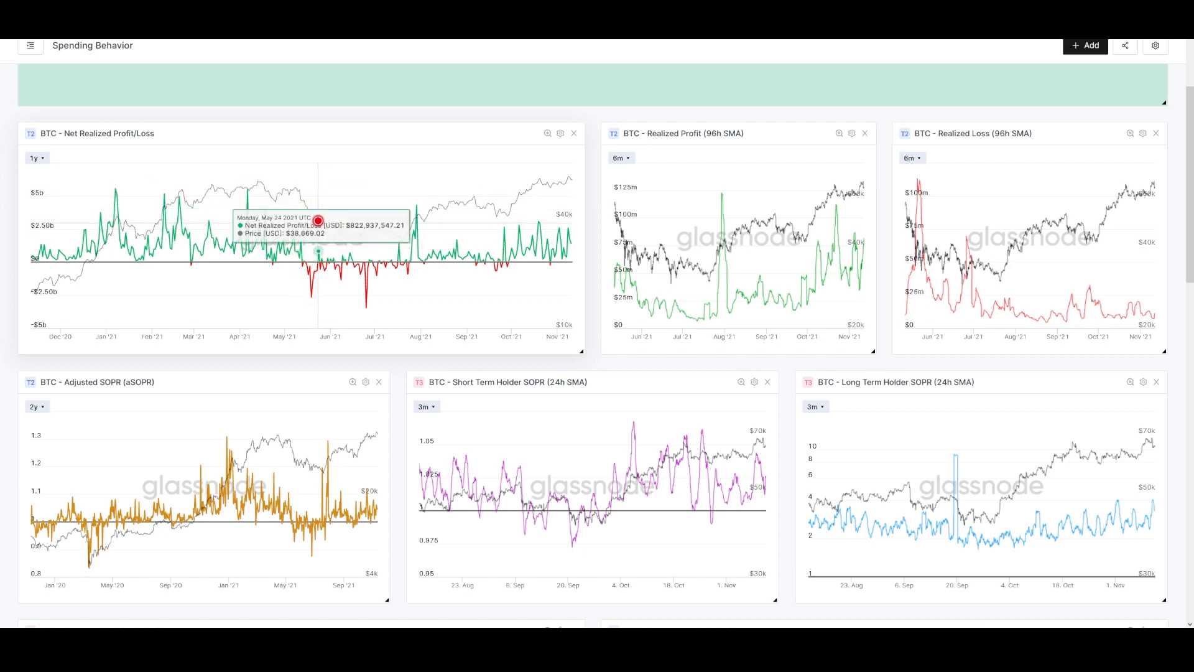
pyautogui.moveTo(341, 278)
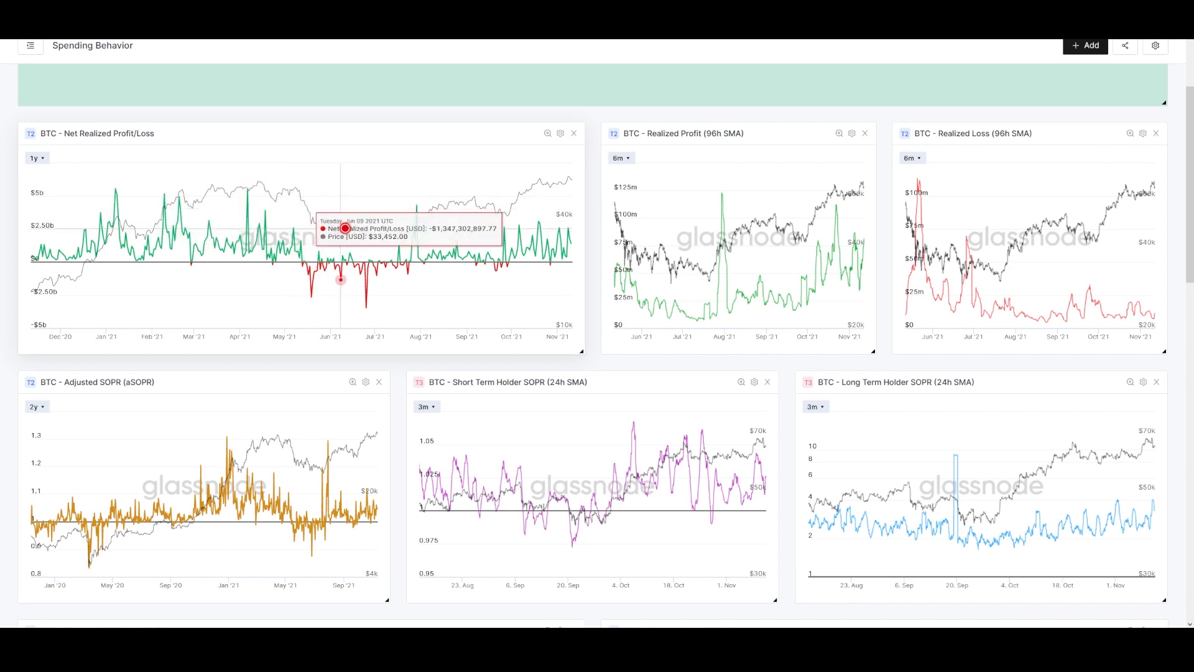
pyautogui.moveTo(324, 337)
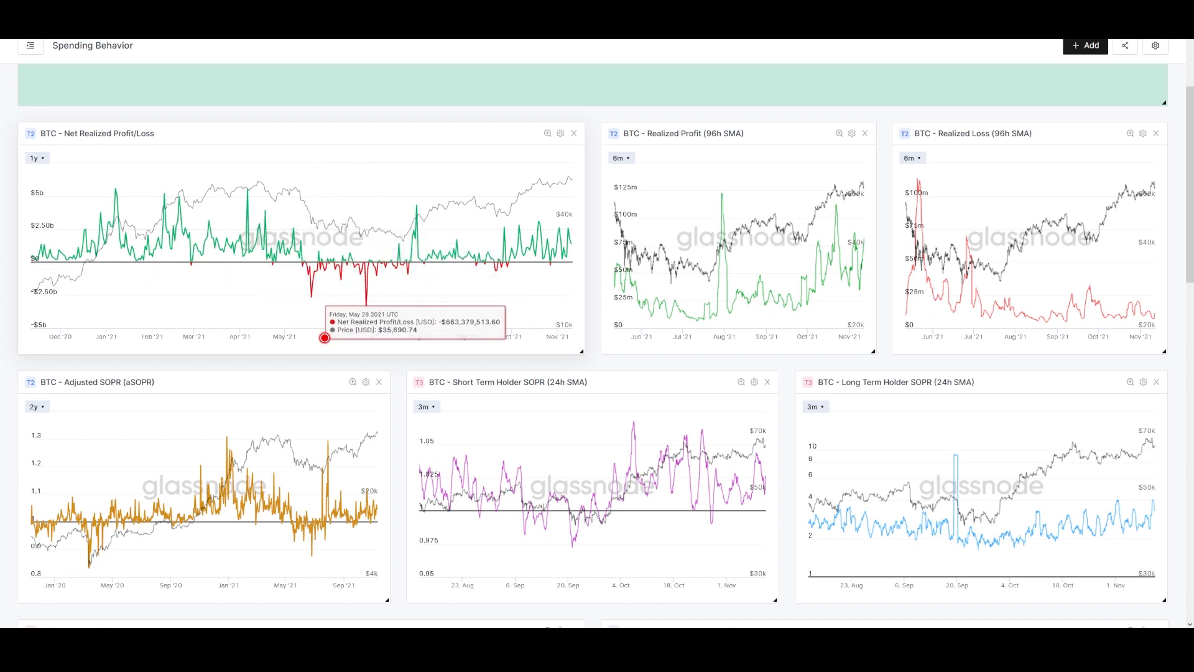
pyautogui.moveTo(399, 337)
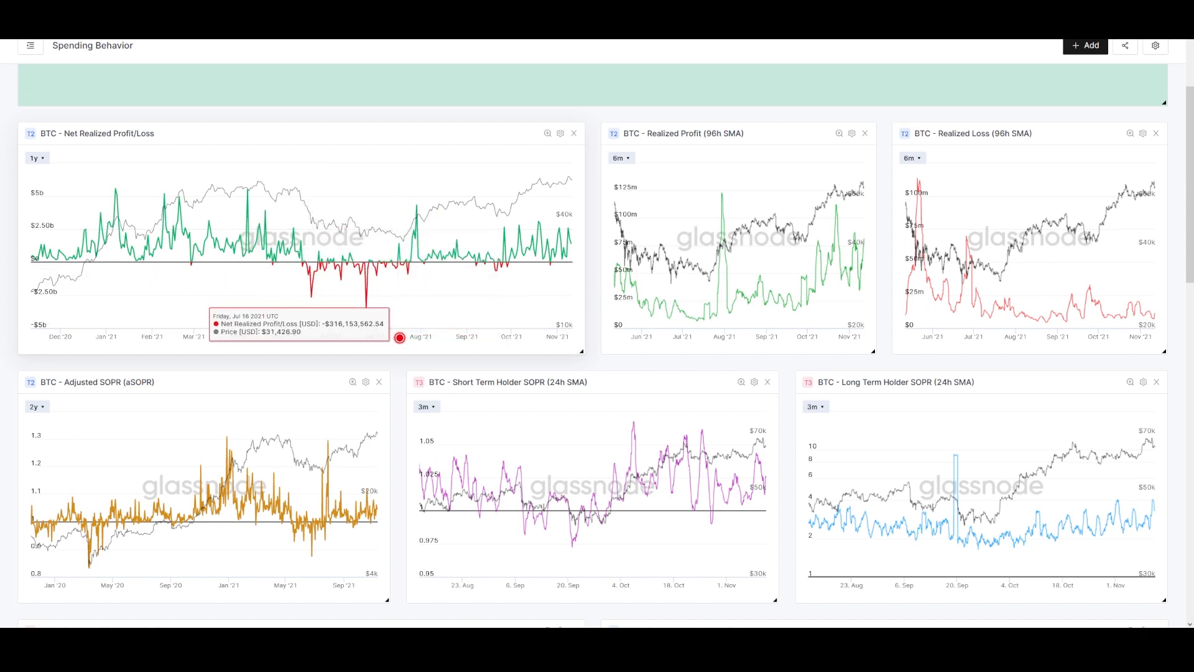
pyautogui.moveTo(320, 341)
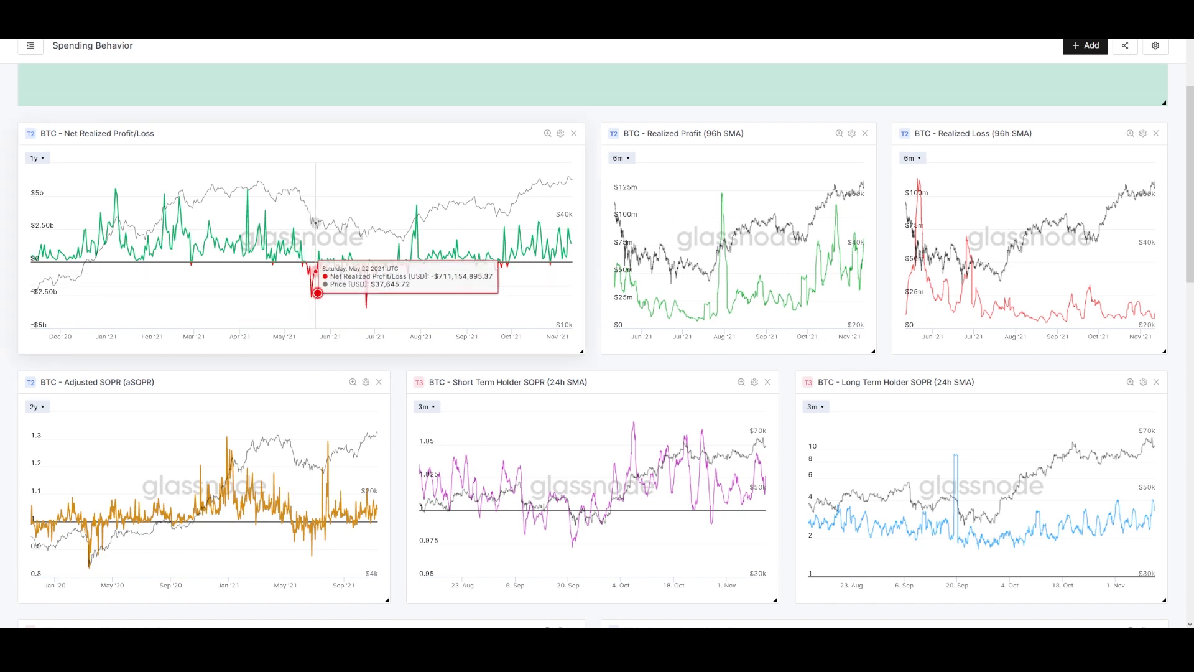
pyautogui.moveTo(307, 212)
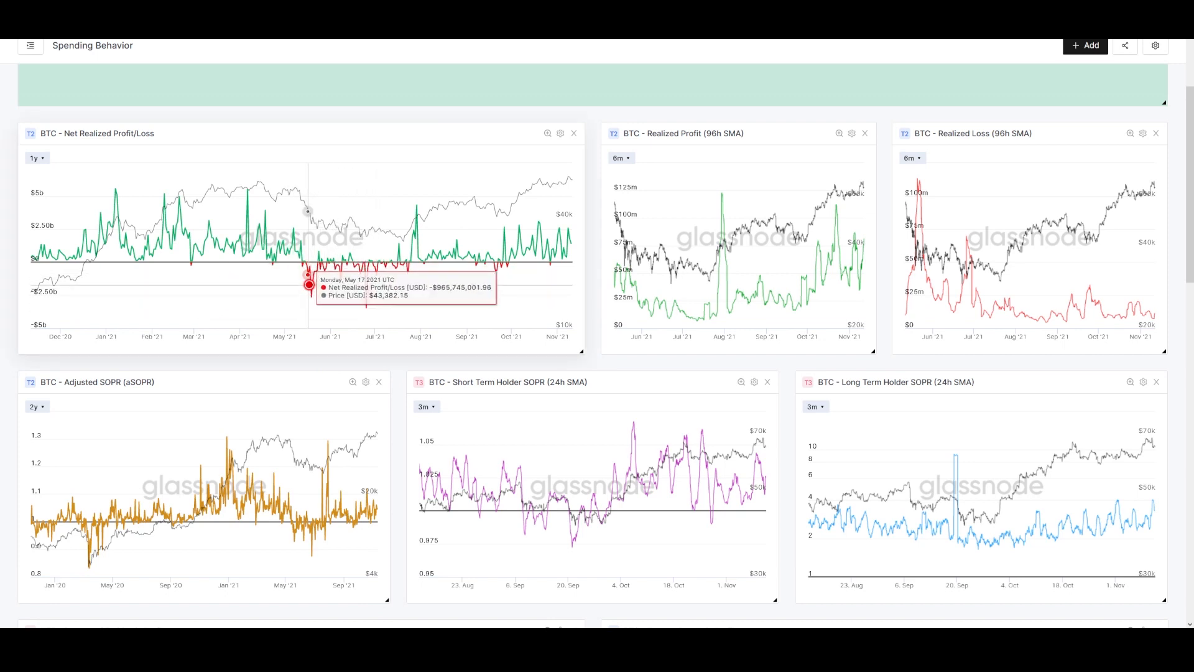
pyautogui.moveTo(358, 364)
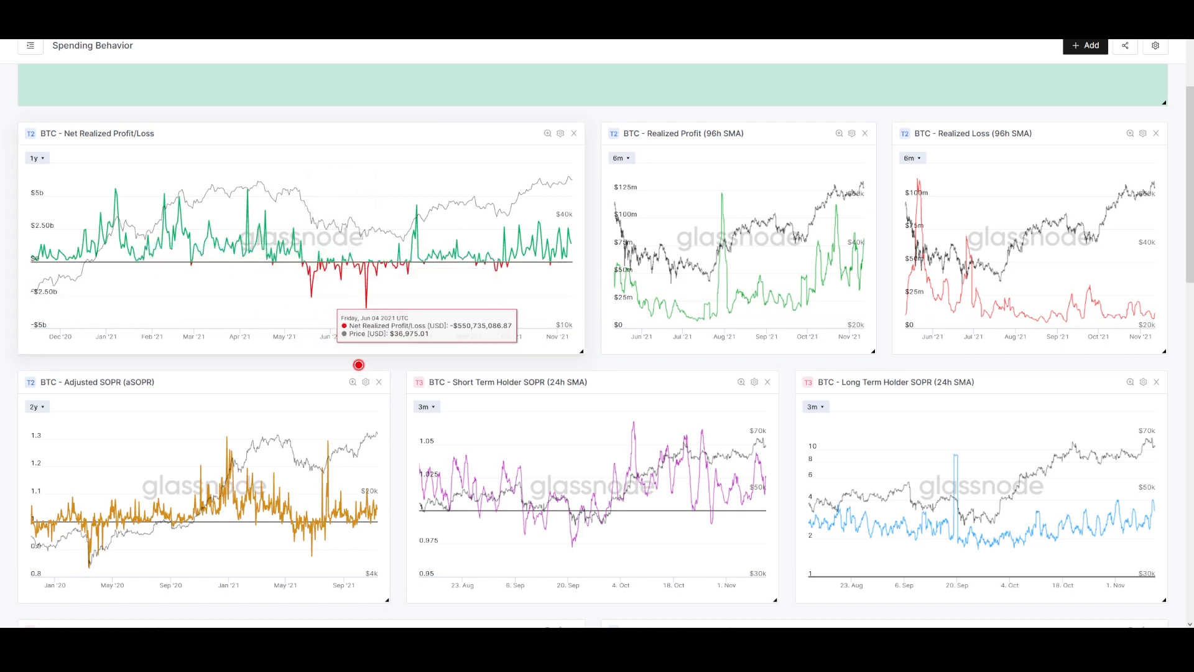
pyautogui.moveTo(352, 334)
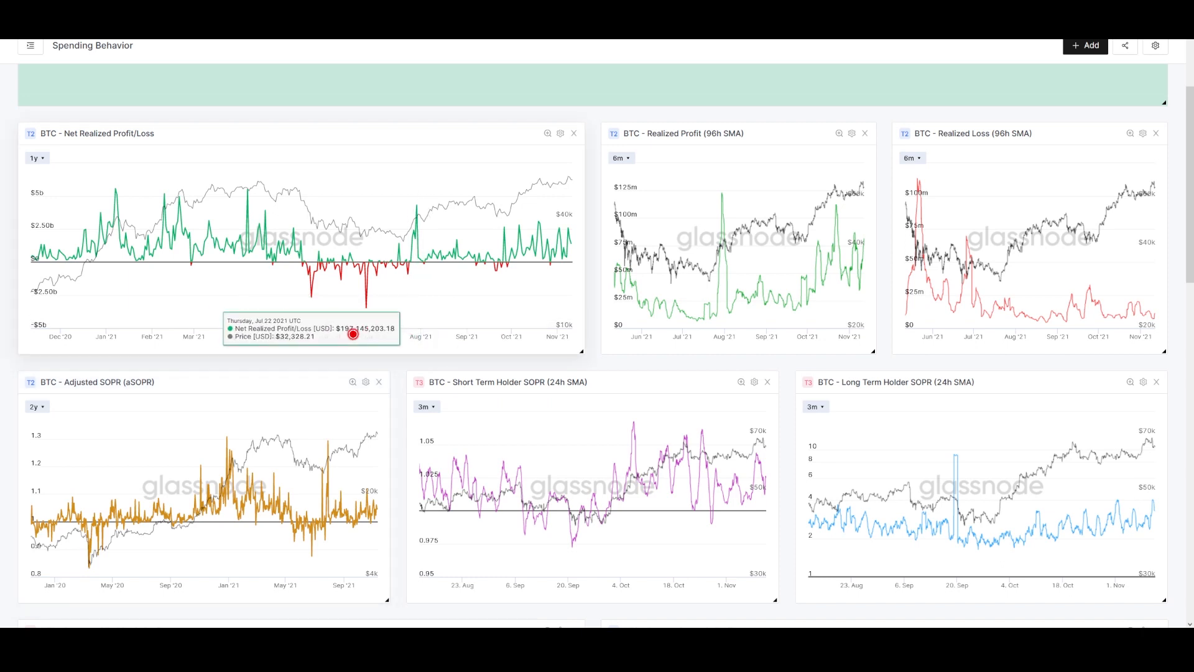
pyautogui.moveTo(294, 316)
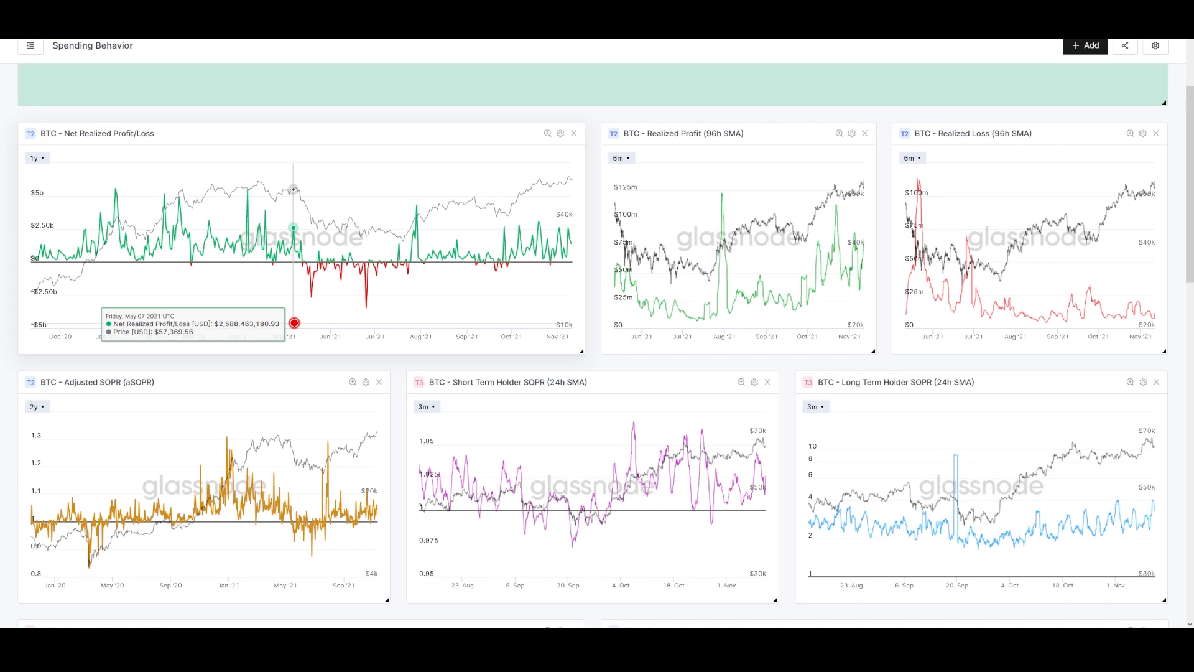
pyautogui.moveTo(82, 256)
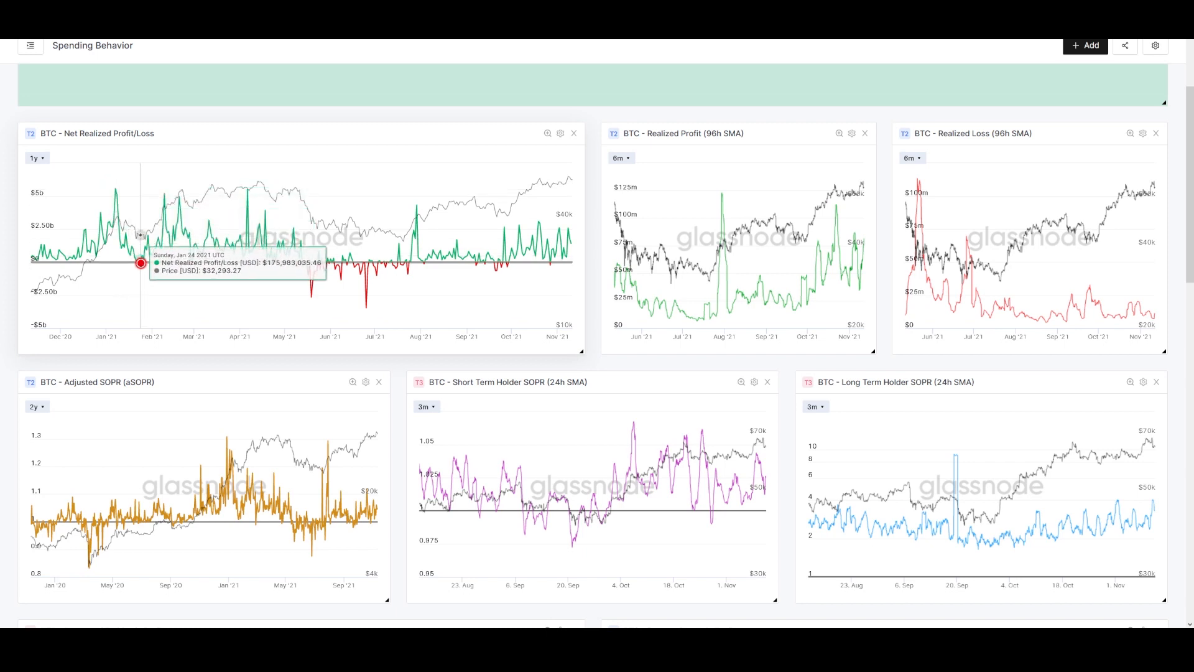
pyautogui.moveTo(160, 211)
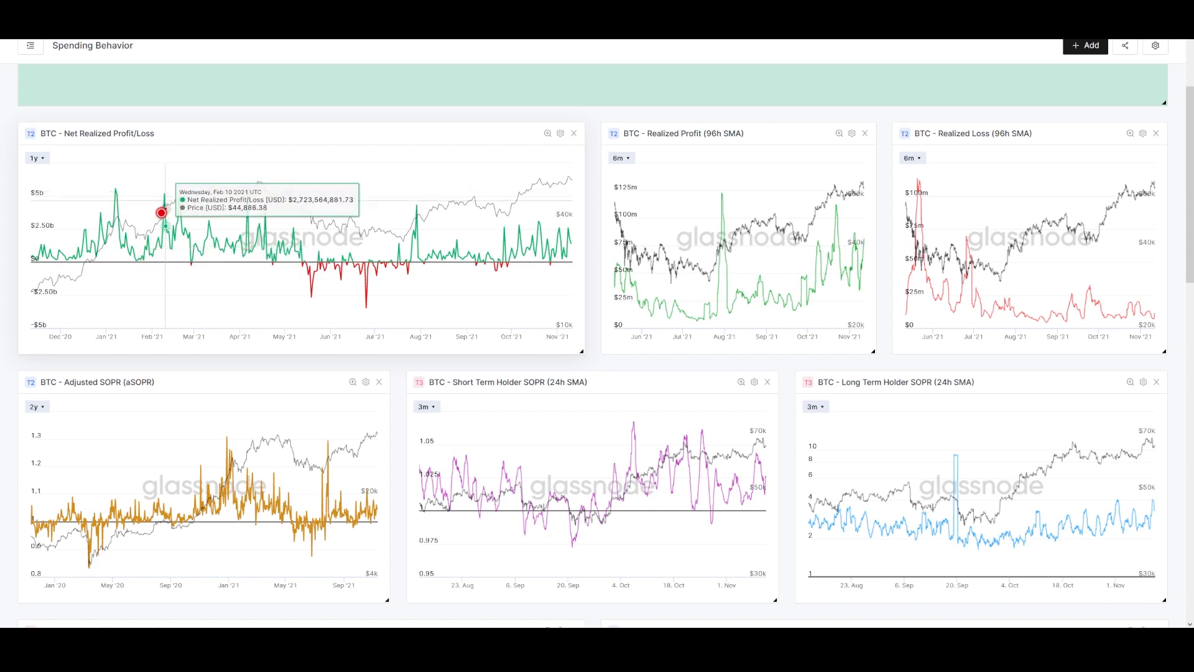
pyautogui.moveTo(174, 190)
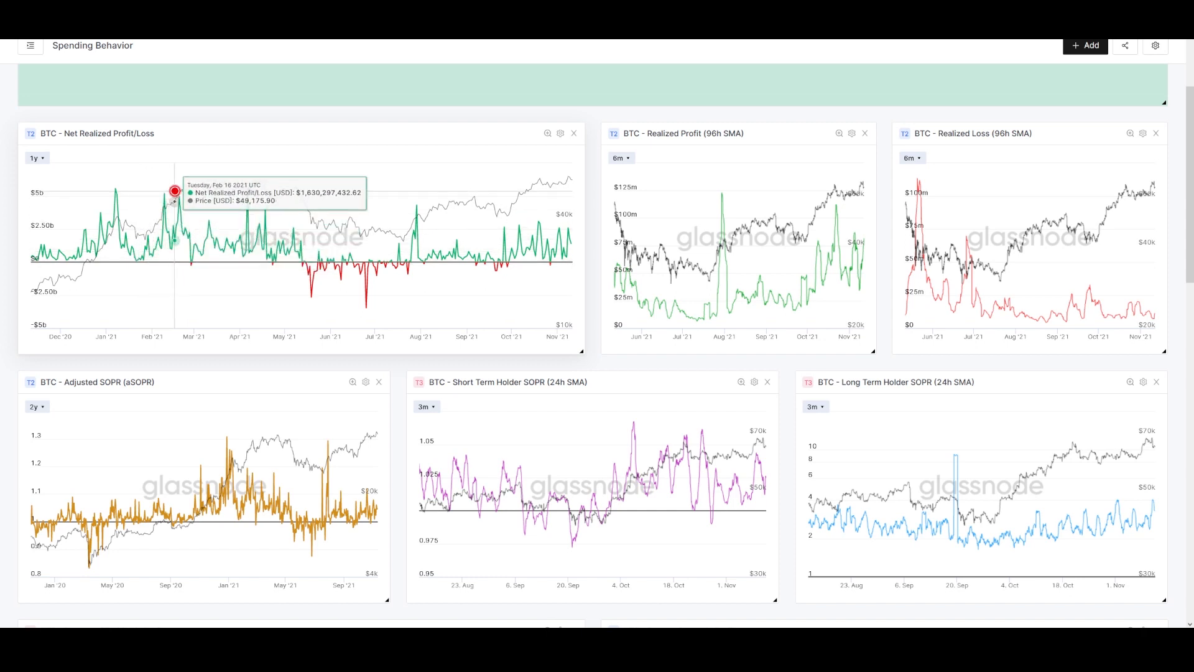
pyautogui.moveTo(189, 262)
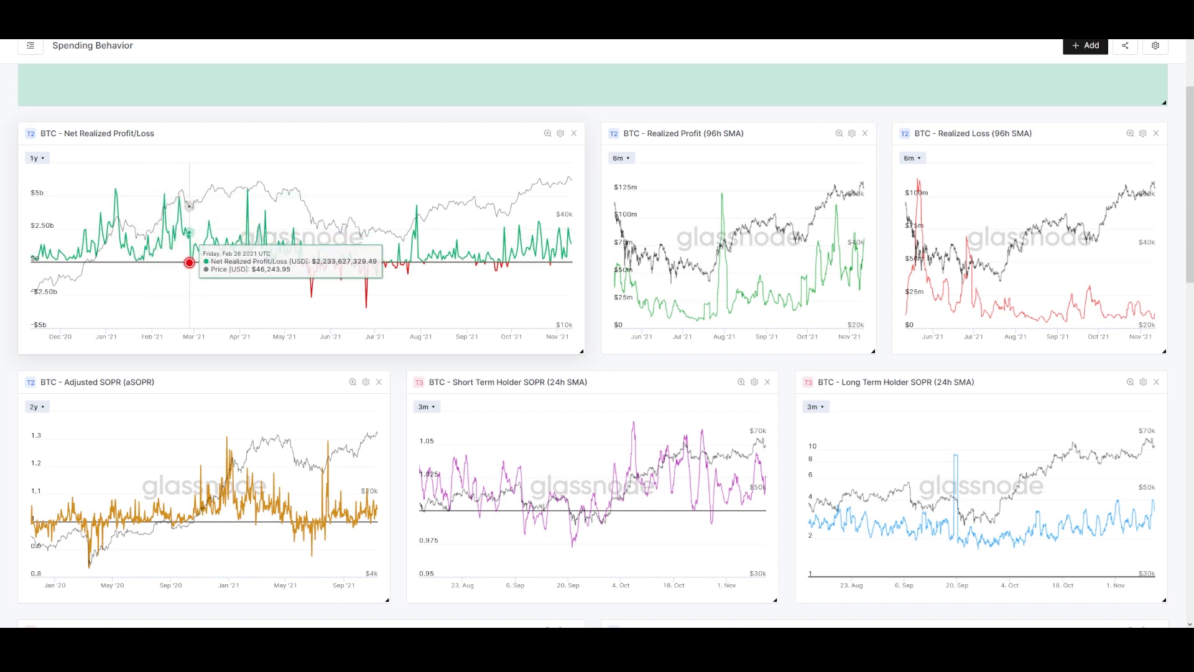
pyautogui.moveTo(188, 268)
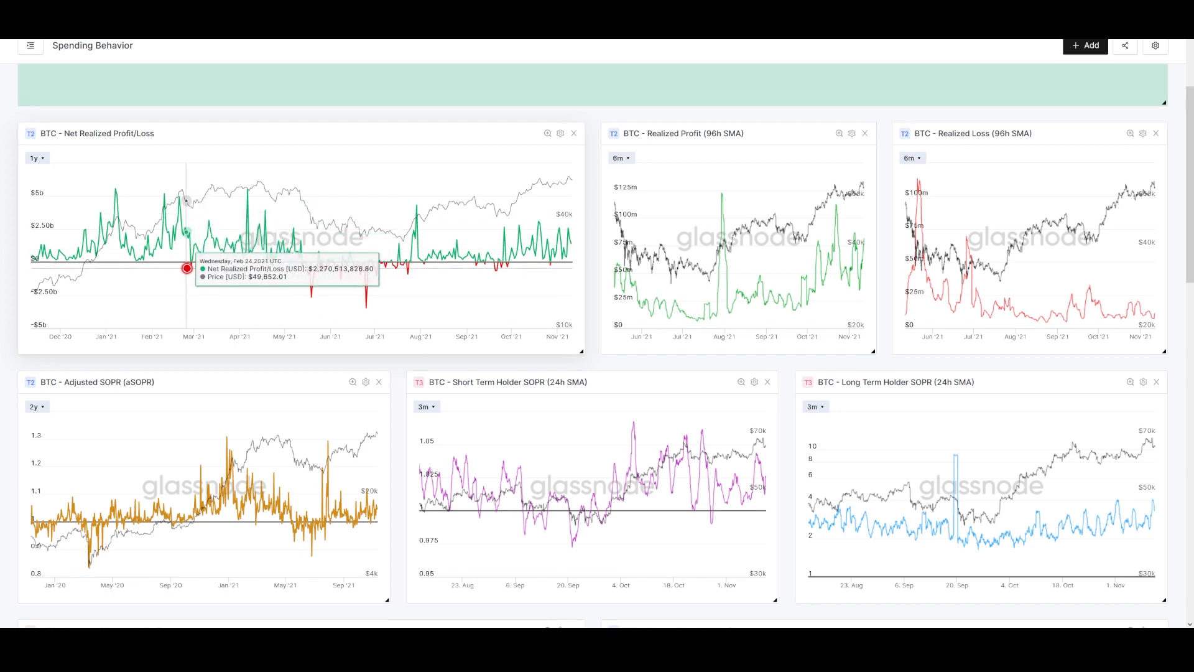
pyautogui.moveTo(237, 210)
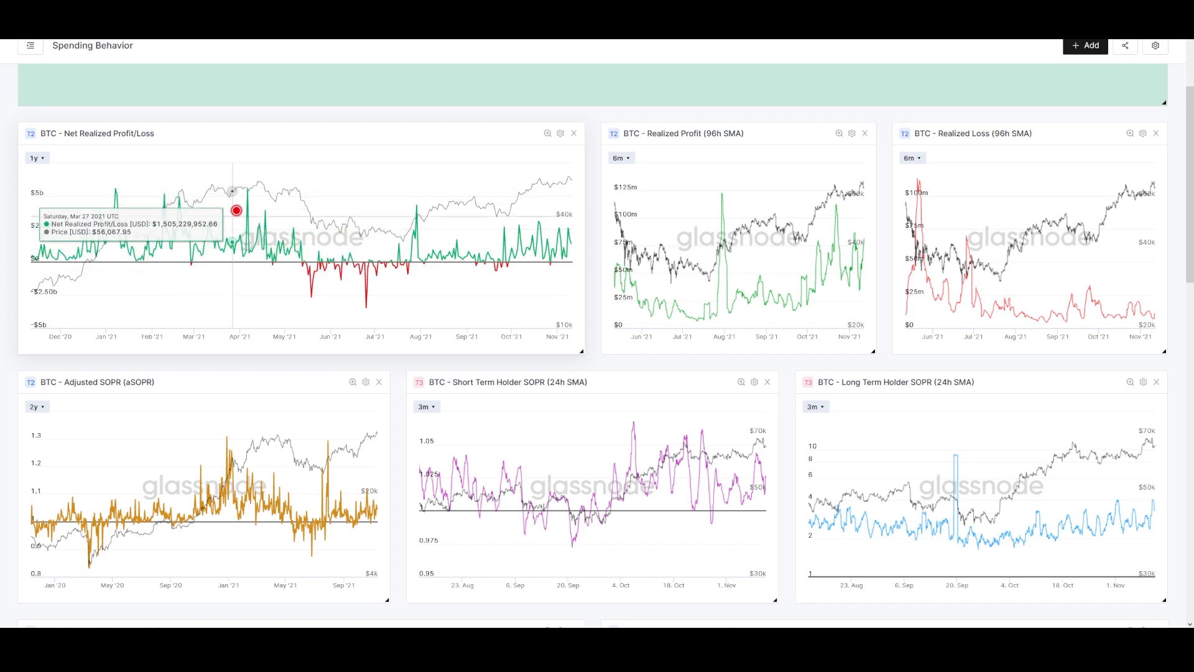
pyautogui.moveTo(304, 249)
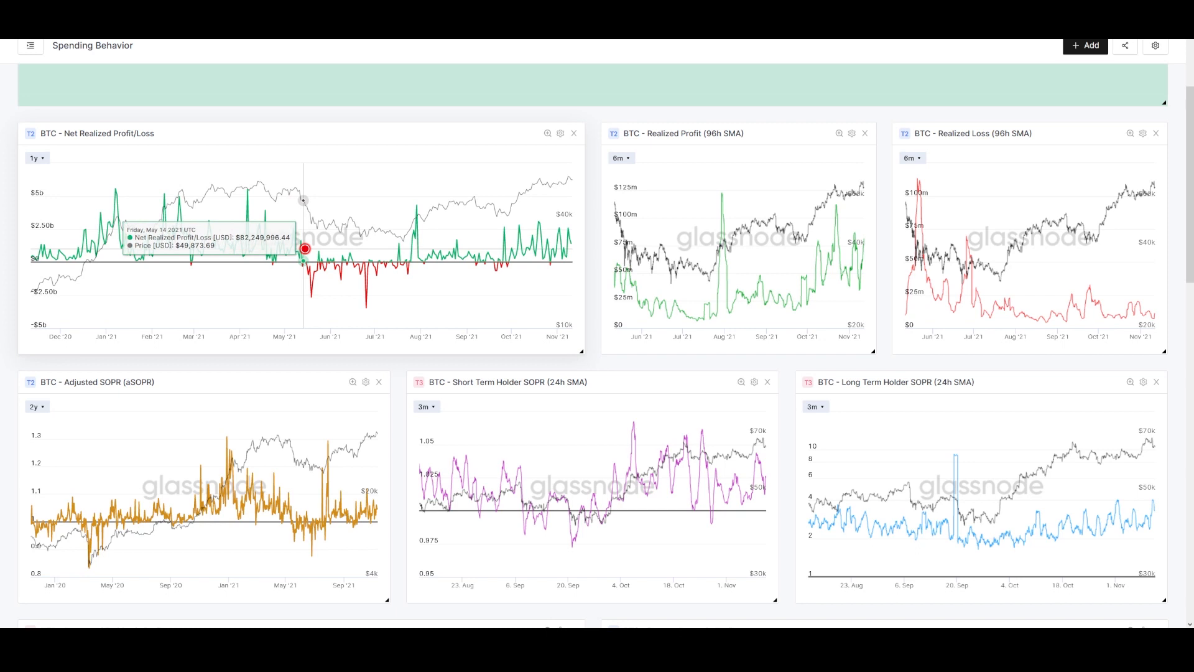
pyautogui.moveTo(304, 265)
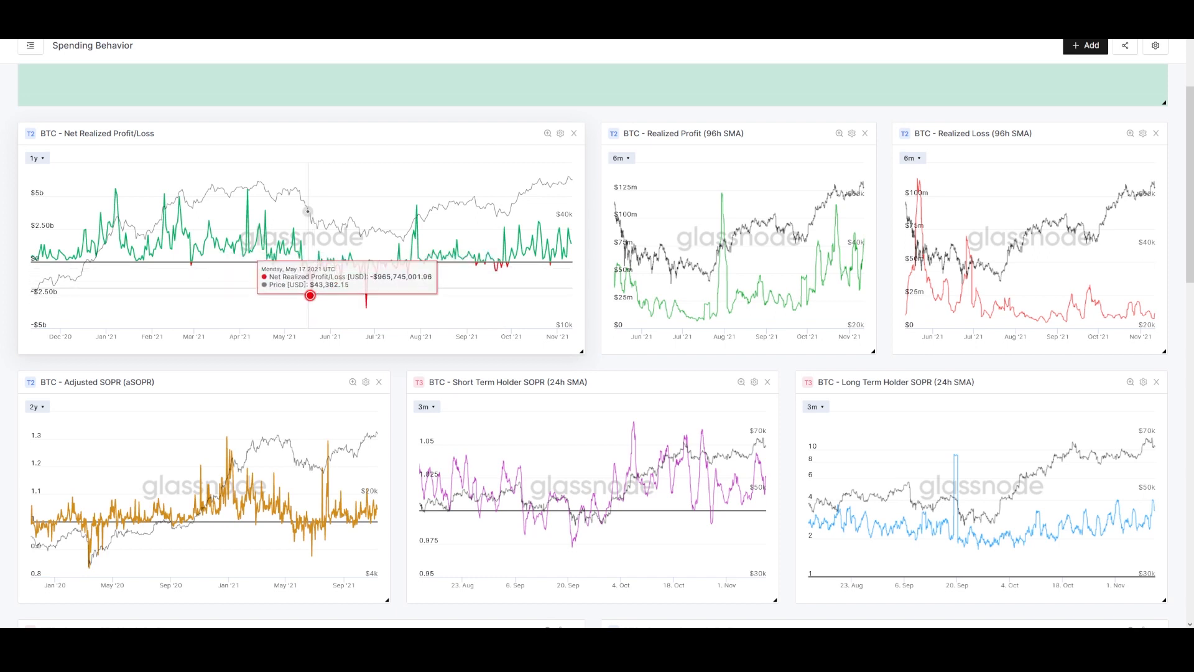
pyautogui.moveTo(310, 315)
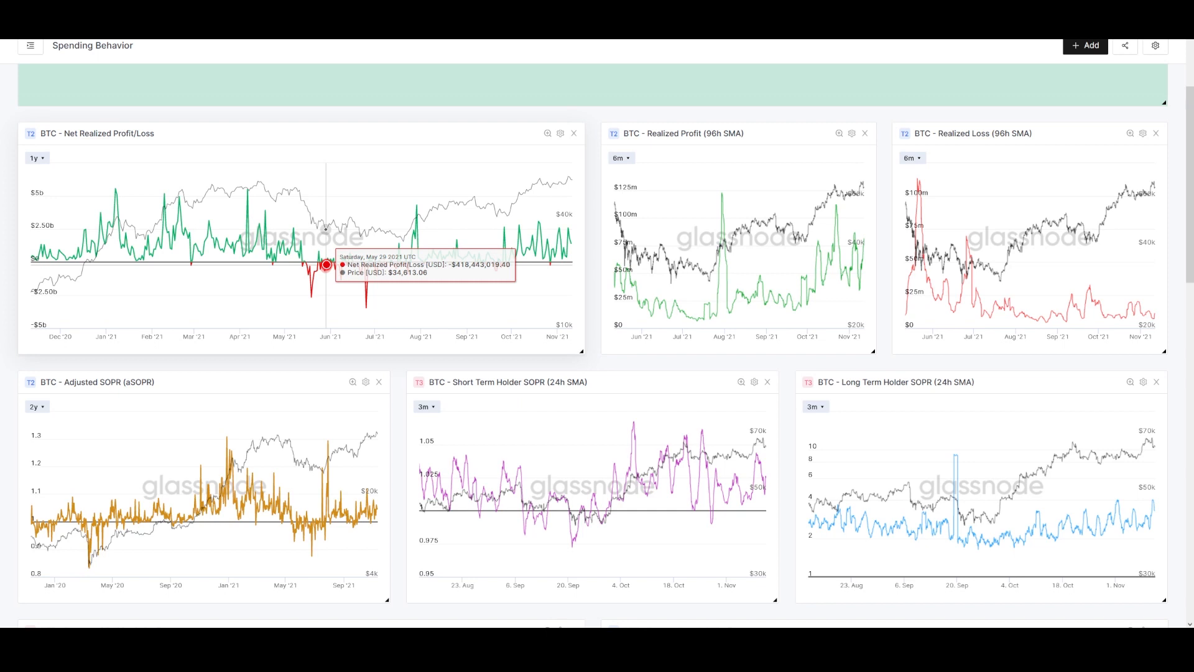
pyautogui.moveTo(333, 221)
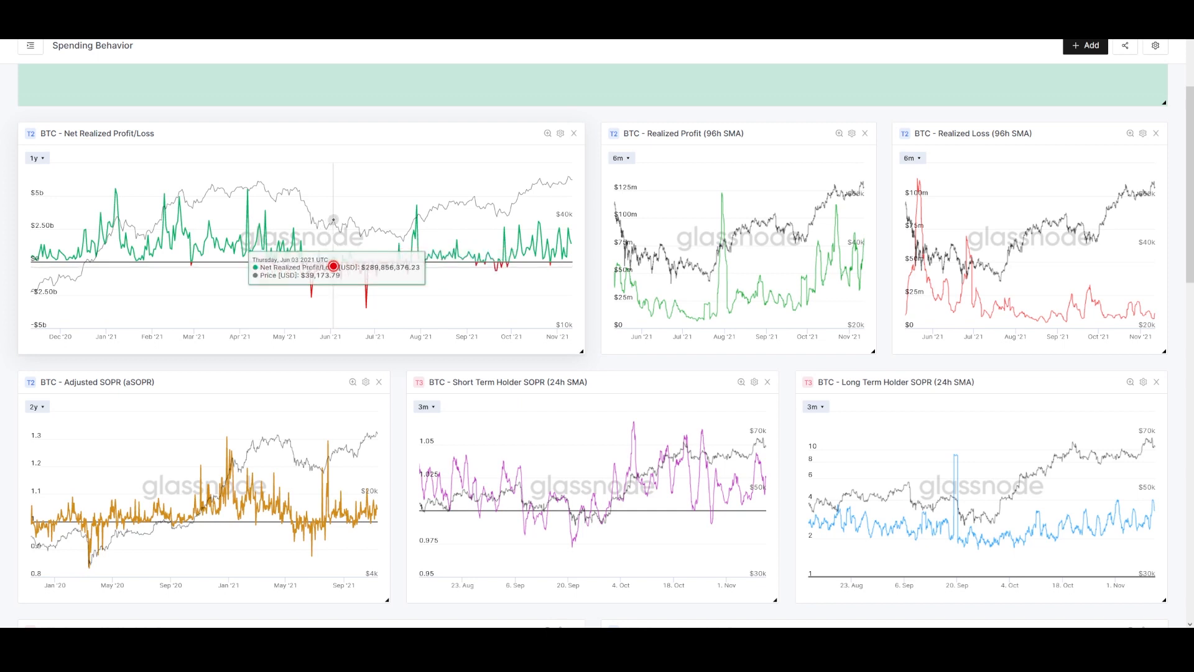
pyautogui.moveTo(366, 329)
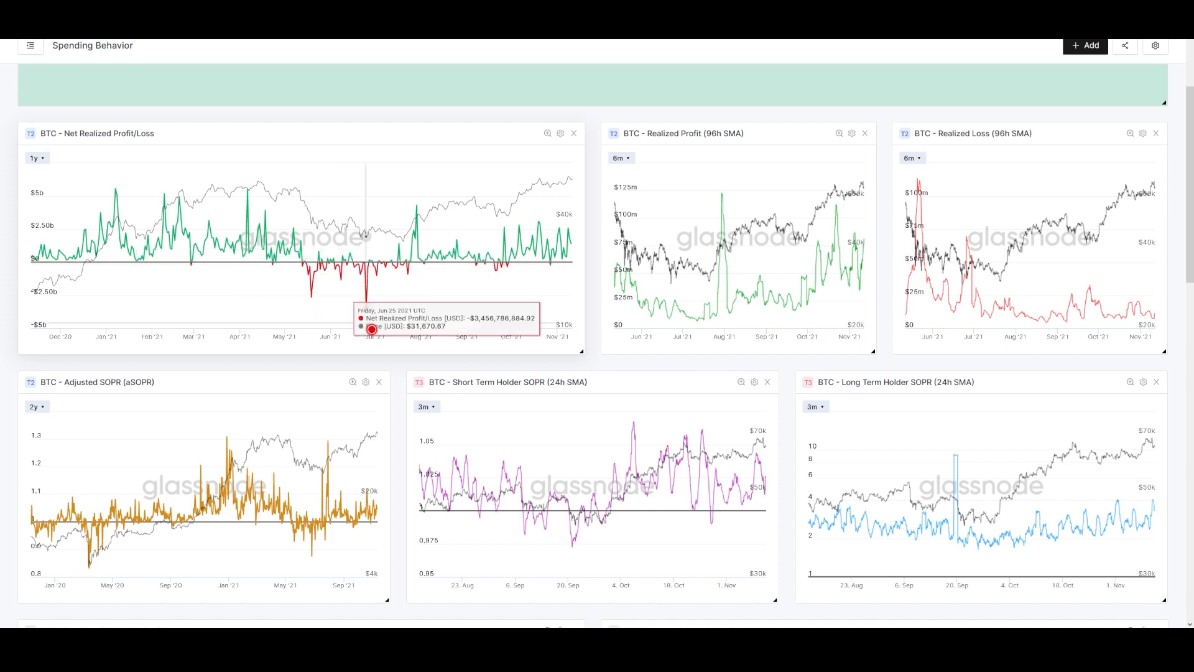
pyautogui.moveTo(389, 231)
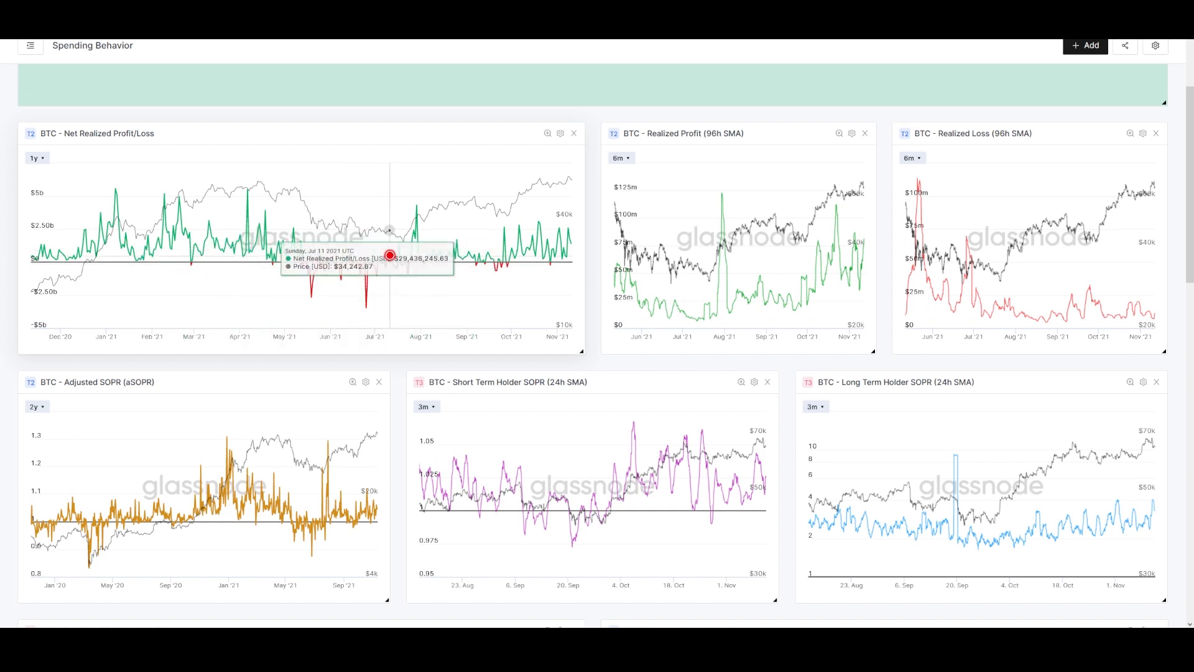
pyautogui.moveTo(397, 271)
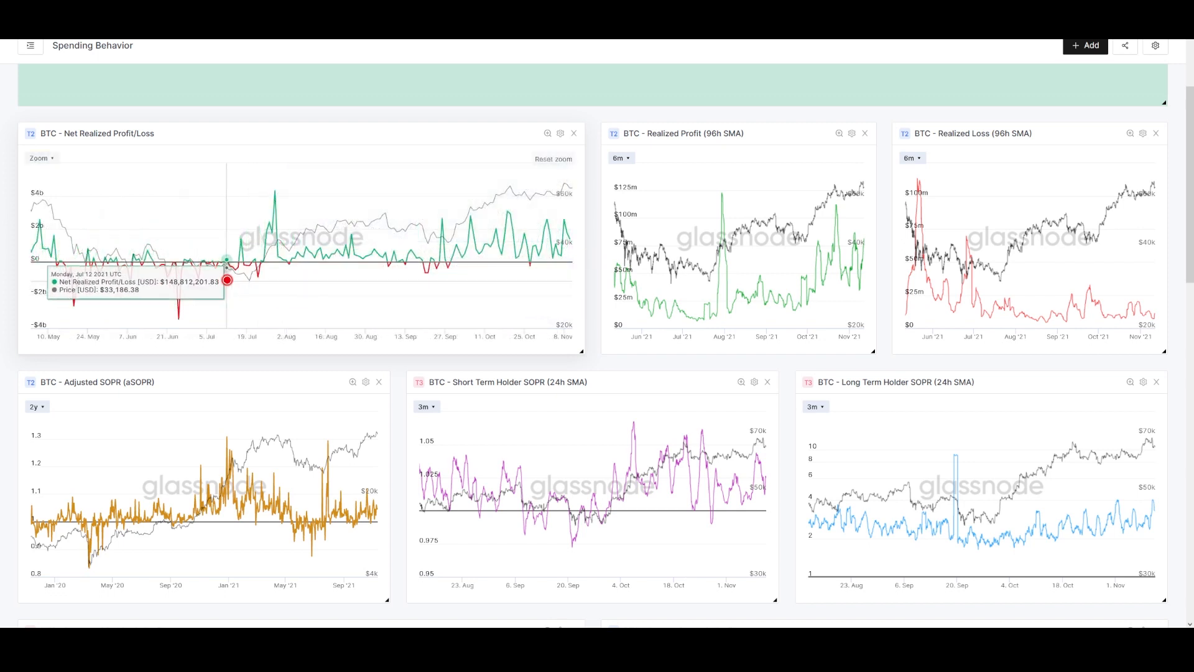
pyautogui.moveTo(237, 319)
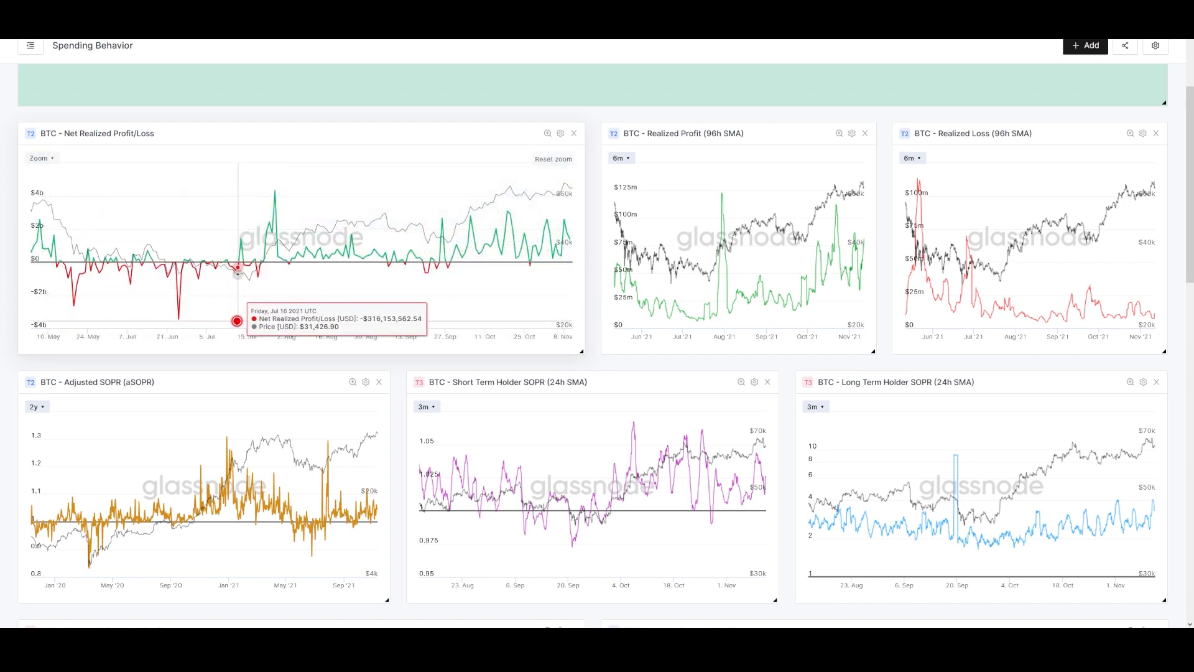
pyautogui.moveTo(235, 269)
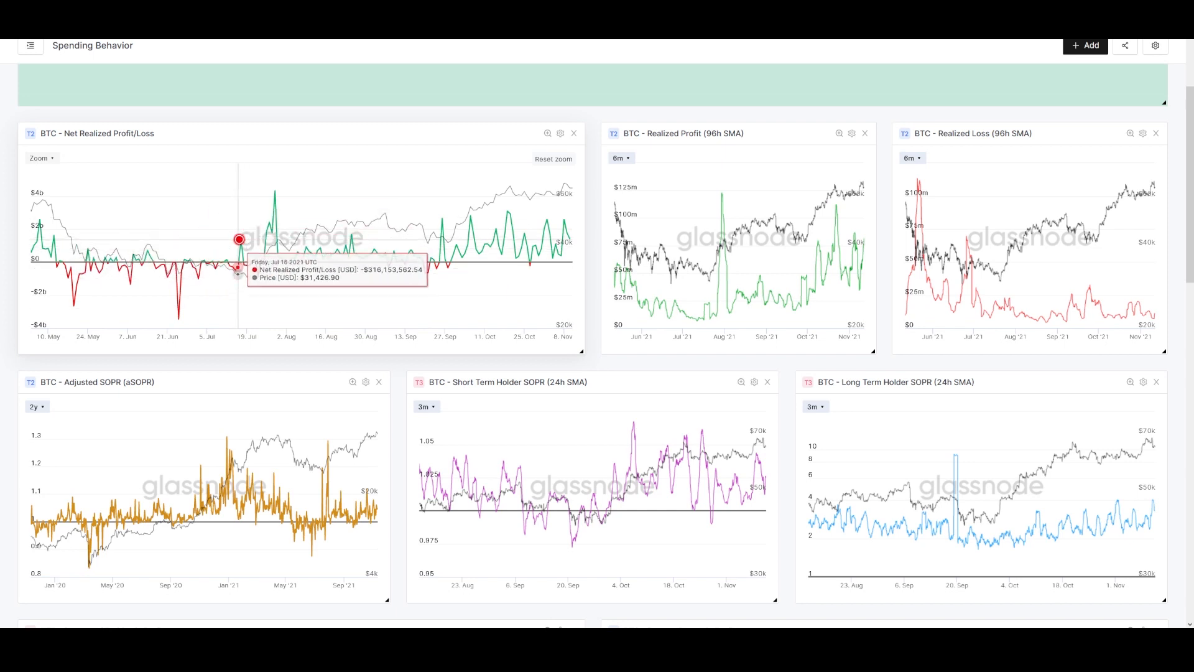
pyautogui.moveTo(223, 247)
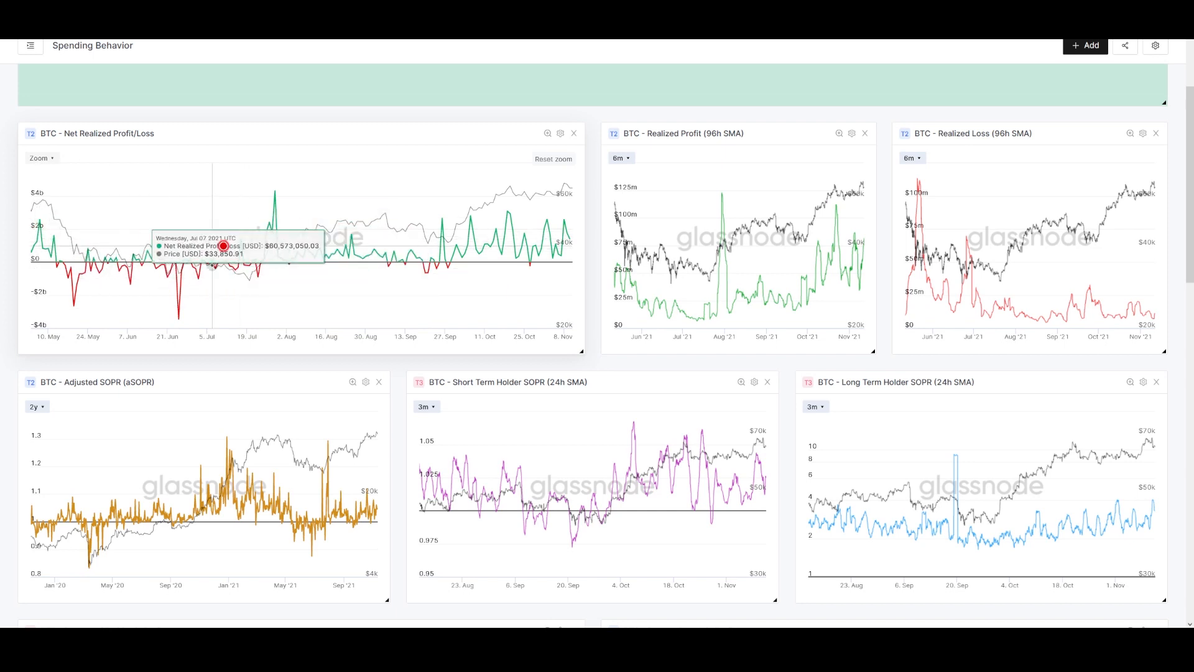
pyautogui.moveTo(258, 278)
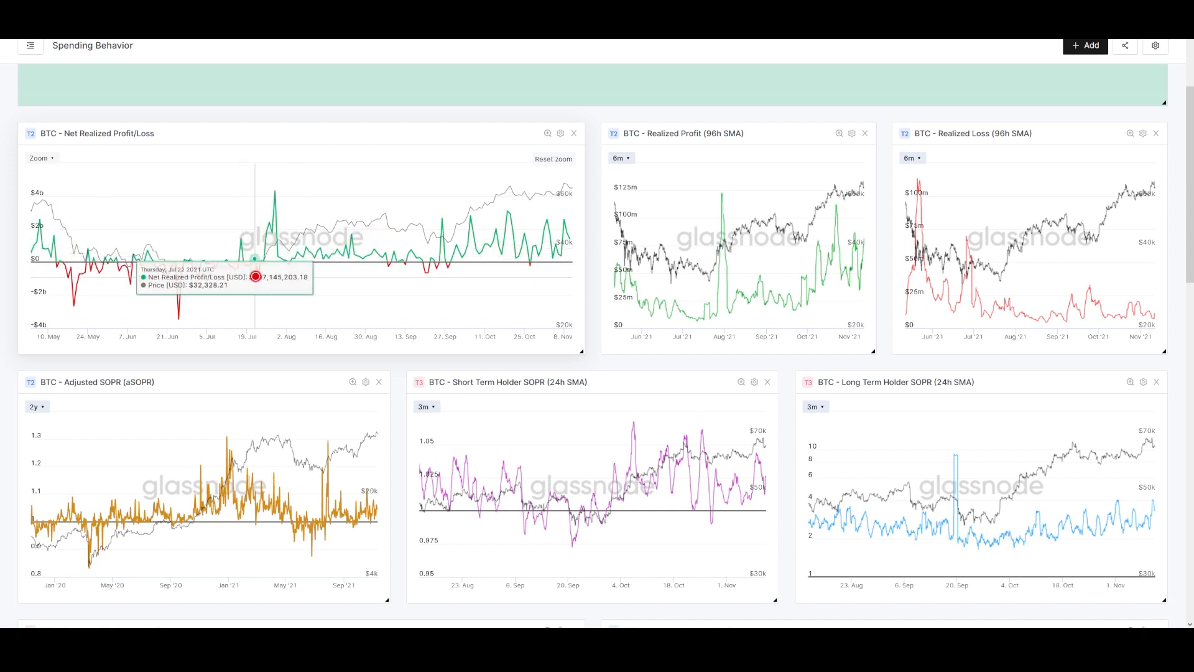
pyautogui.moveTo(258, 276)
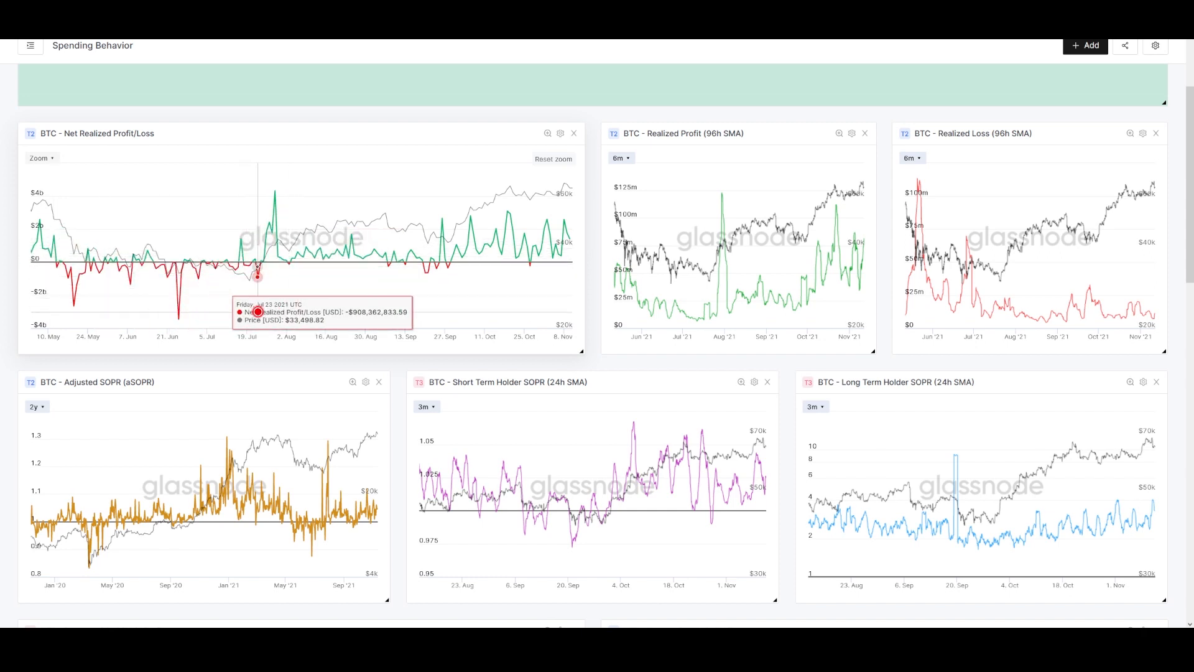
pyautogui.moveTo(277, 200)
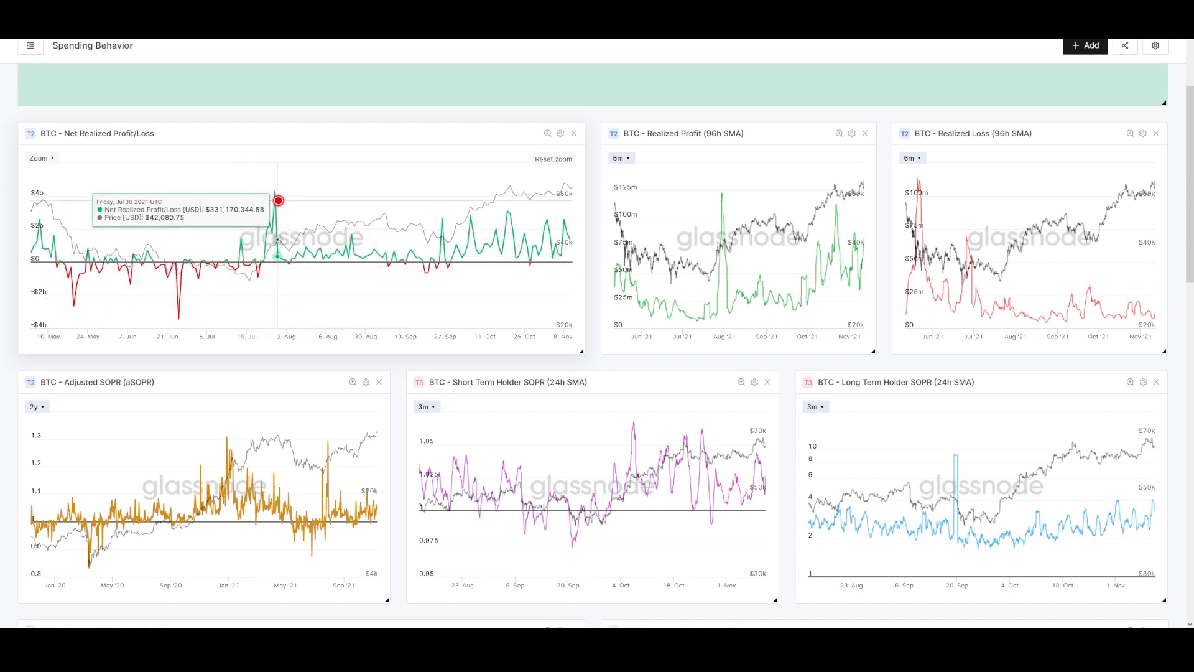
pyautogui.moveTo(344, 255)
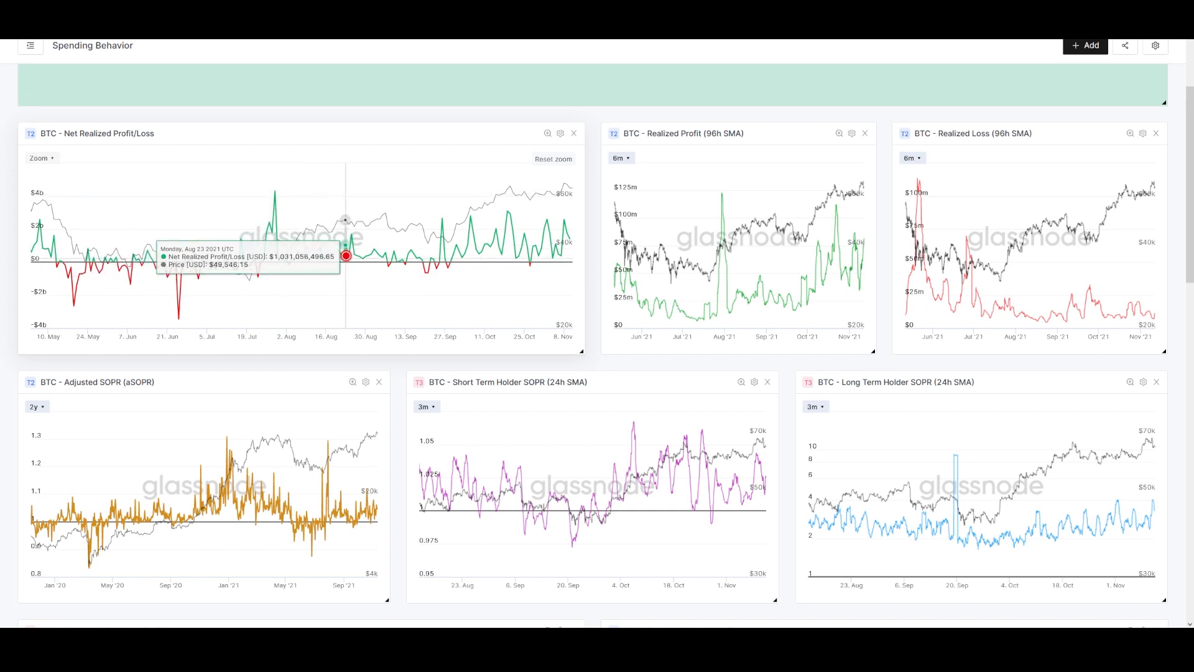
pyautogui.moveTo(416, 270)
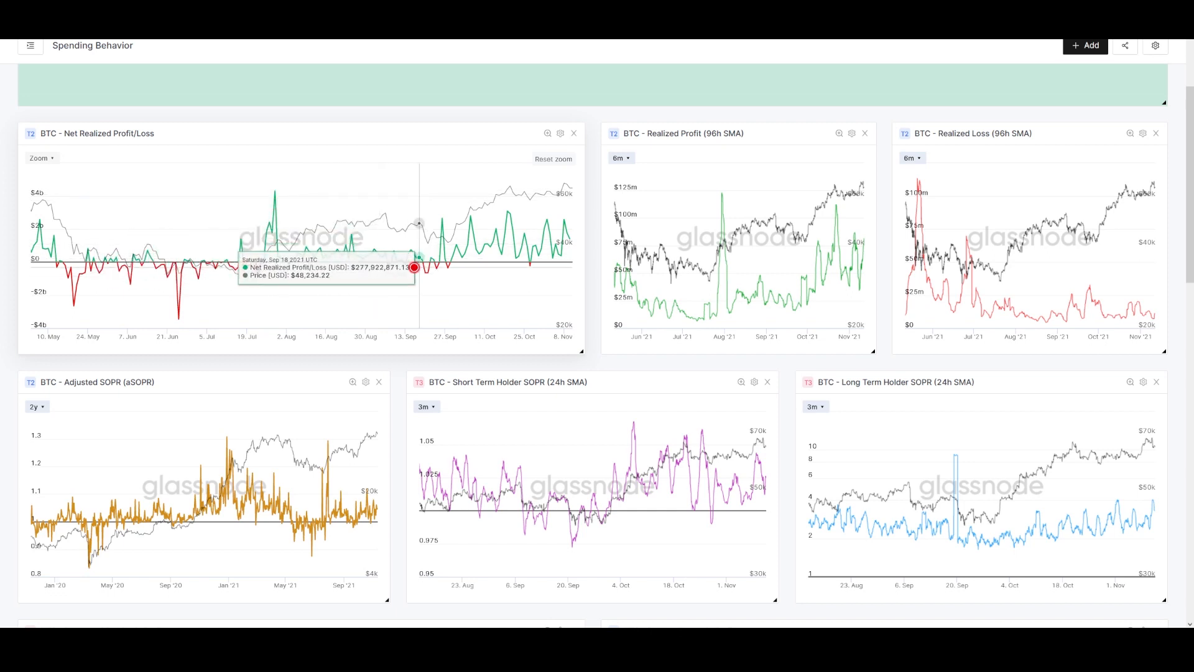
pyautogui.moveTo(413, 229)
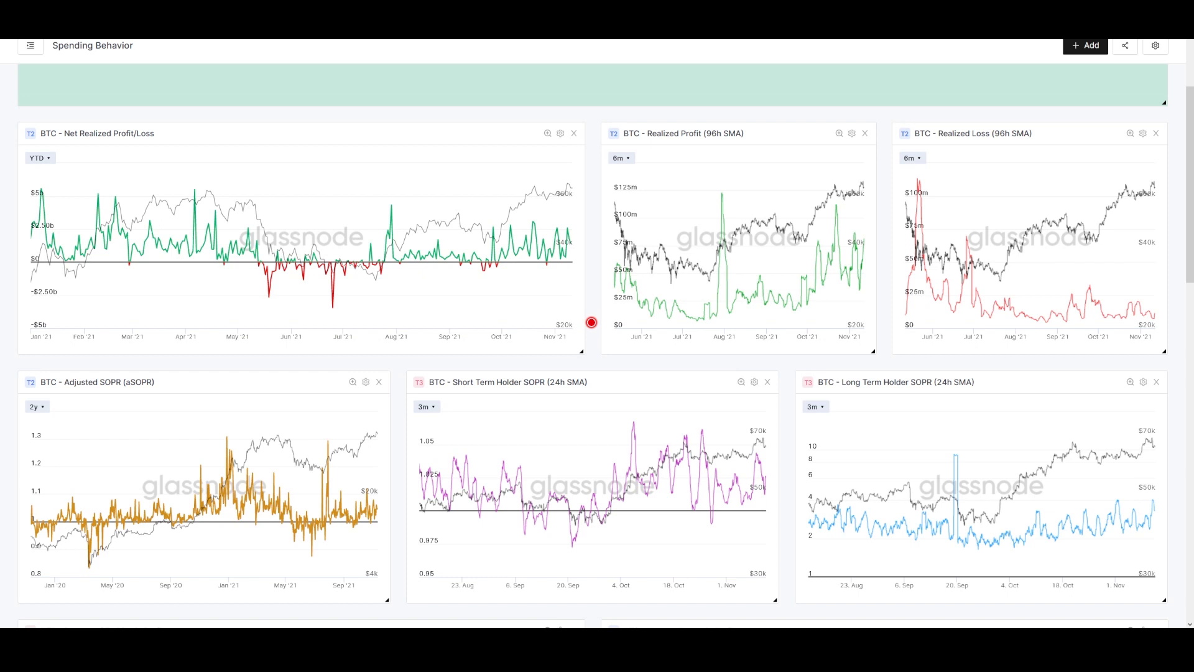
pyautogui.moveTo(563, 238)
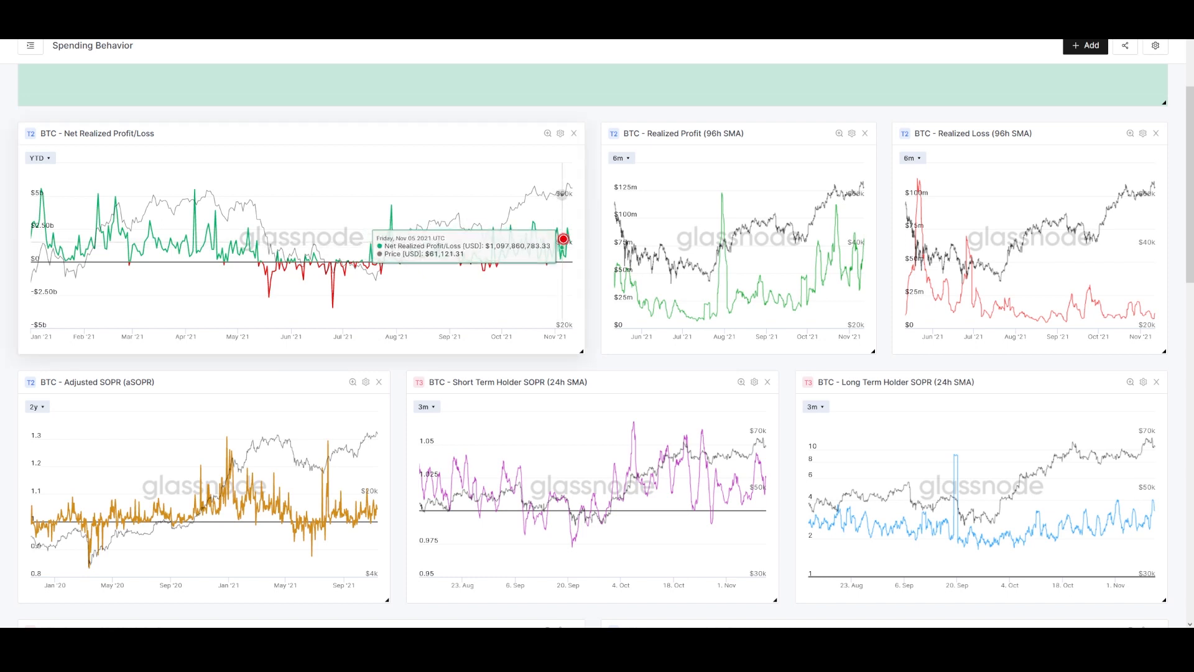
pyautogui.moveTo(98, 201)
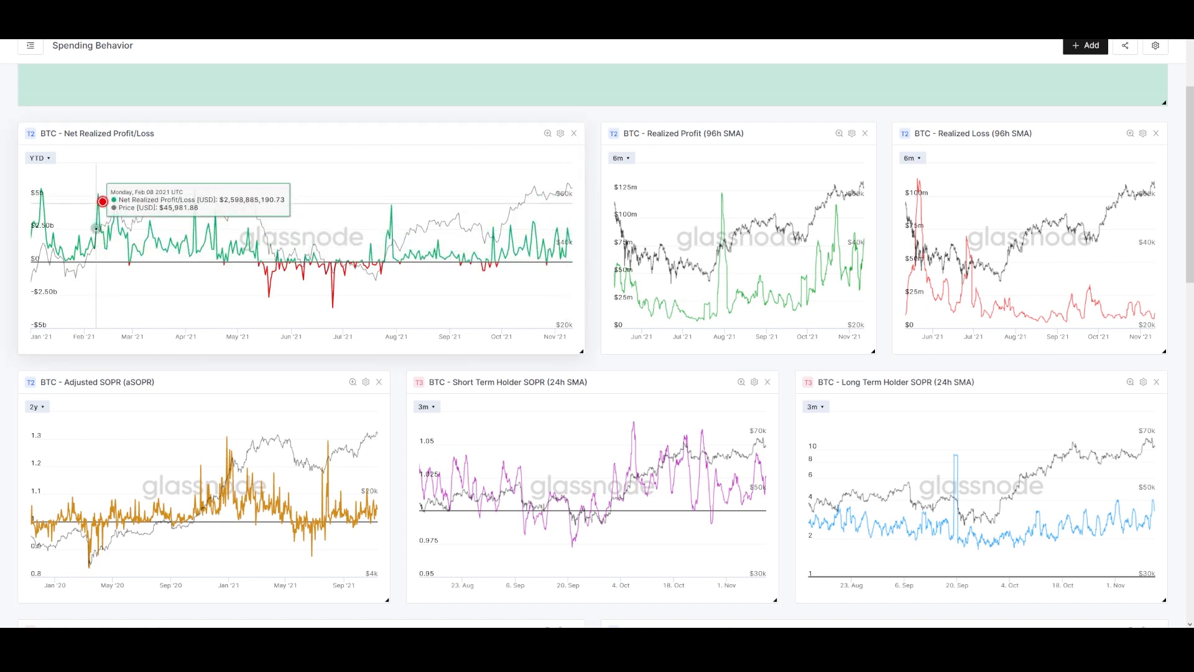
pyautogui.moveTo(86, 261)
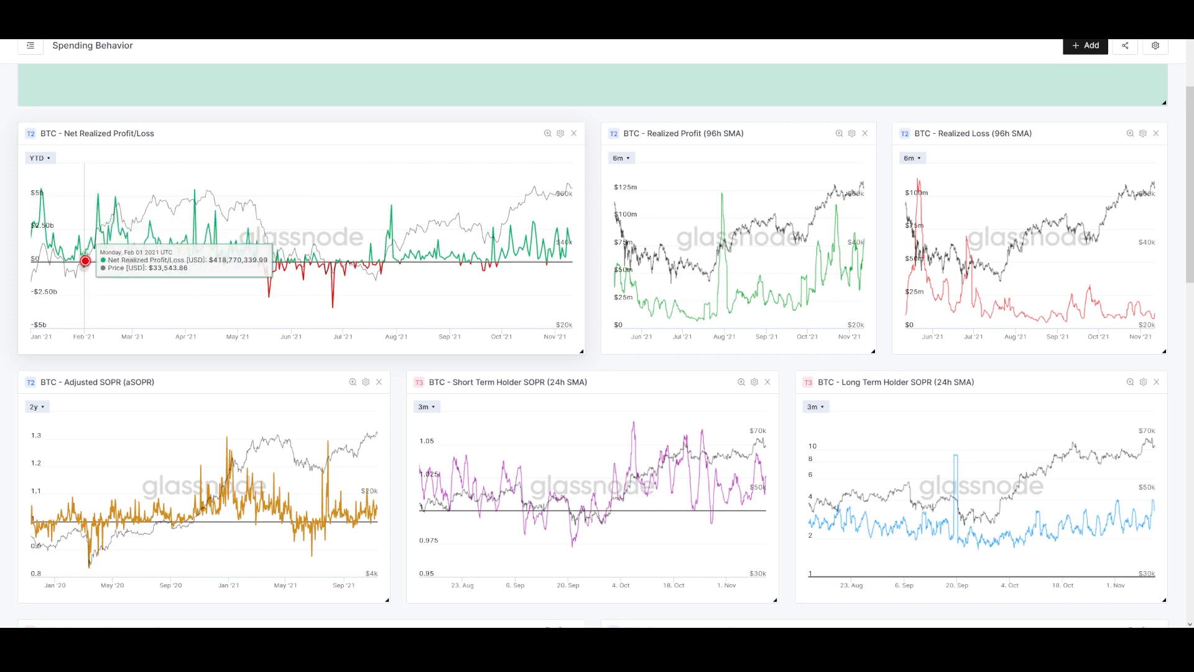
pyautogui.moveTo(93, 240)
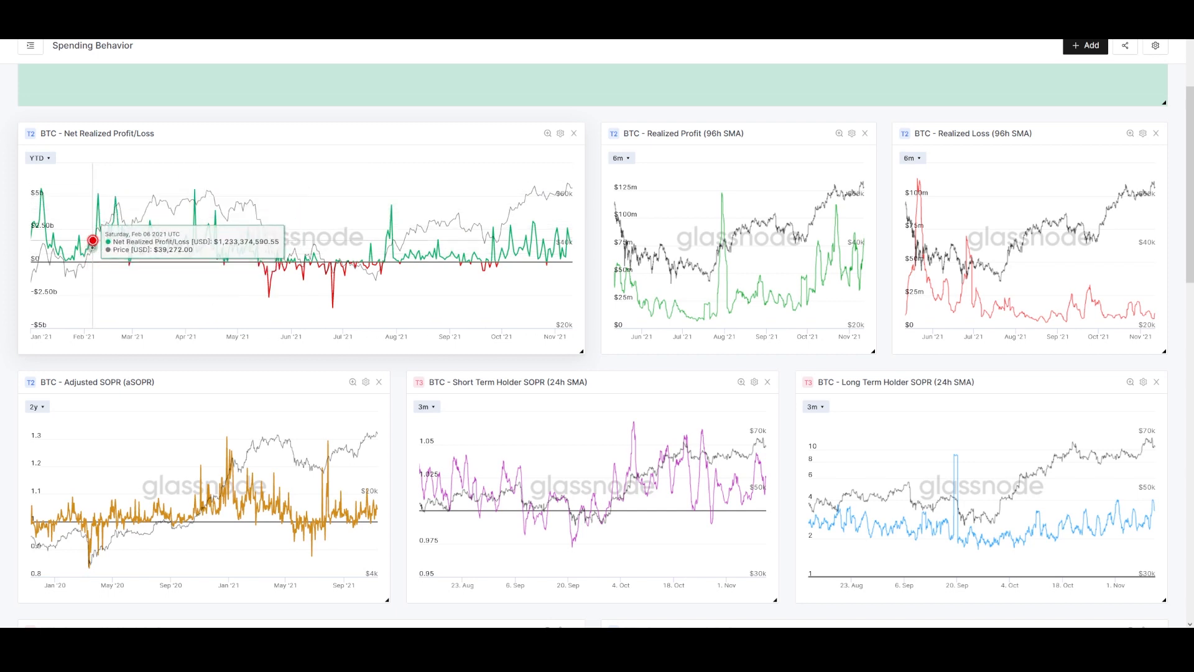
pyautogui.moveTo(104, 226)
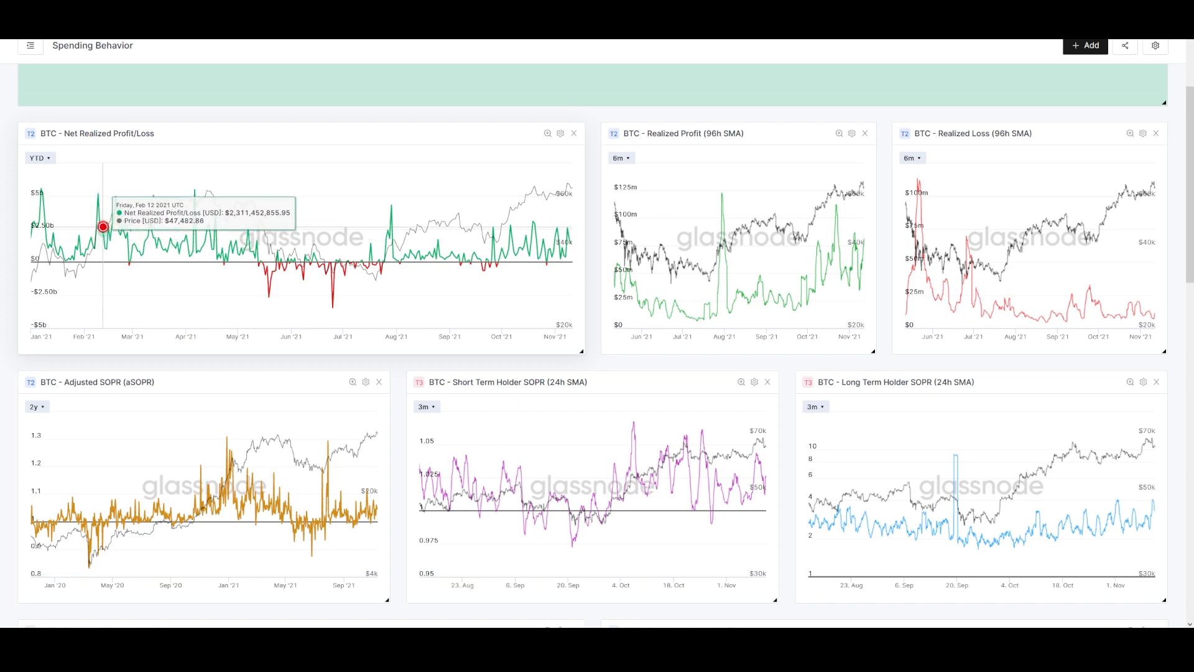
pyautogui.moveTo(563, 245)
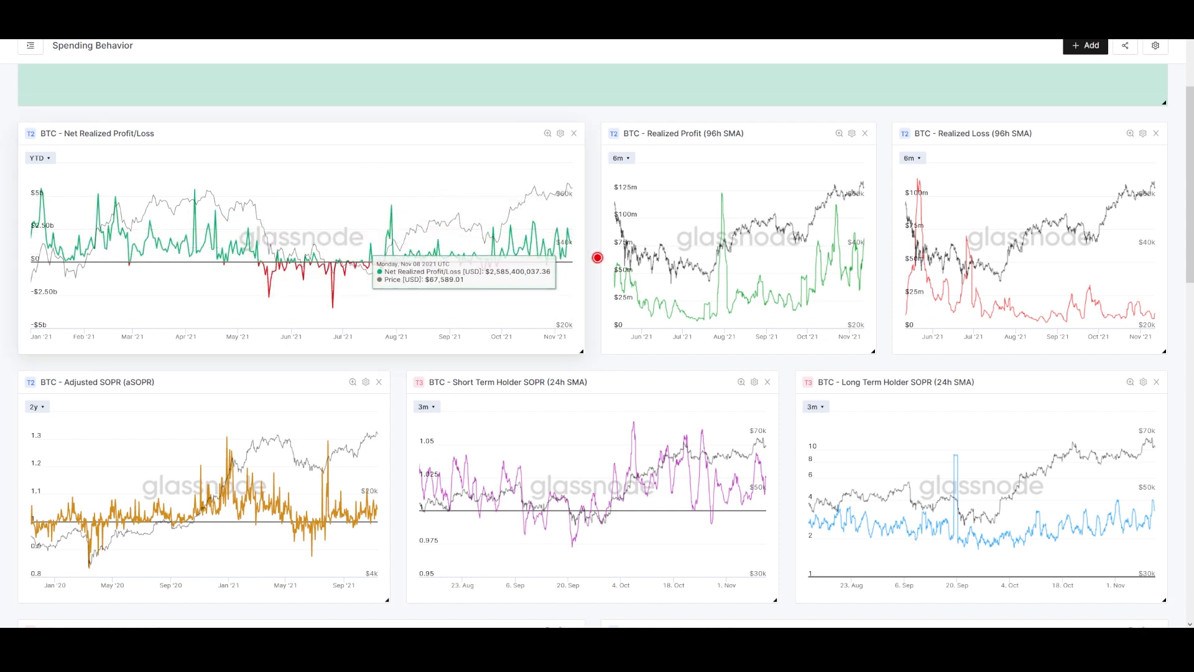
pyautogui.moveTo(563, 301)
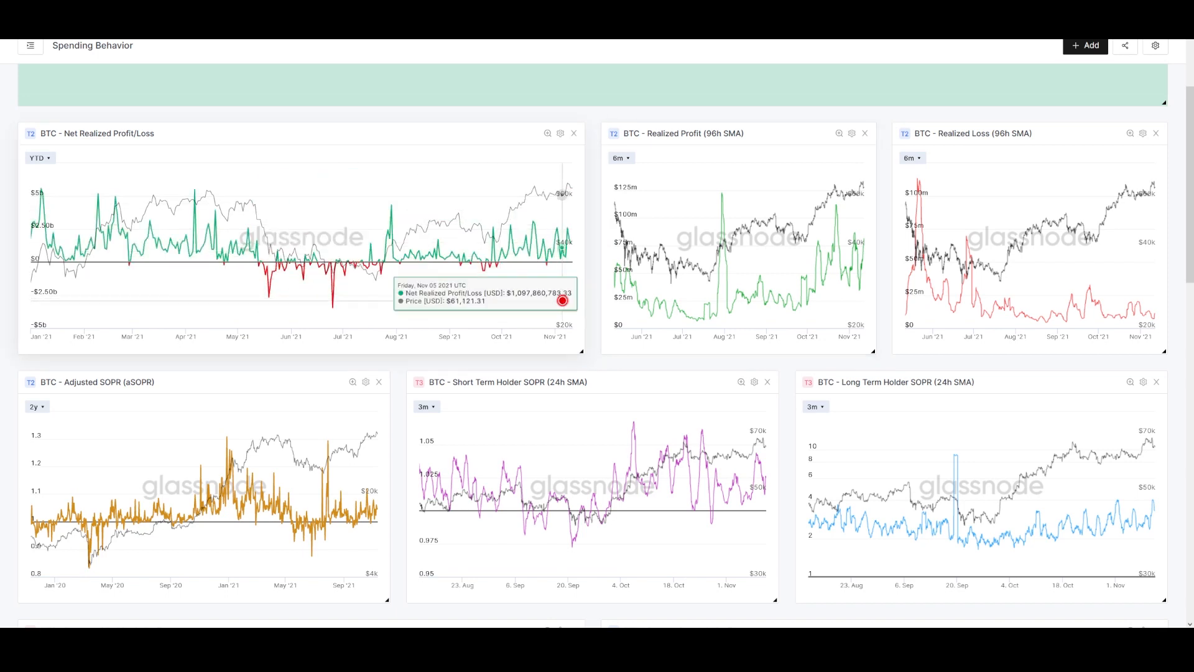
pyautogui.moveTo(545, 280)
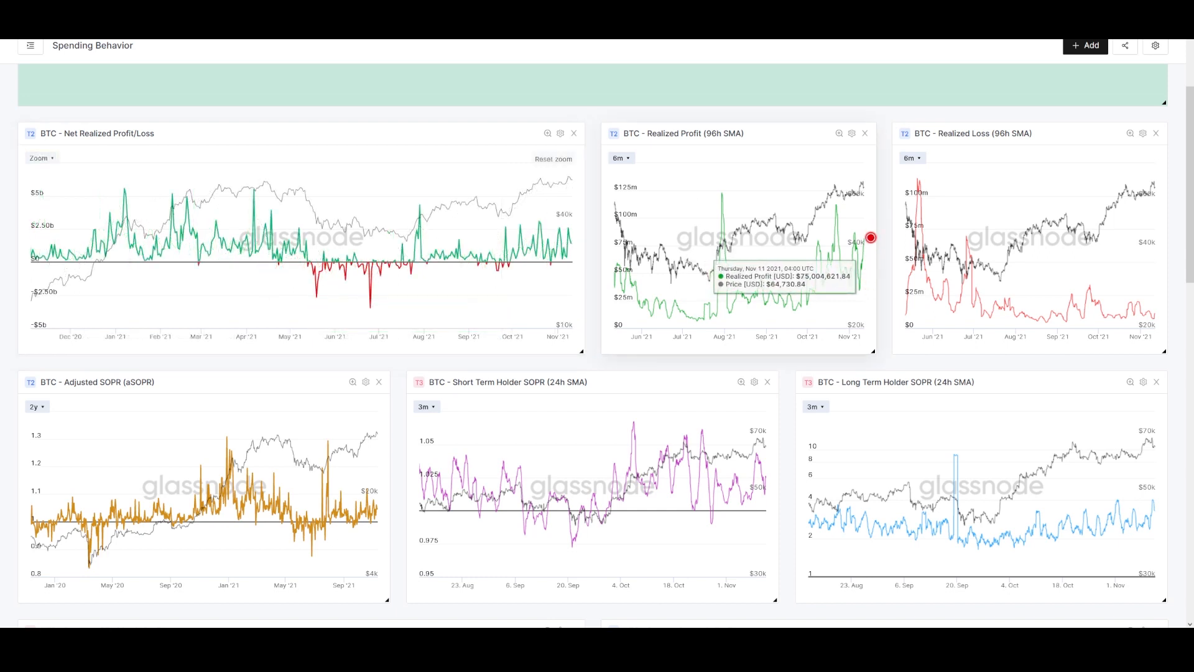
pyautogui.moveTo(775, 304)
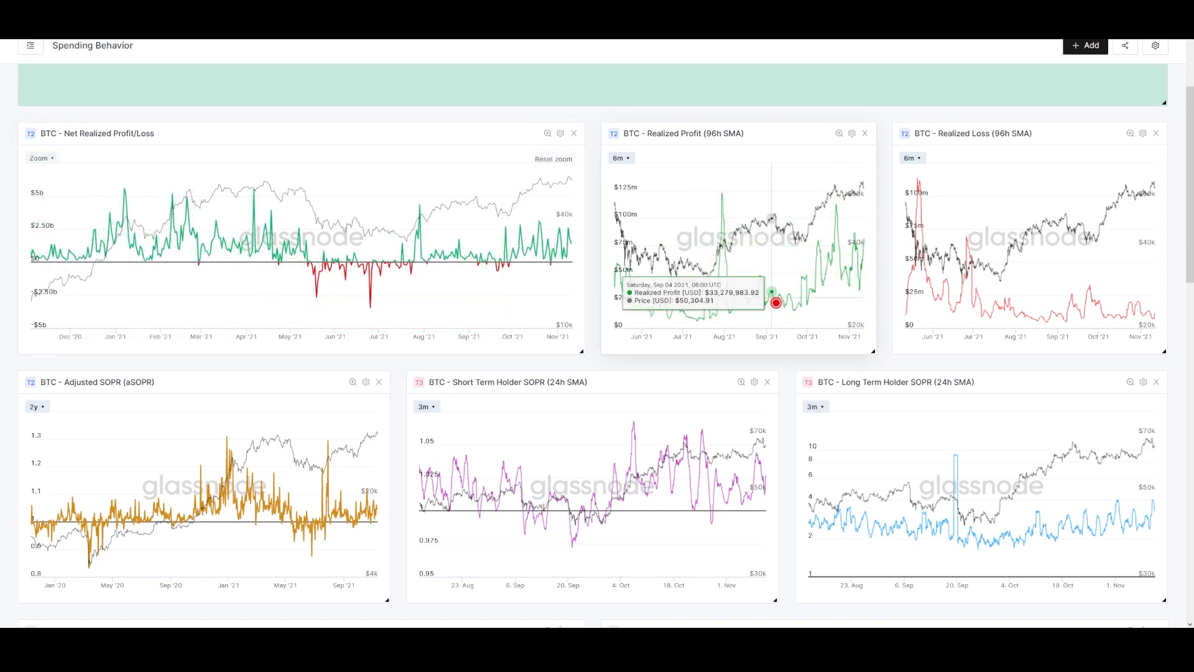
pyautogui.moveTo(816, 280)
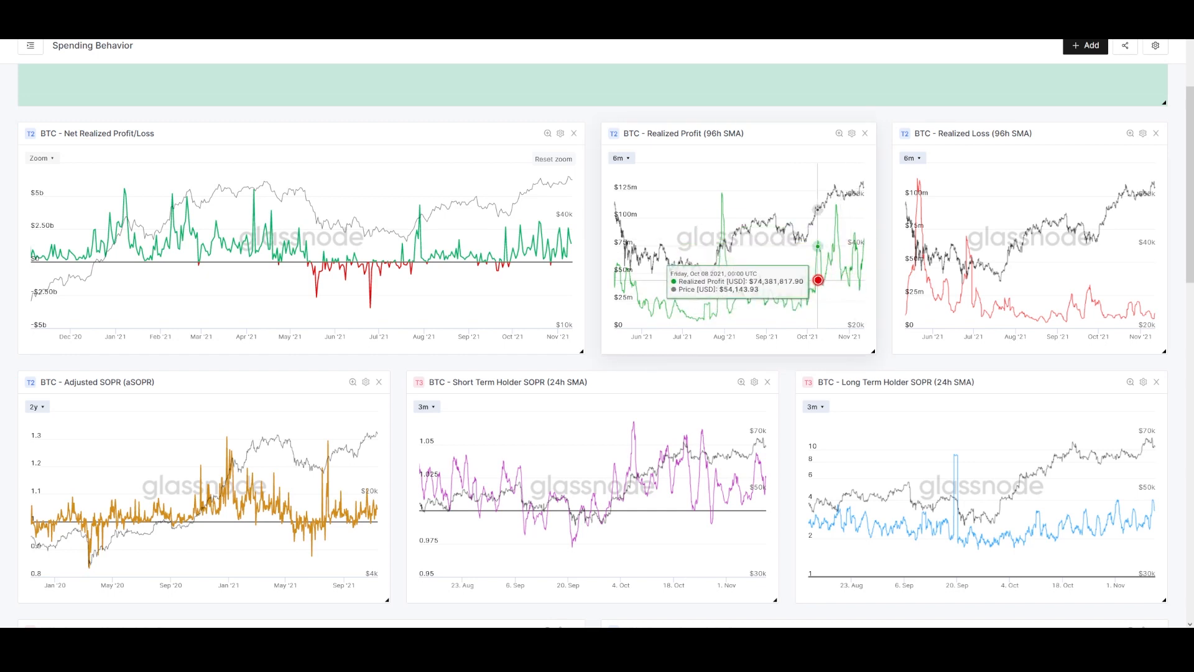
pyautogui.moveTo(854, 282)
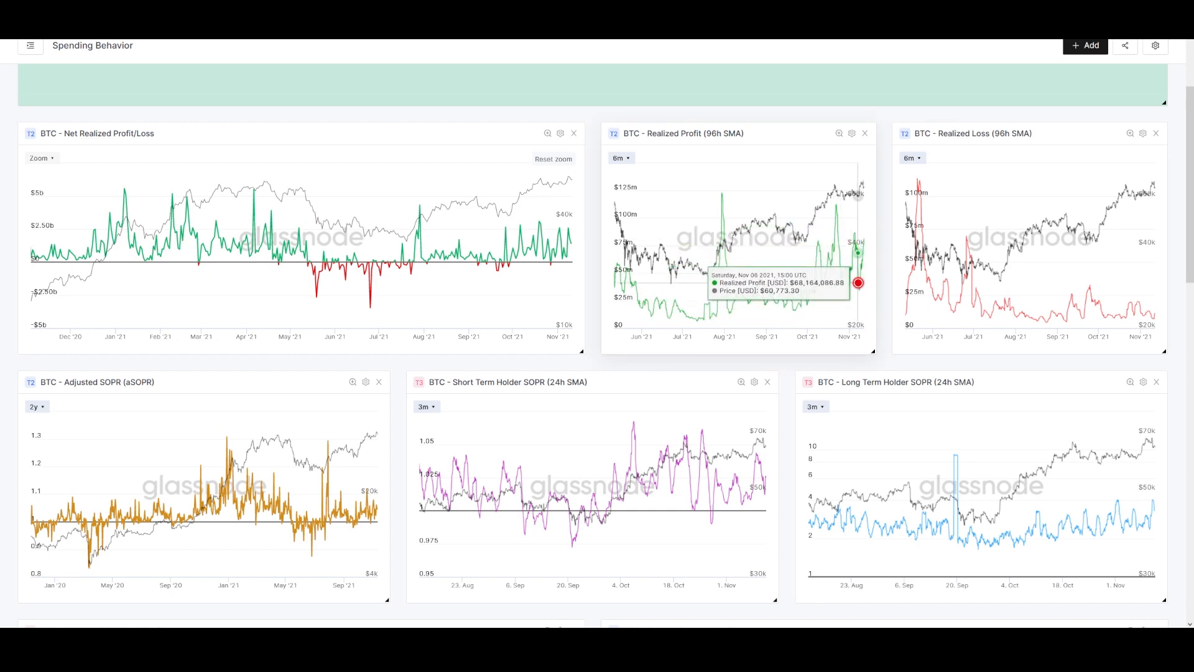
pyautogui.moveTo(823, 229)
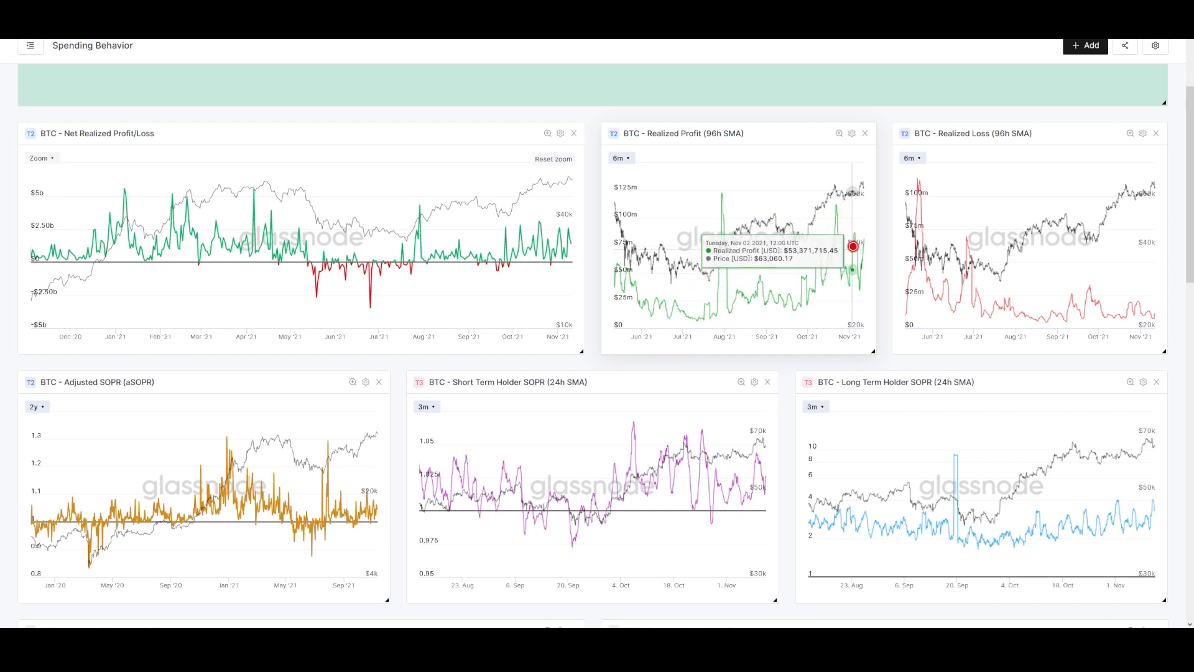
pyautogui.moveTo(863, 294)
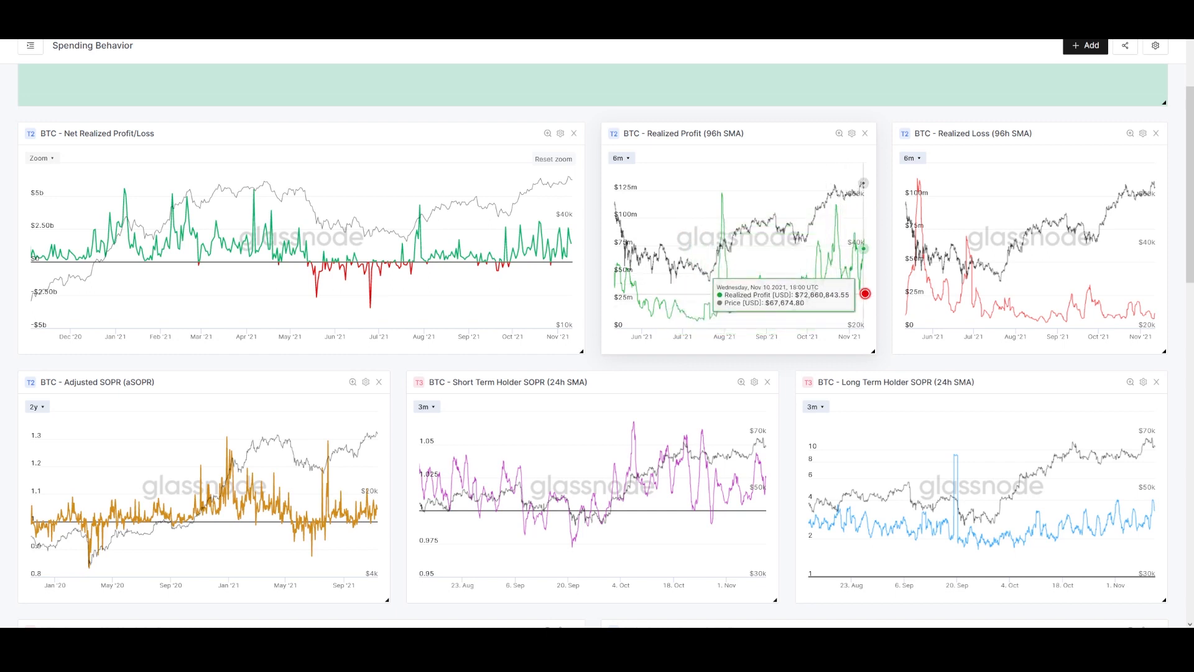
pyautogui.moveTo(780, 327)
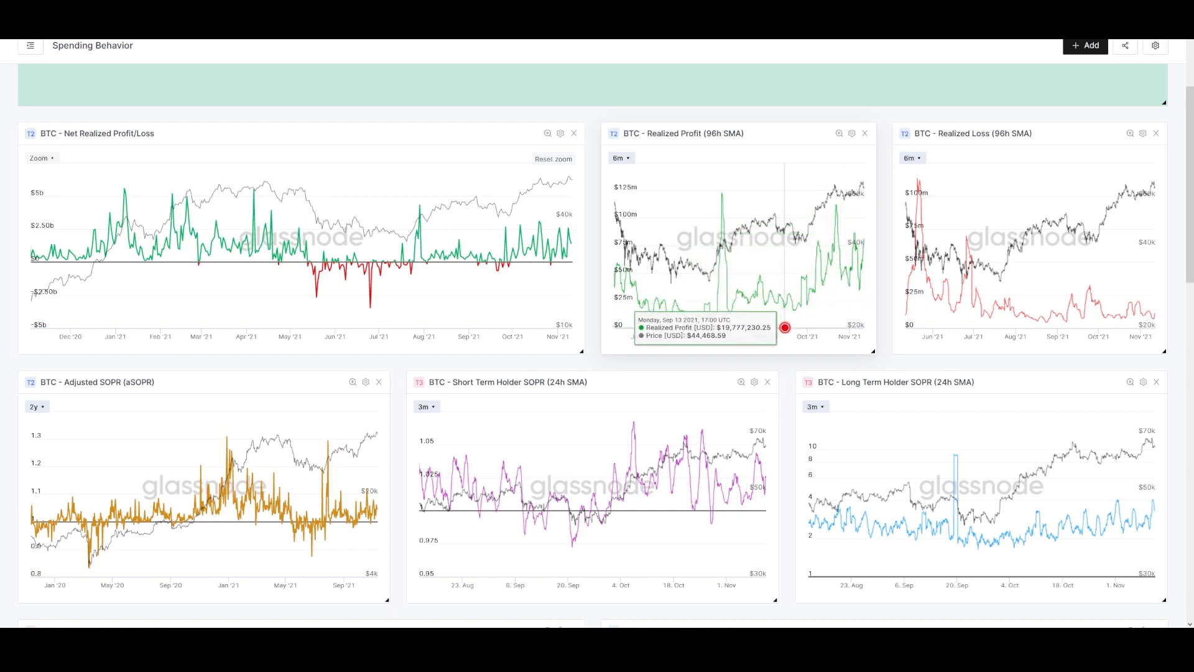
pyautogui.moveTo(861, 174)
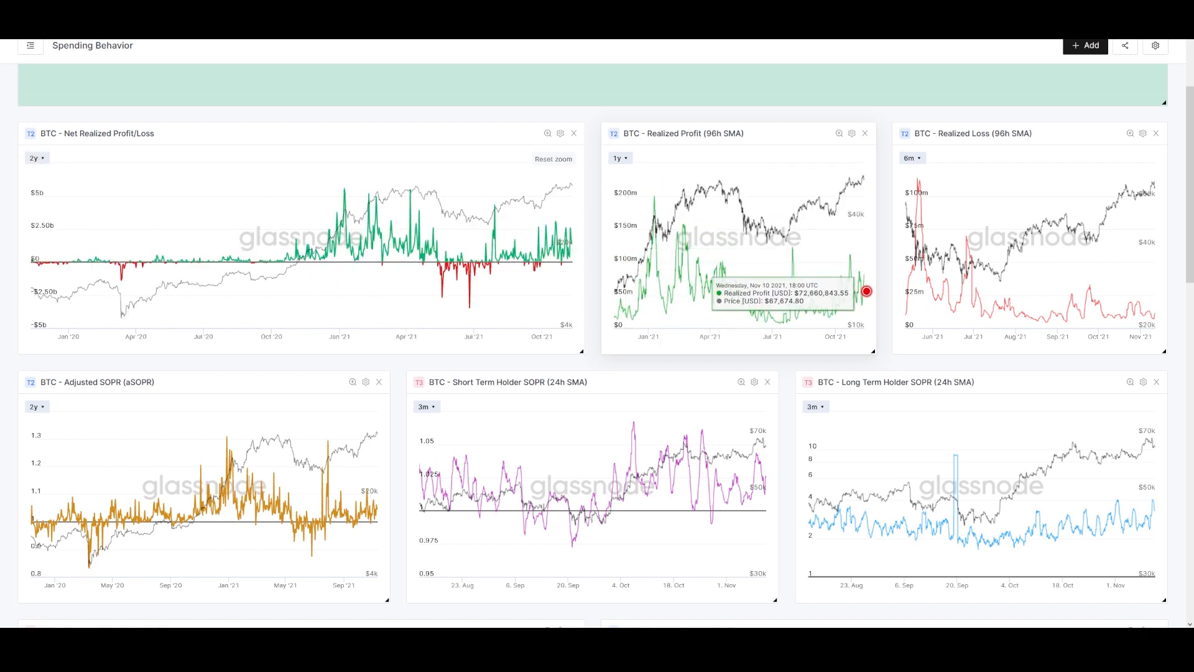
pyautogui.moveTo(669, 280)
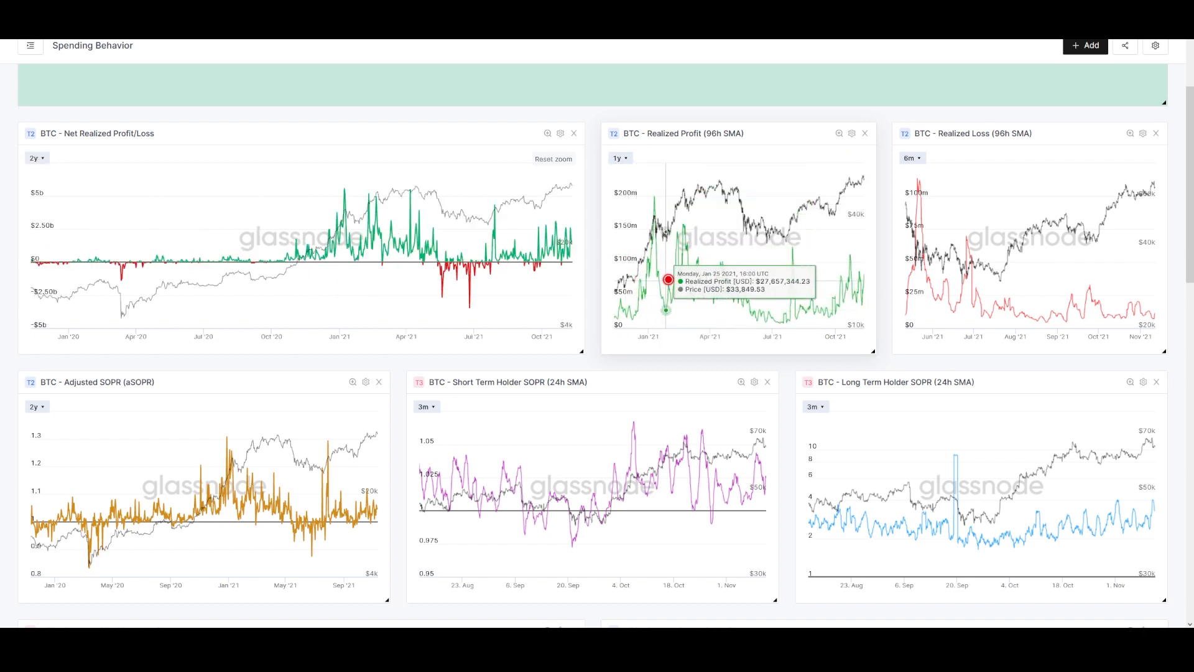
pyautogui.moveTo(670, 281)
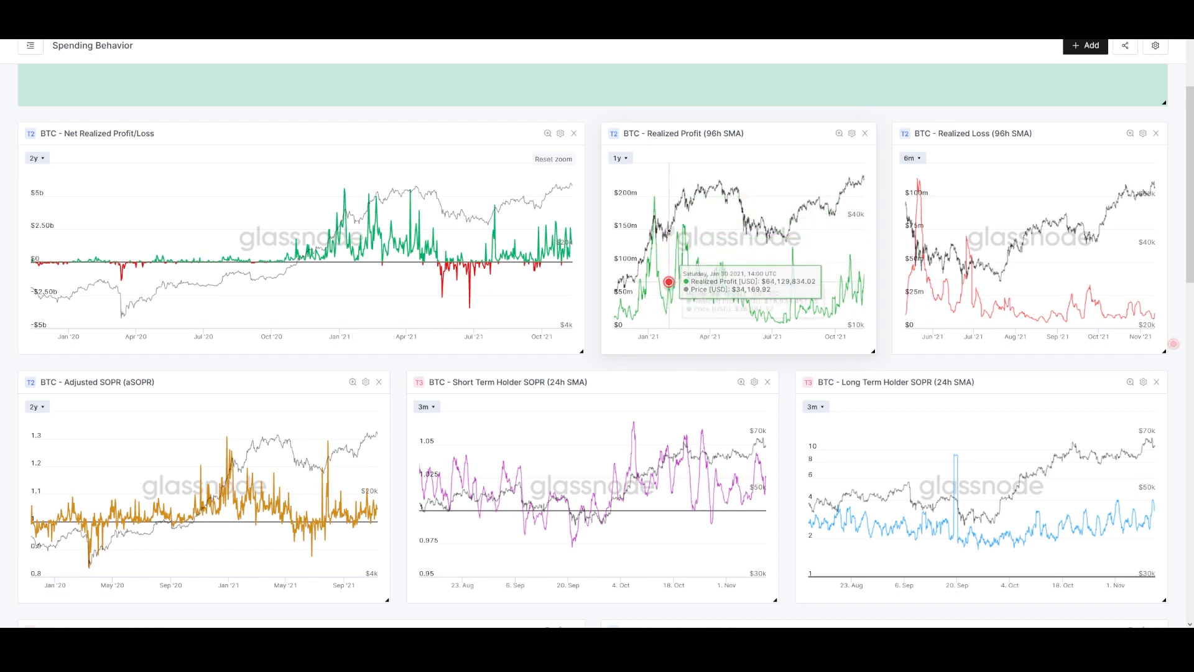
pyautogui.moveTo(1146, 312)
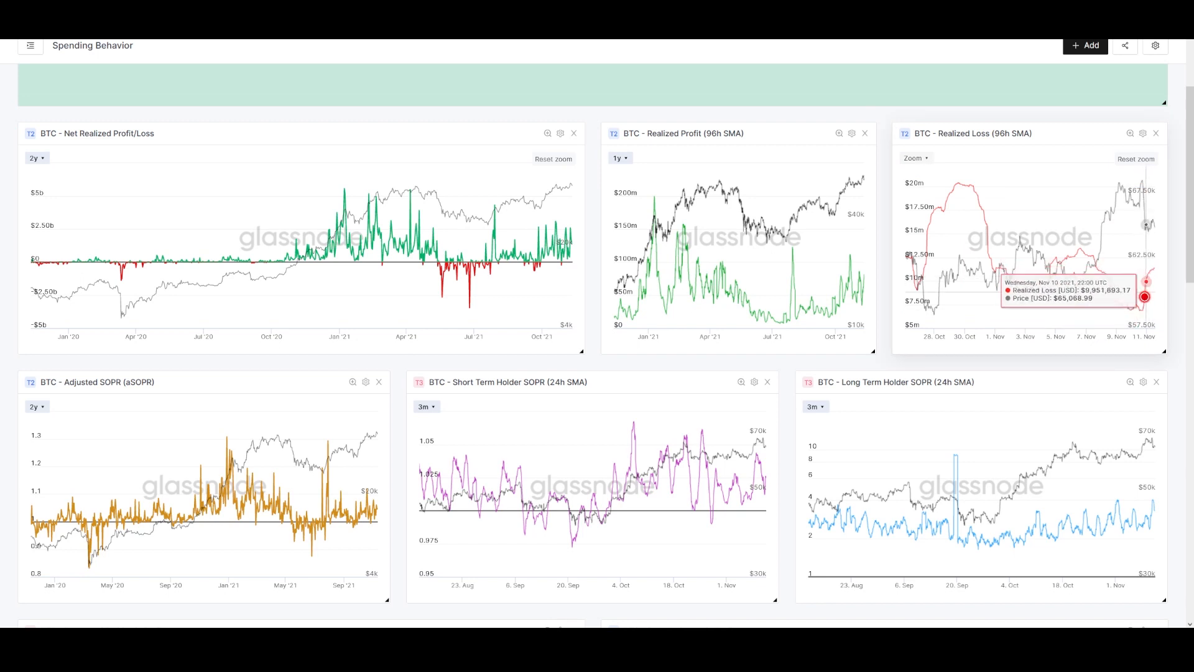
pyautogui.moveTo(1149, 232)
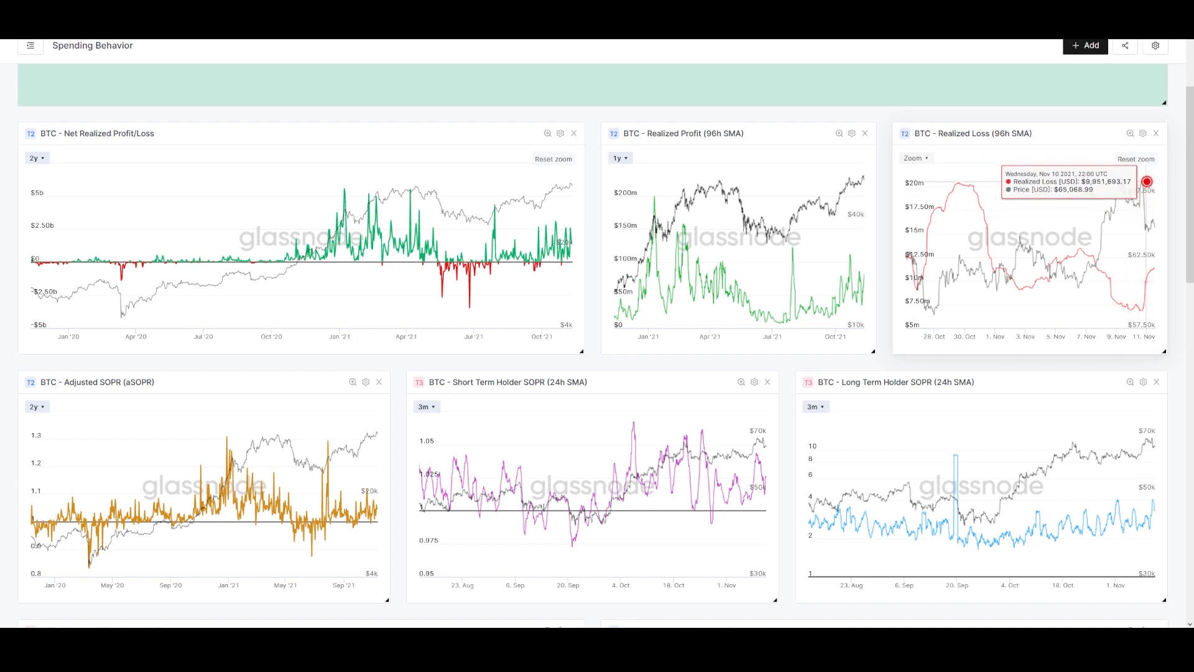
pyautogui.moveTo(1146, 219)
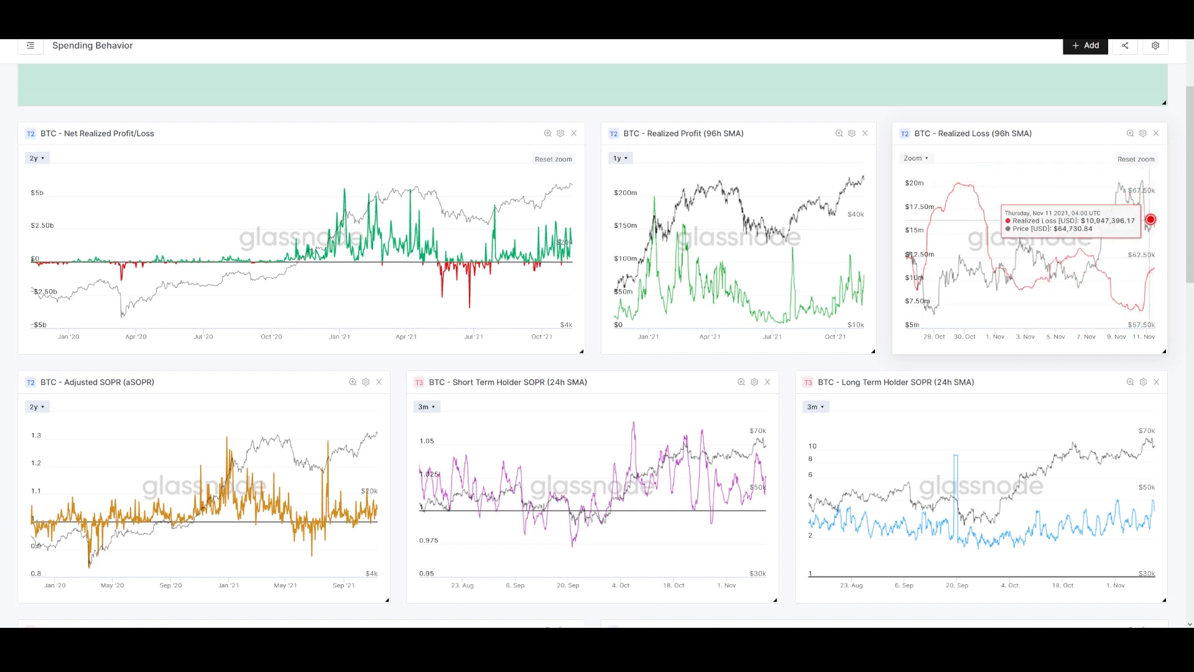
pyautogui.moveTo(1150, 225)
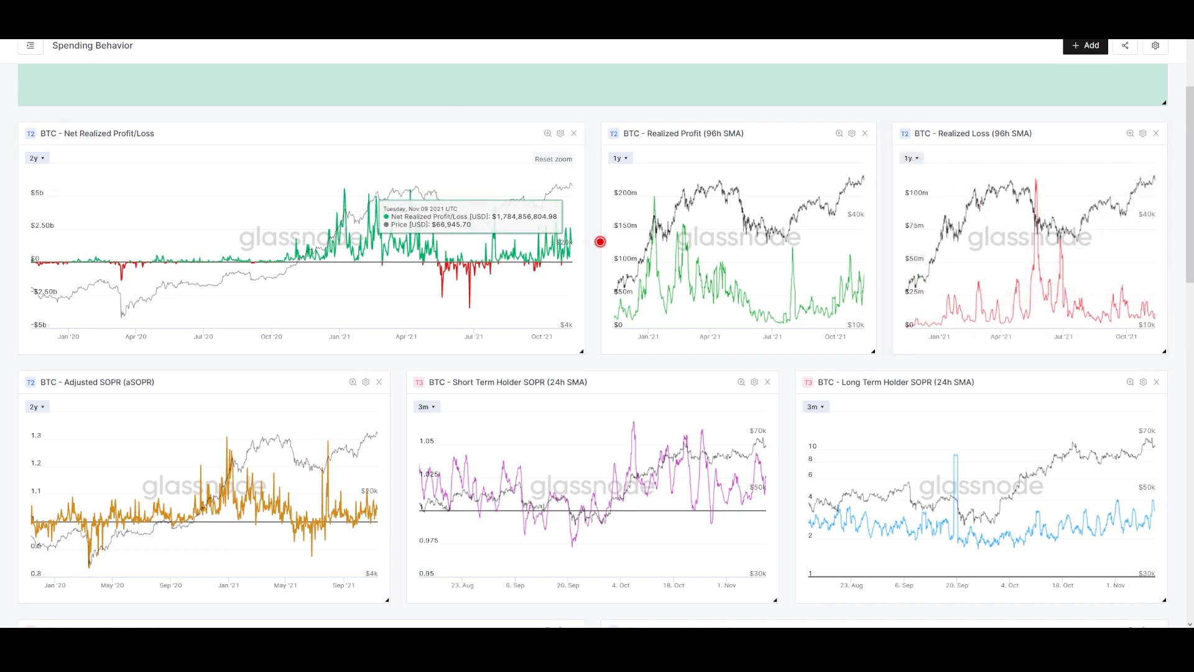
pyautogui.moveTo(412, 262)
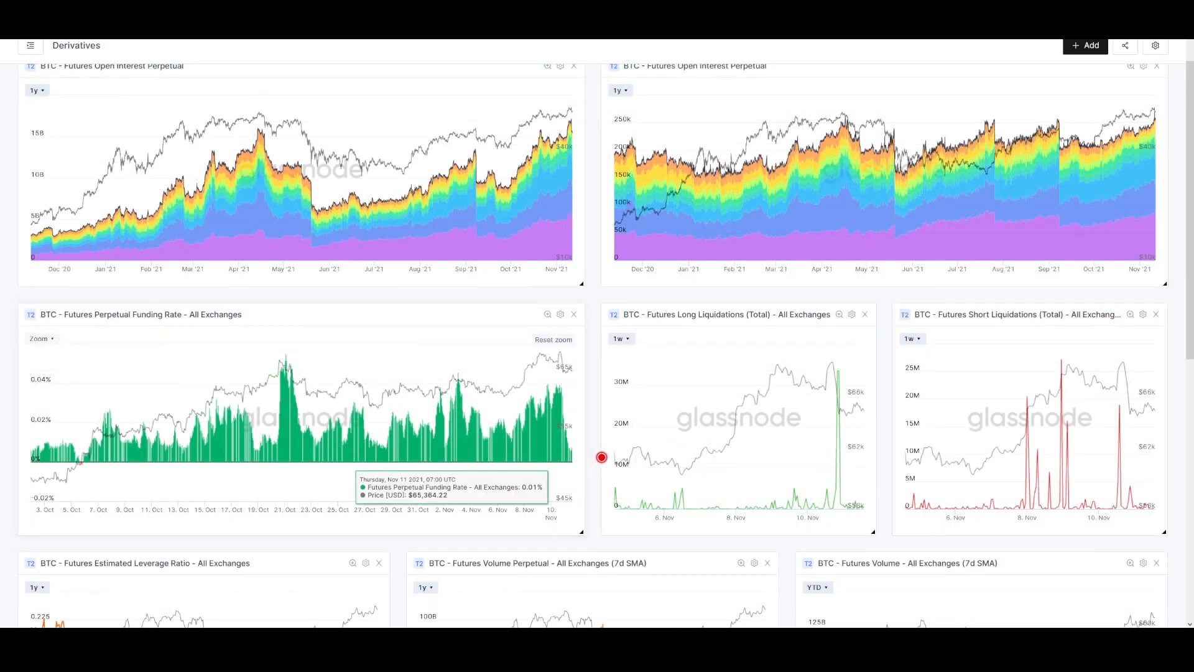
pyautogui.moveTo(535, 463)
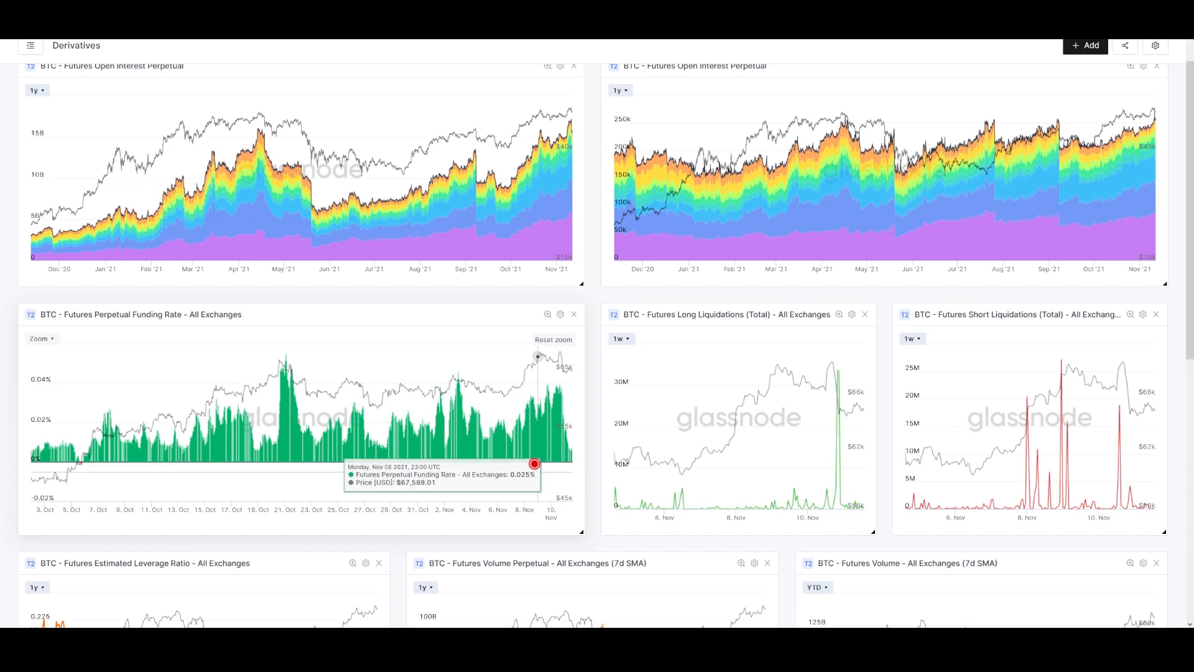
pyautogui.moveTo(596, 487)
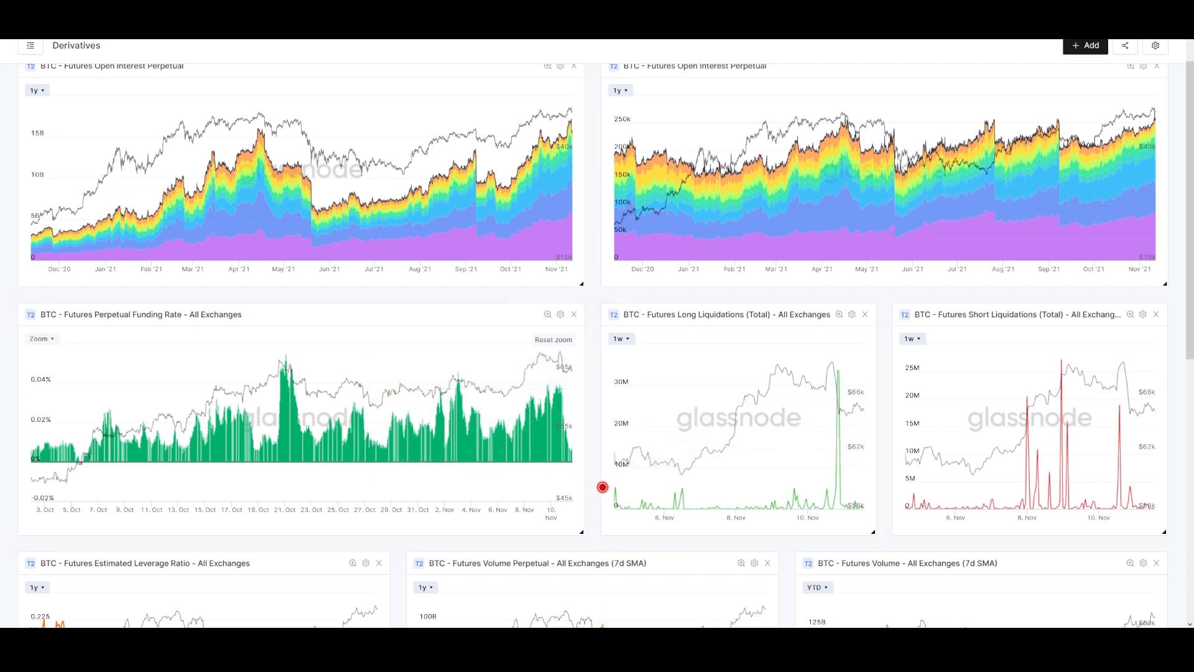
# Switch to the Supply Distribution dashboard with spent output lifespan charts
pyautogui.click(30, 45)
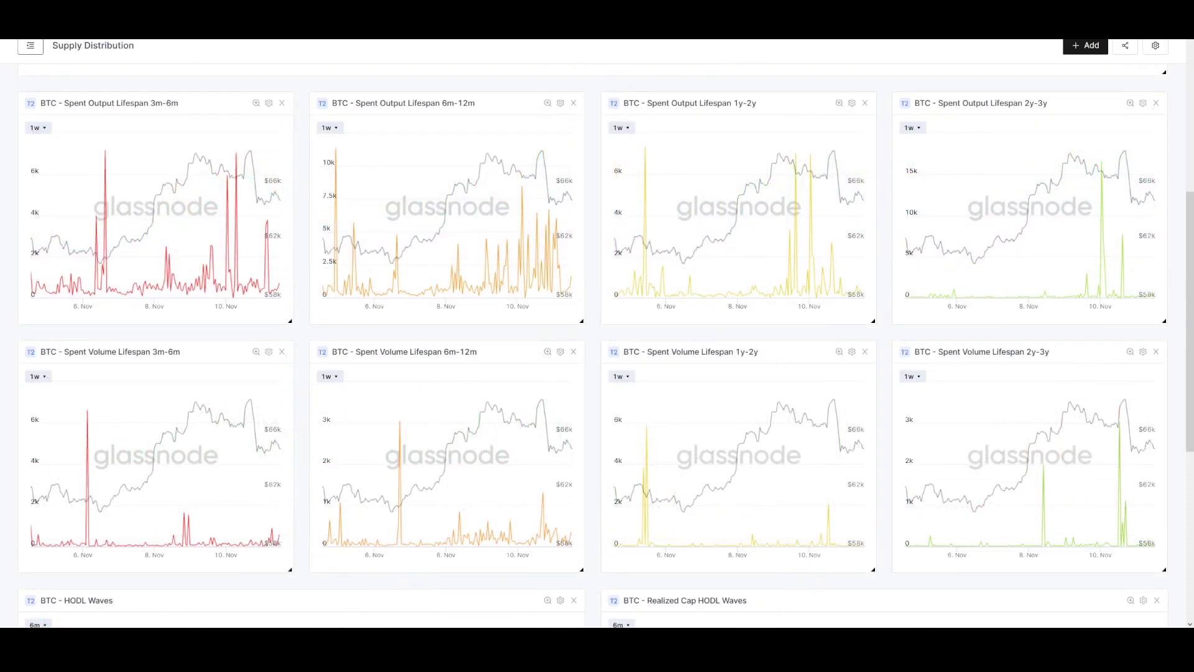
pyautogui.moveTo(274, 171)
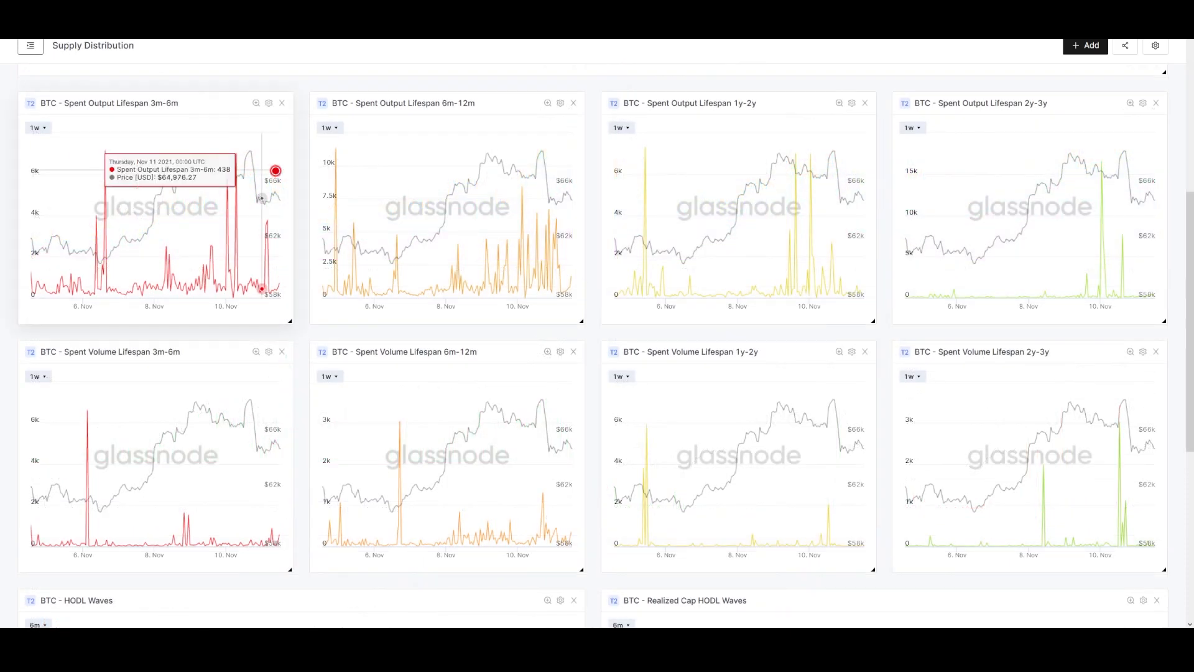
pyautogui.moveTo(1031, 176)
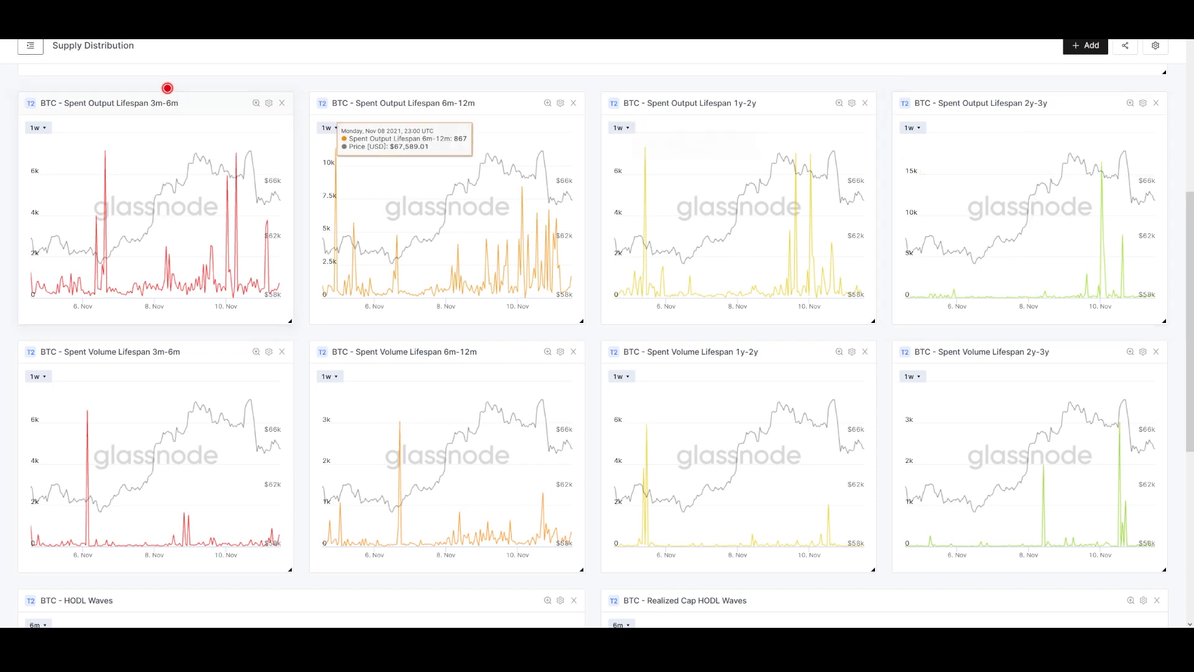
pyautogui.moveTo(556, 193)
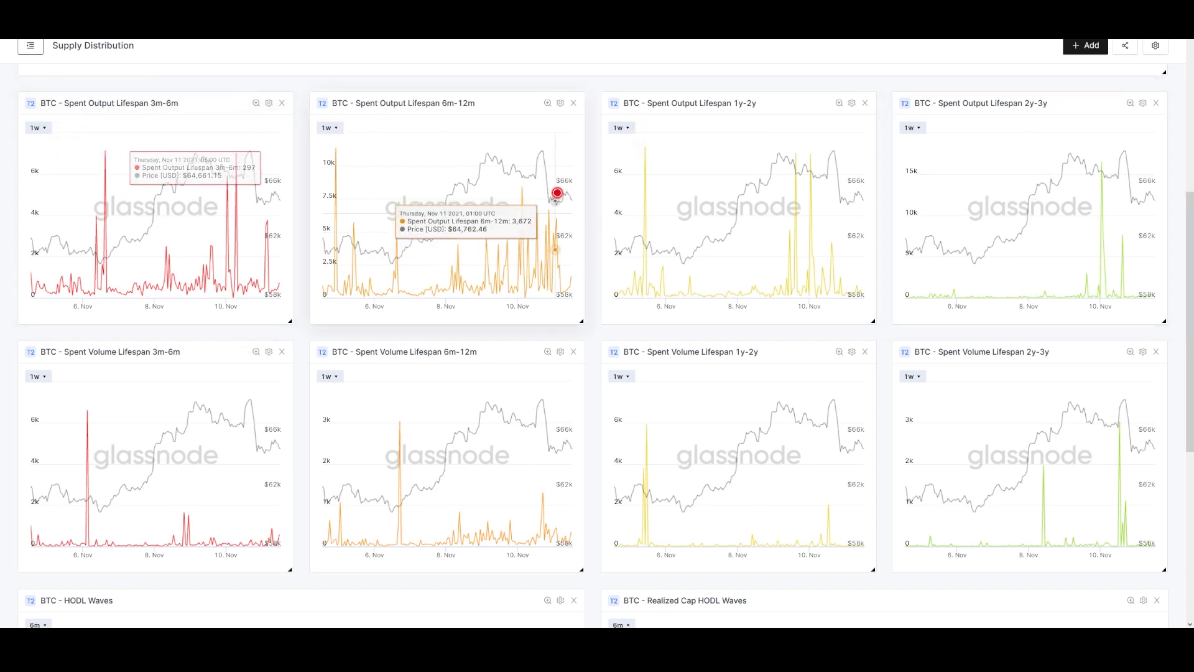
pyautogui.moveTo(761, 251)
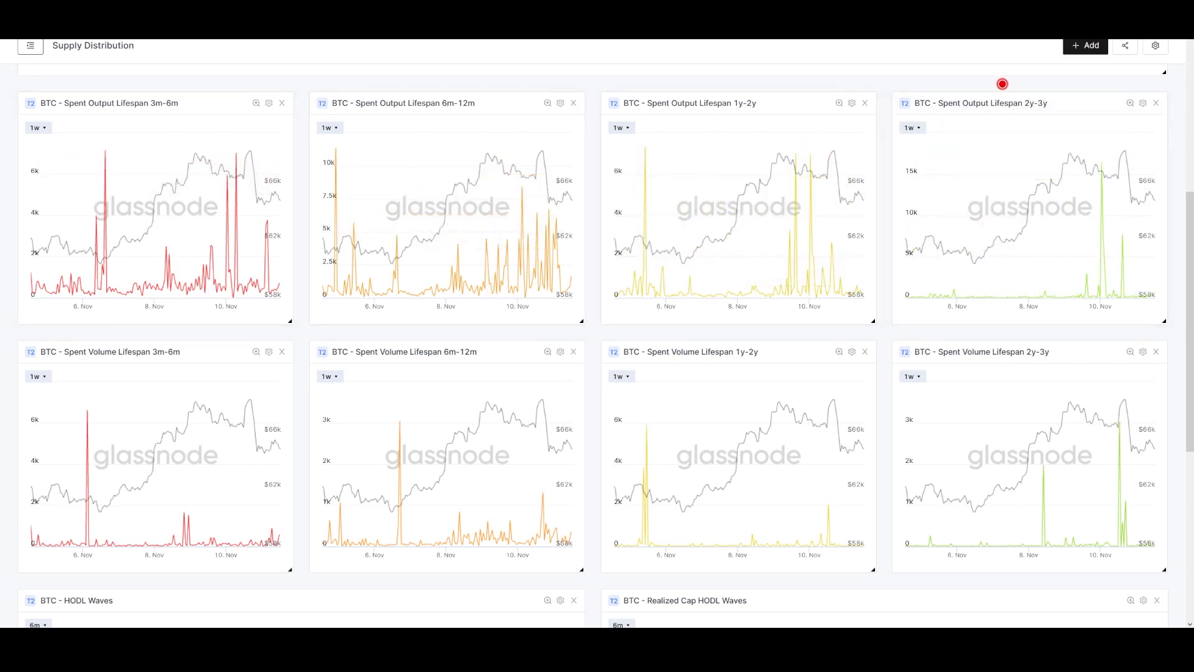
pyautogui.moveTo(692, 197)
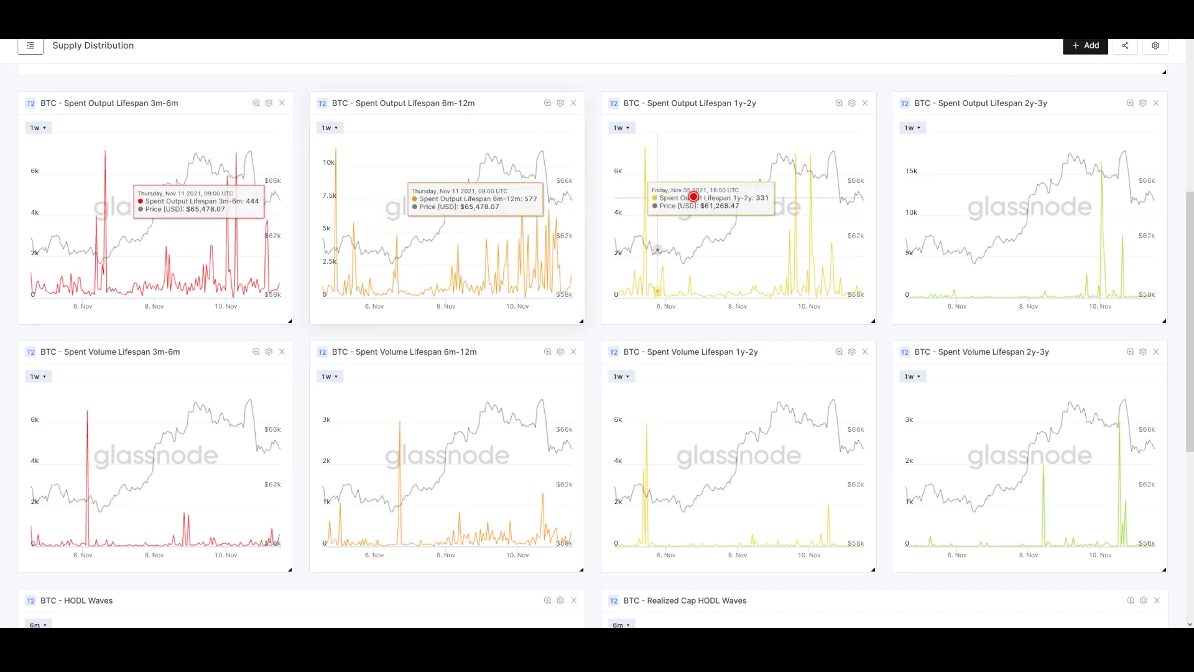
pyautogui.moveTo(1173, 198)
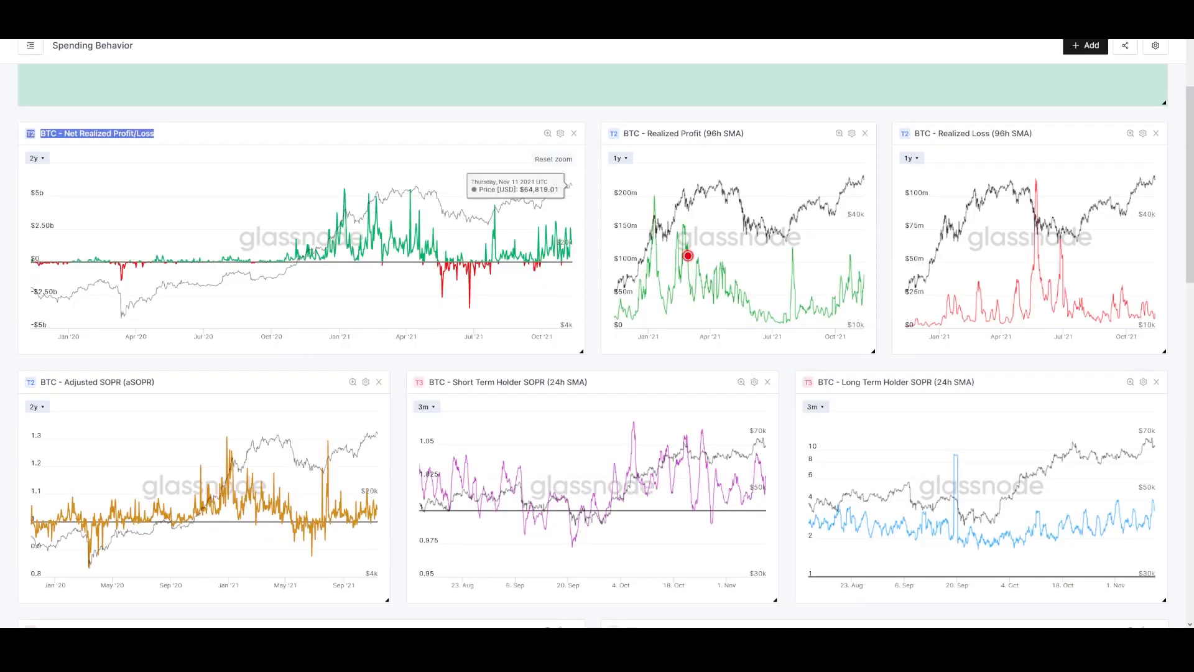
pyautogui.moveTo(837, 306)
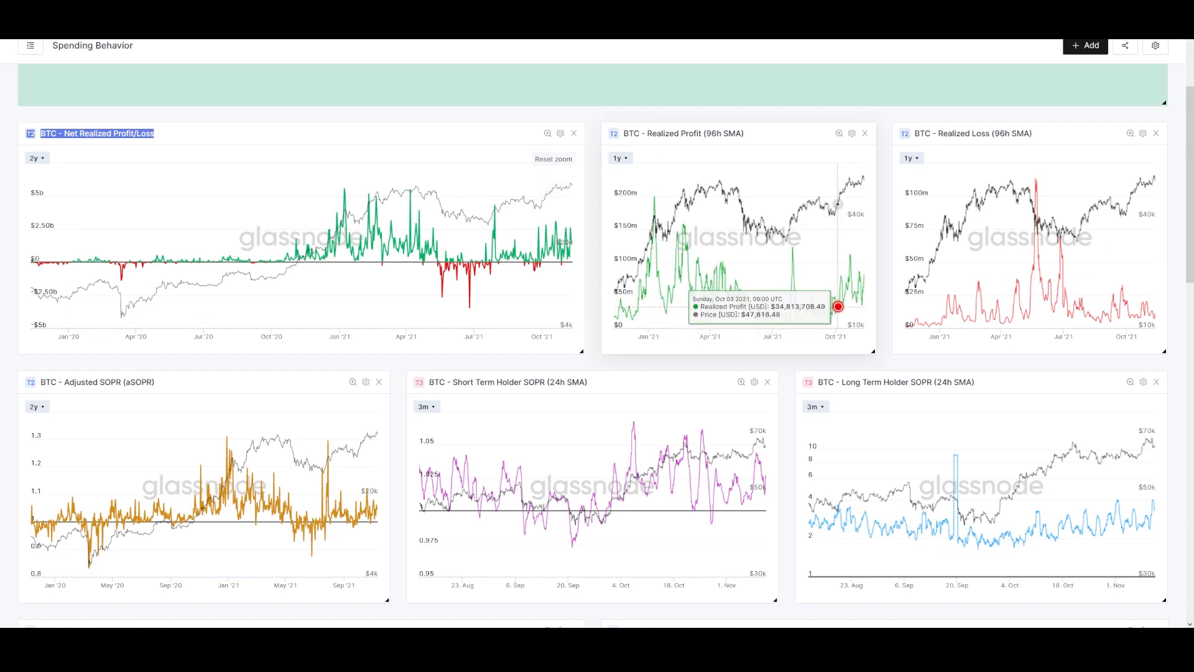
pyautogui.moveTo(852, 306)
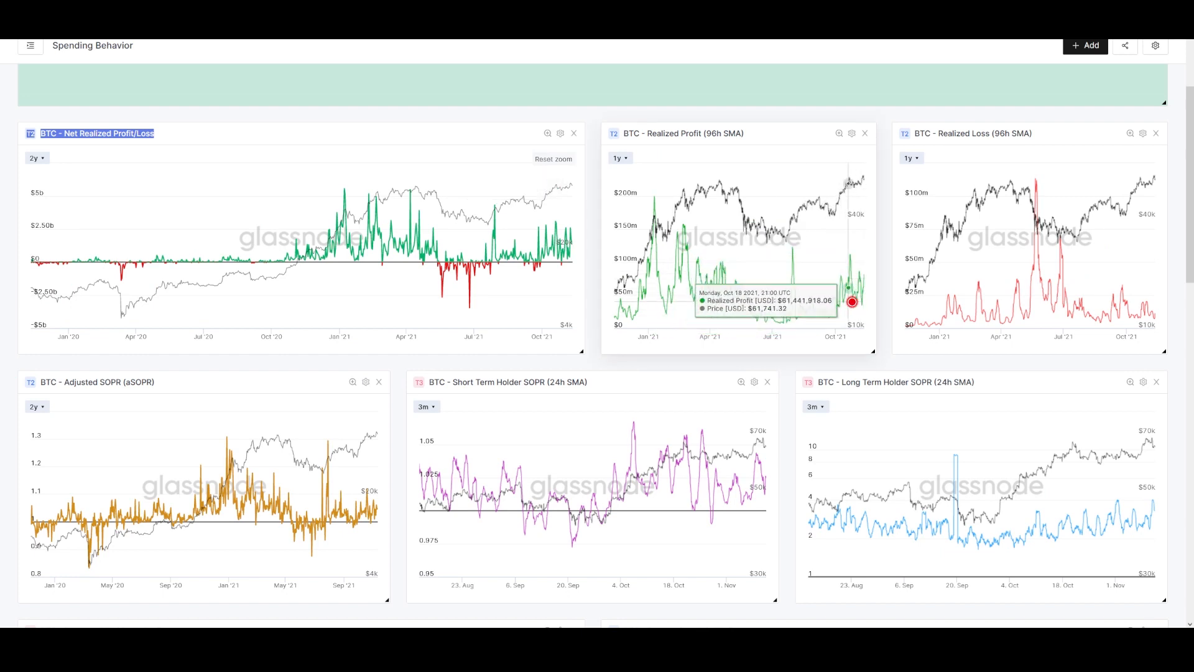
pyautogui.moveTo(864, 294)
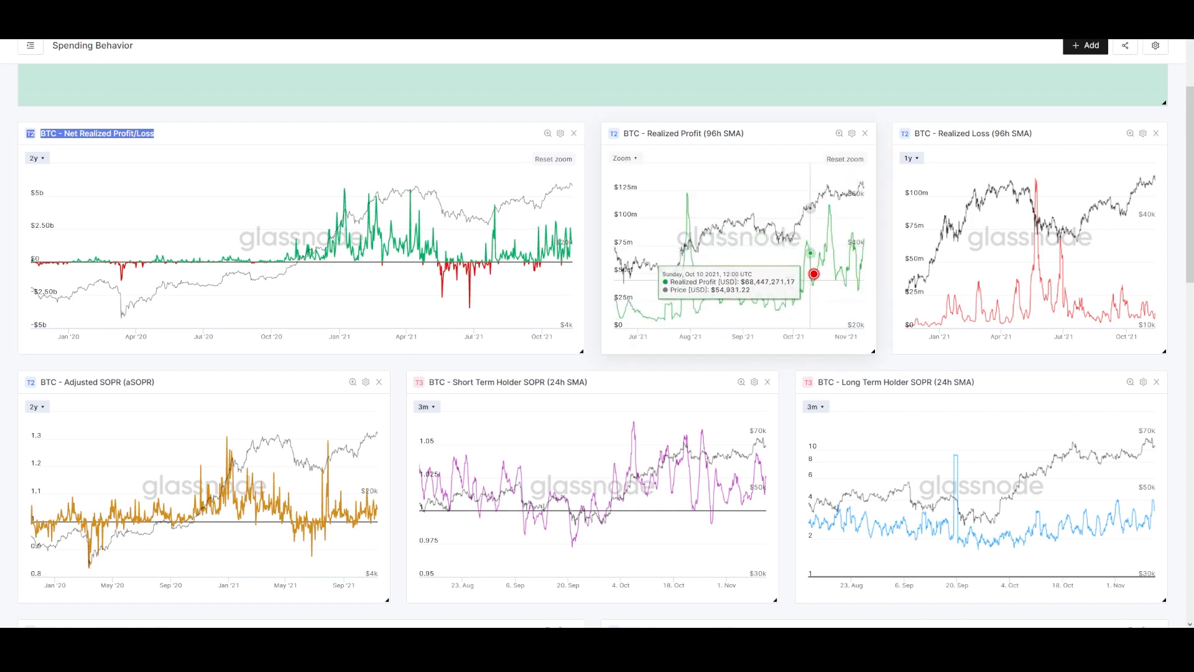
pyautogui.moveTo(873, 274)
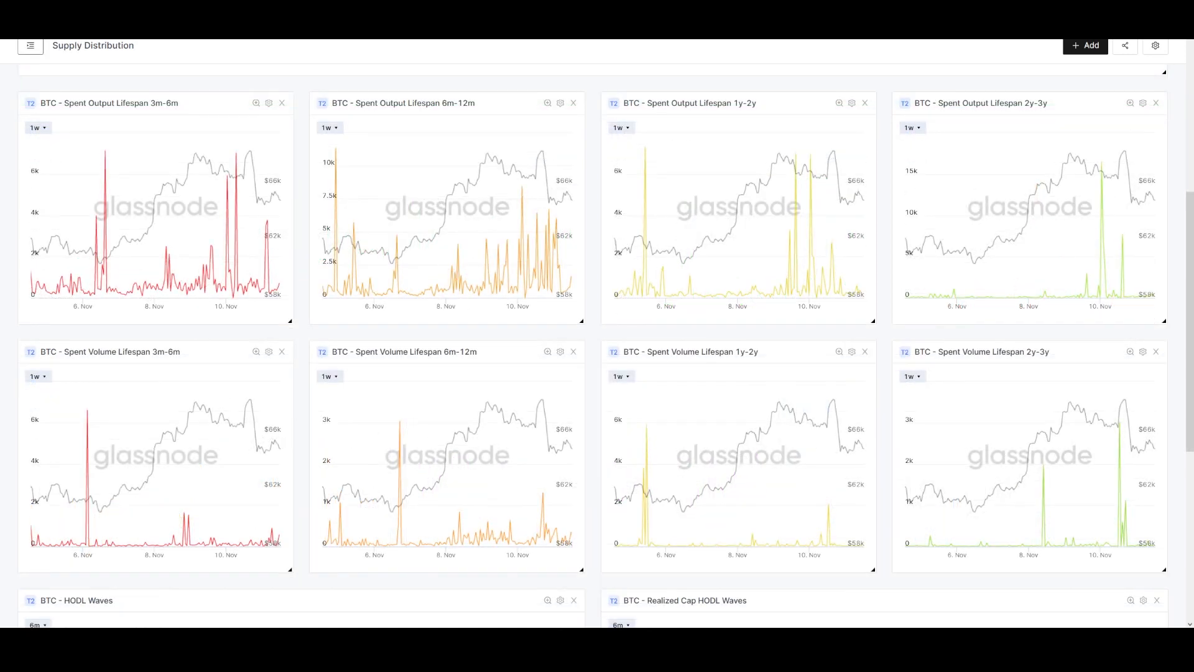
pyautogui.moveTo(555, 205)
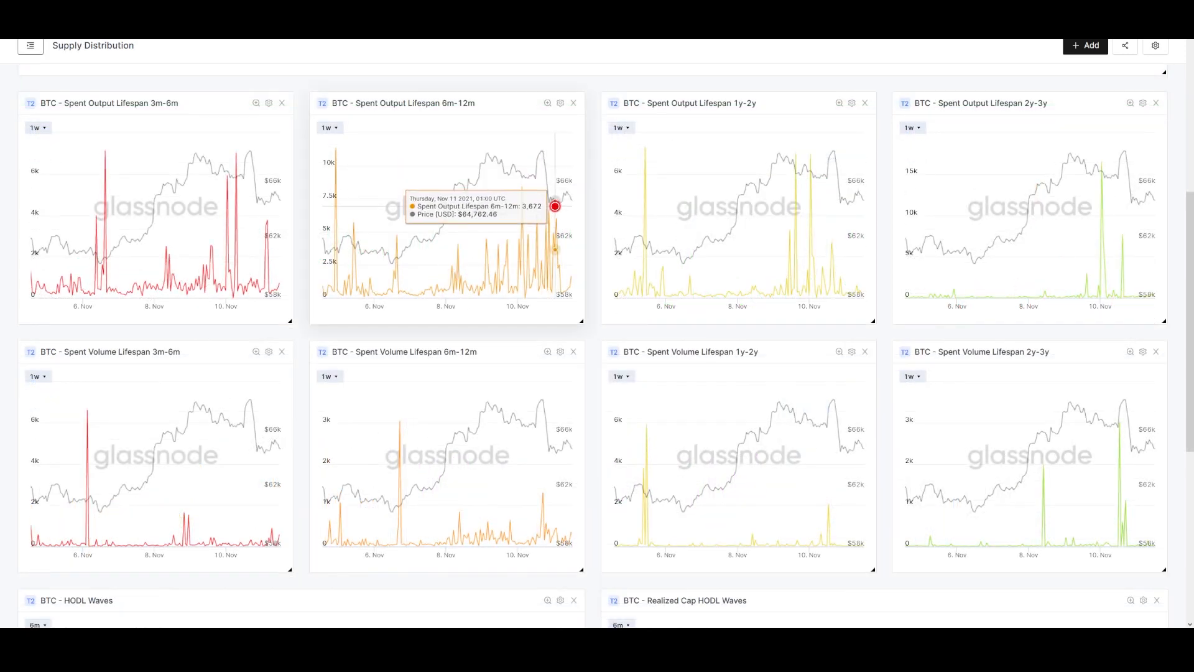
pyautogui.moveTo(516, 292)
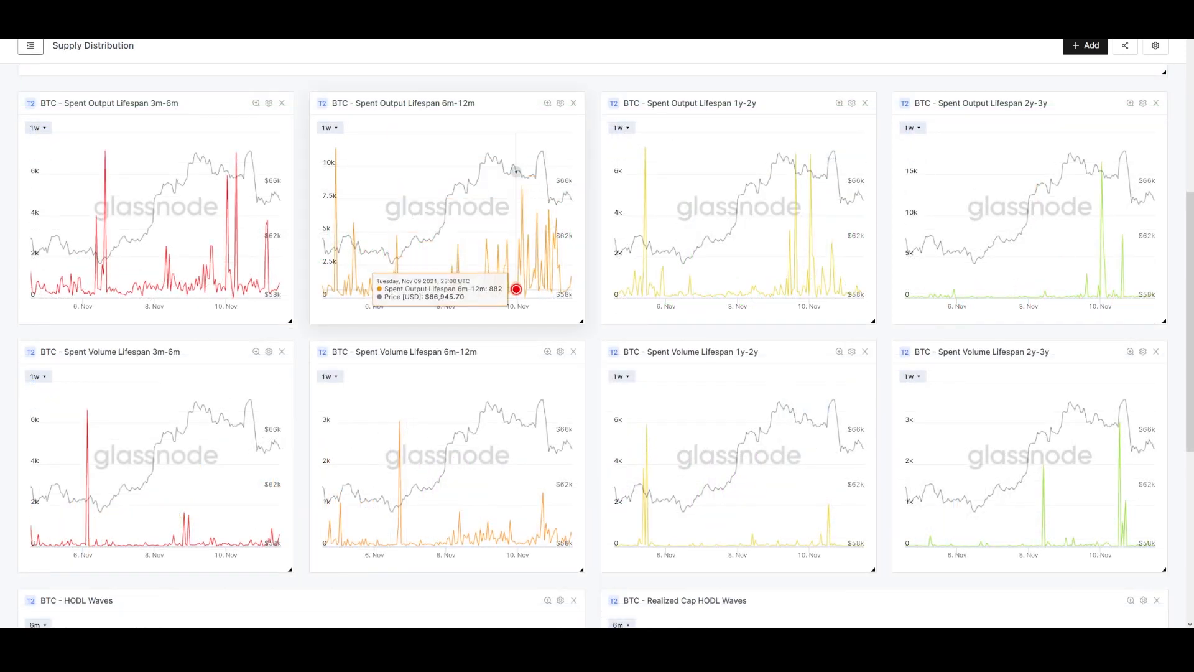
pyautogui.moveTo(538, 280)
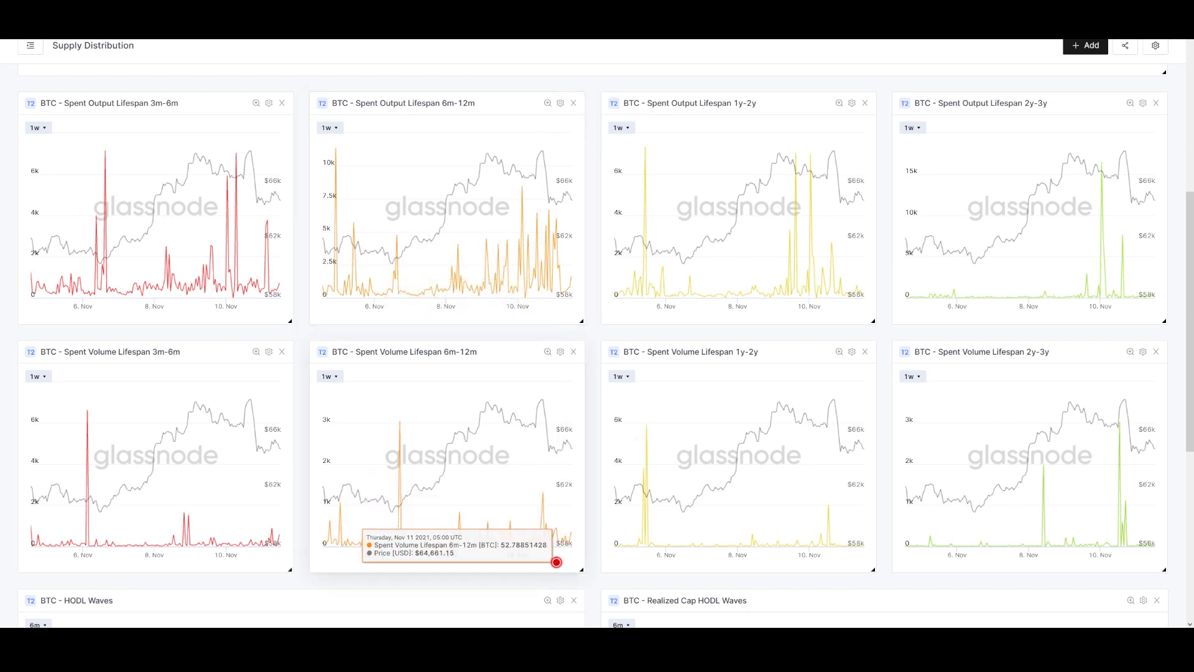
pyautogui.moveTo(504, 555)
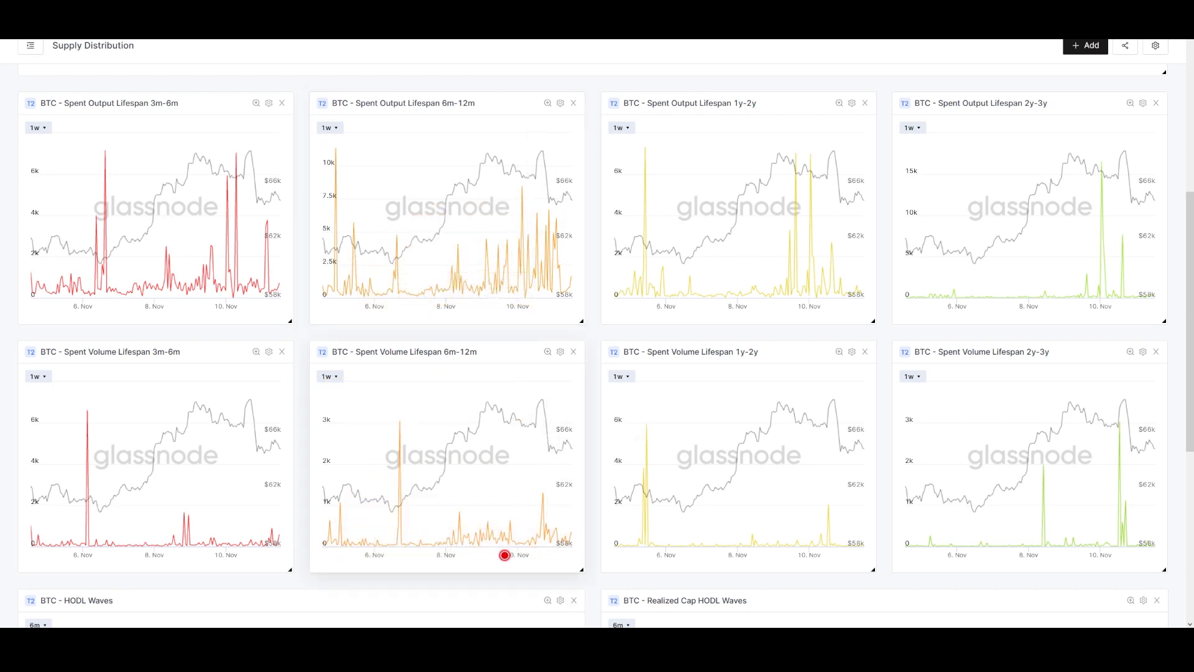
pyautogui.moveTo(323, 505)
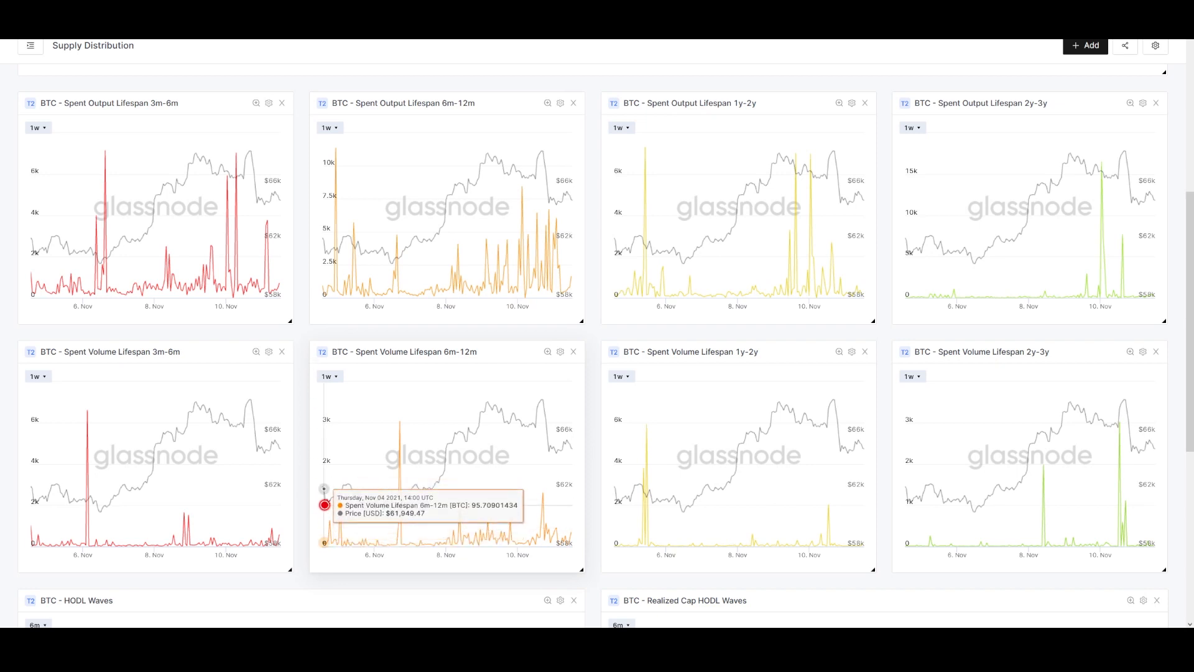
pyautogui.moveTo(467, 426)
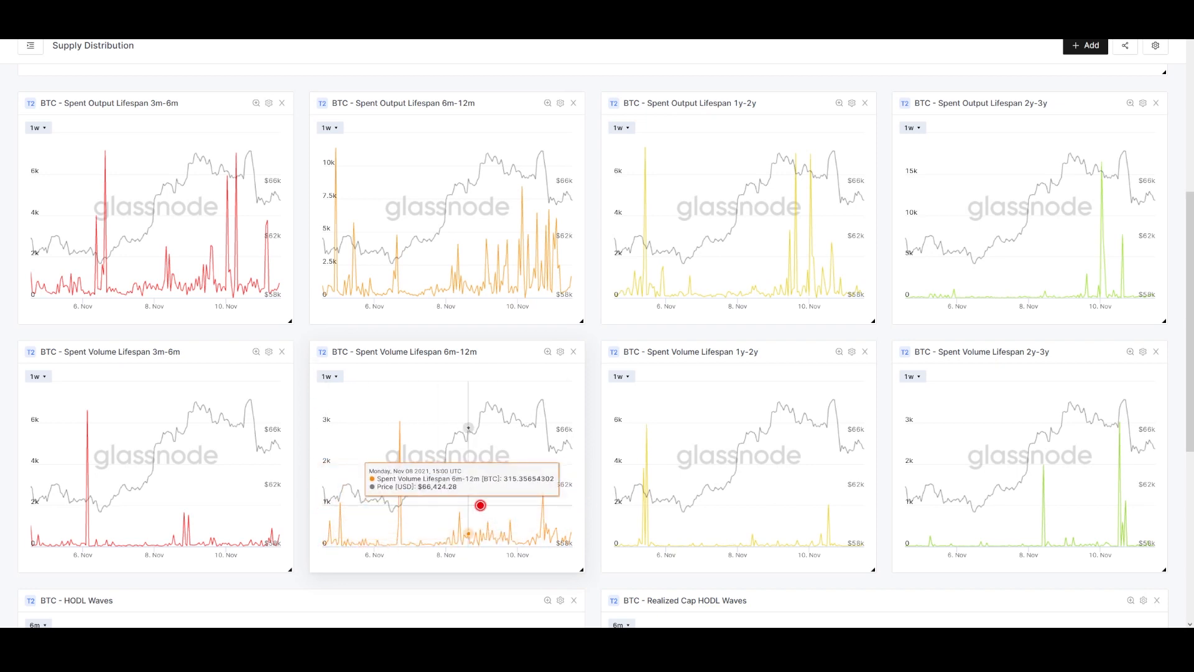
pyautogui.moveTo(552, 560)
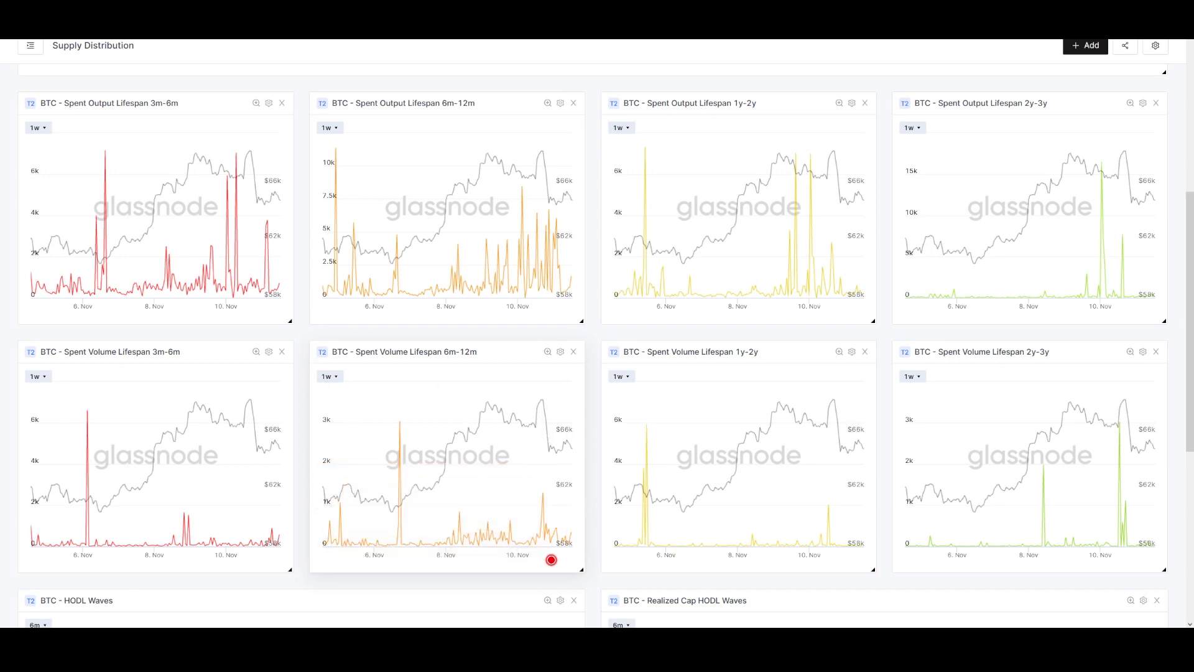
pyautogui.moveTo(548, 555)
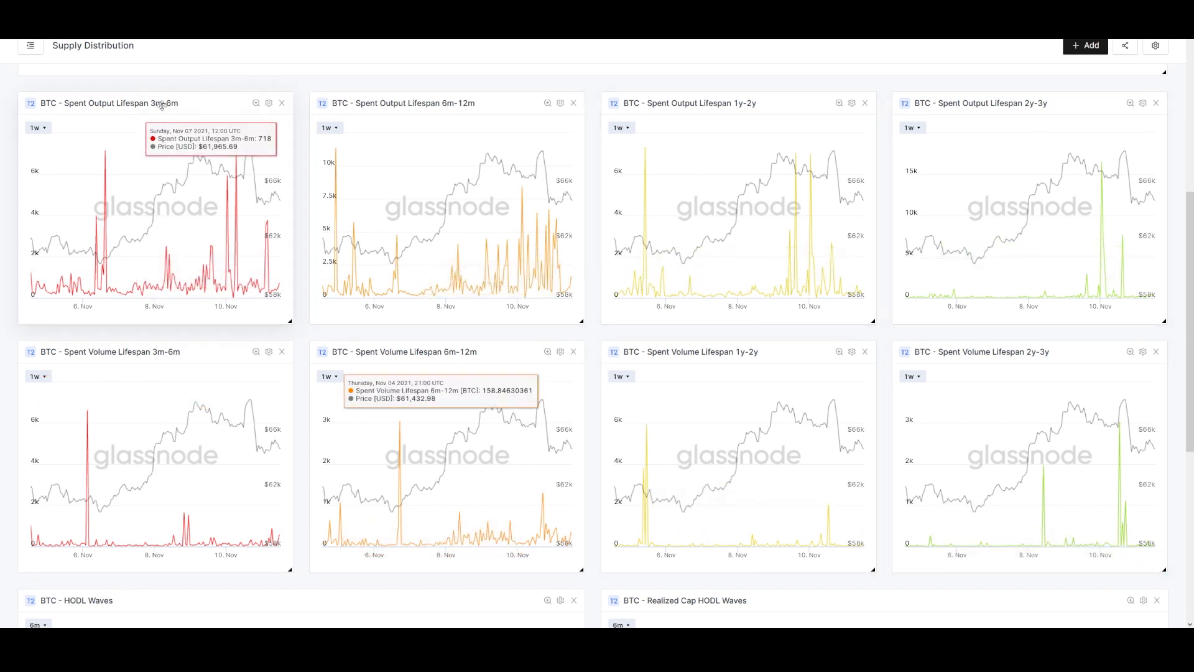
pyautogui.moveTo(260, 273)
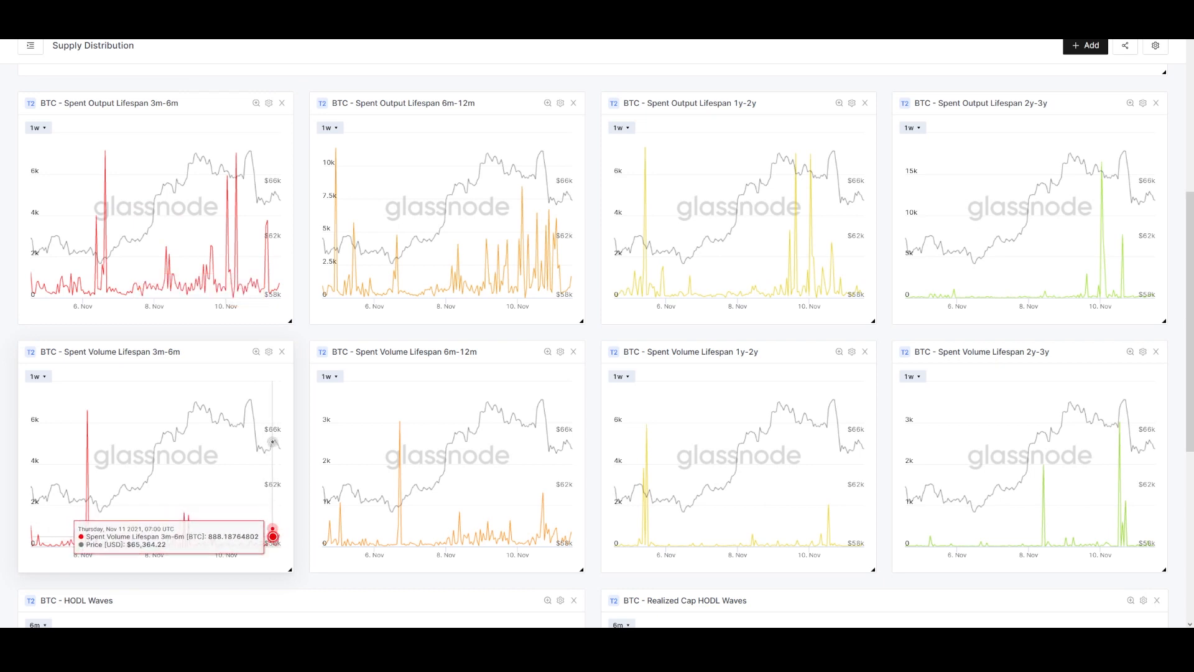
pyautogui.moveTo(529, 270)
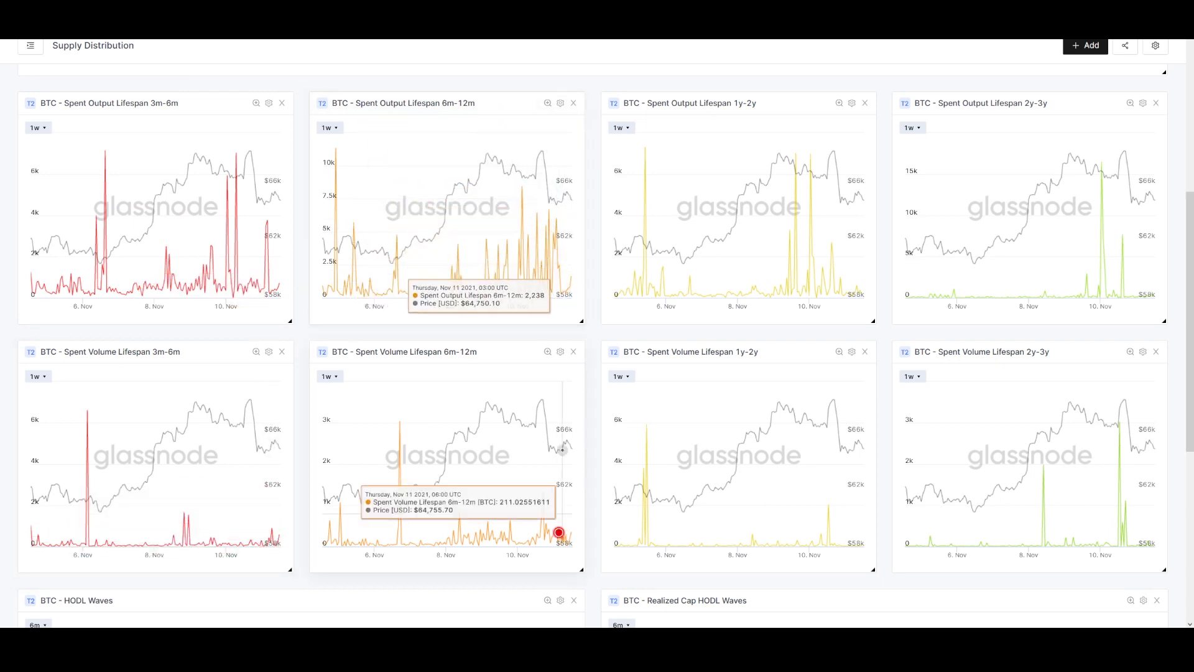
pyautogui.moveTo(526, 522)
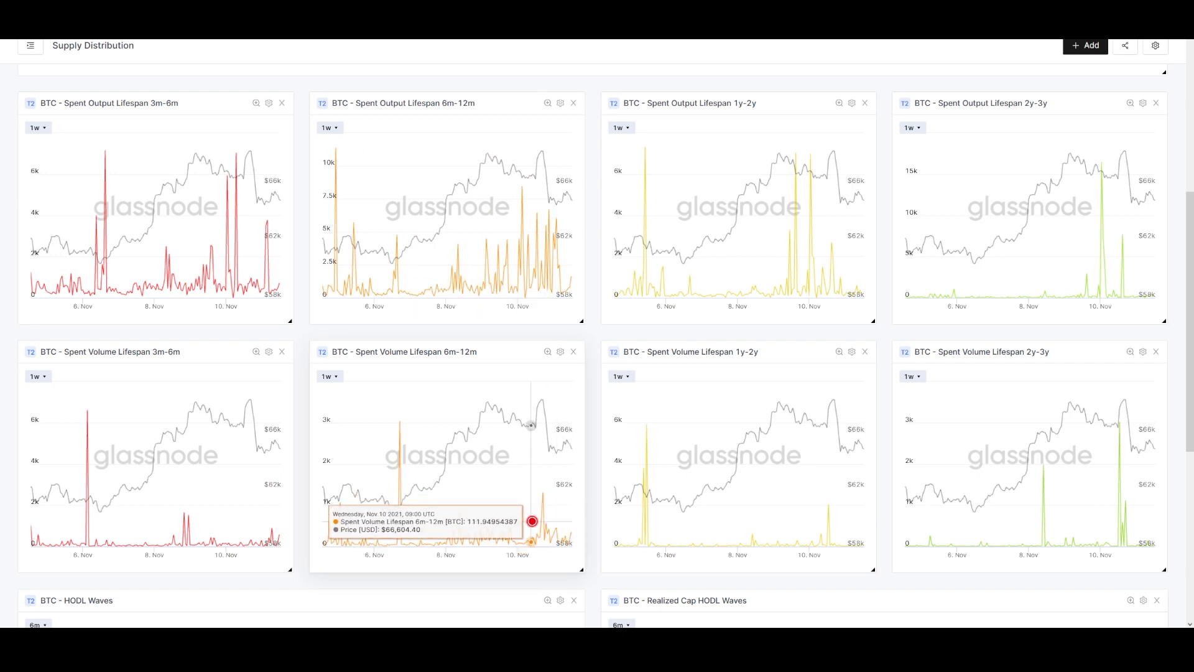
pyautogui.moveTo(778, 155)
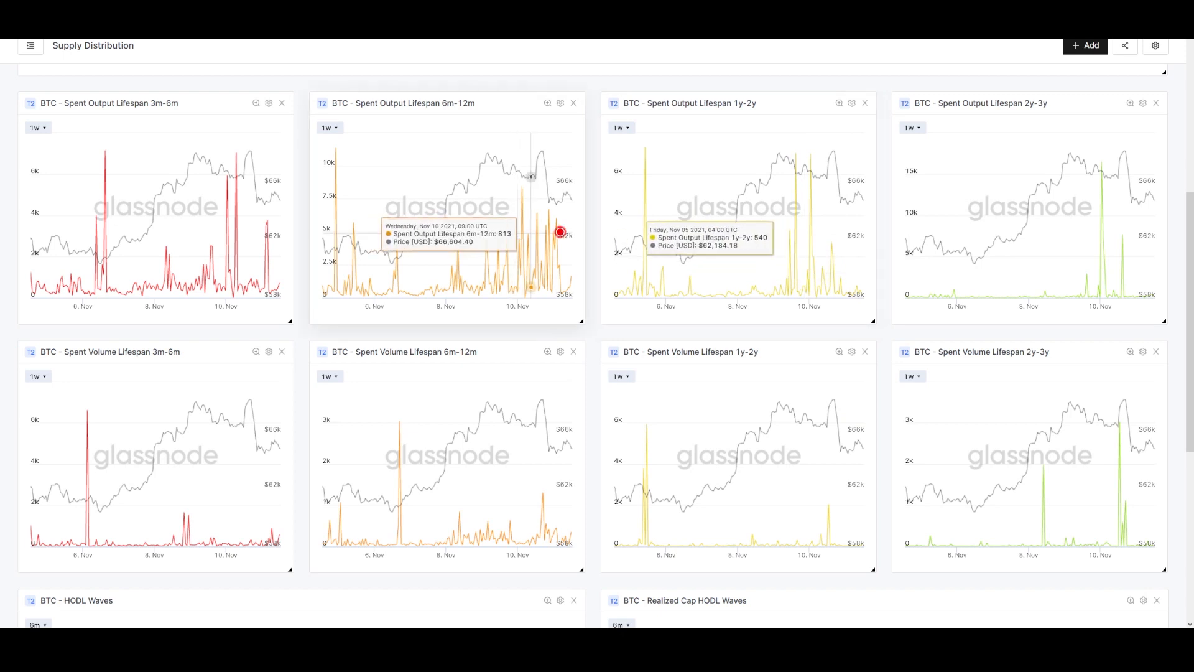
pyautogui.moveTo(833, 553)
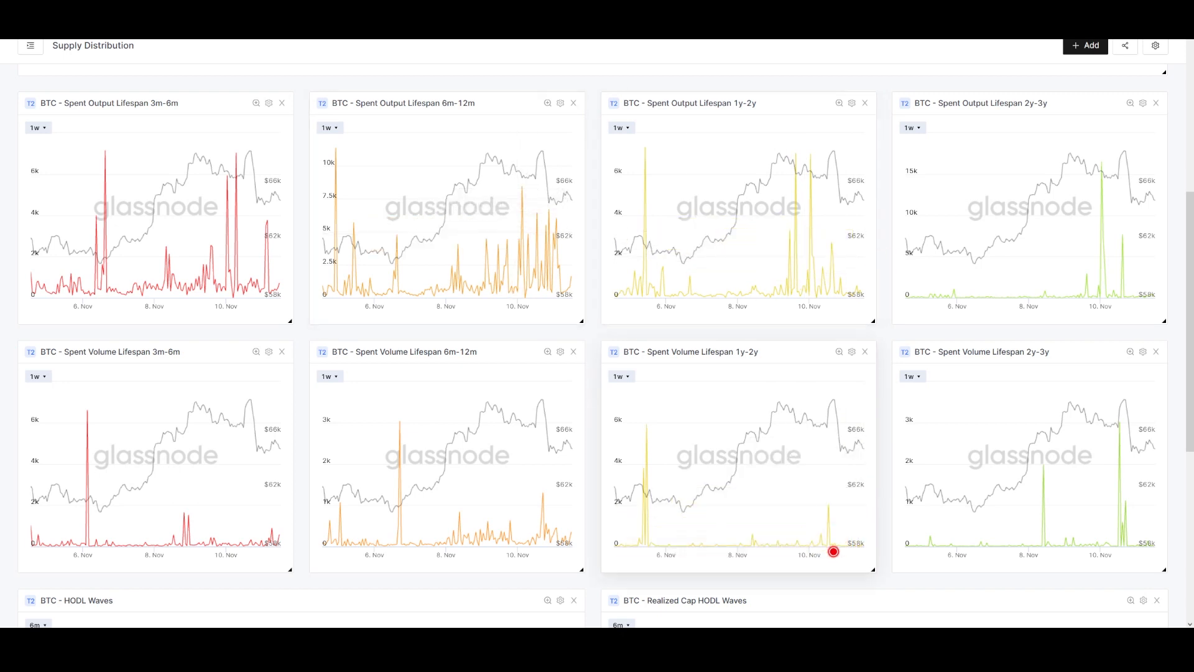
pyautogui.moveTo(1117, 521)
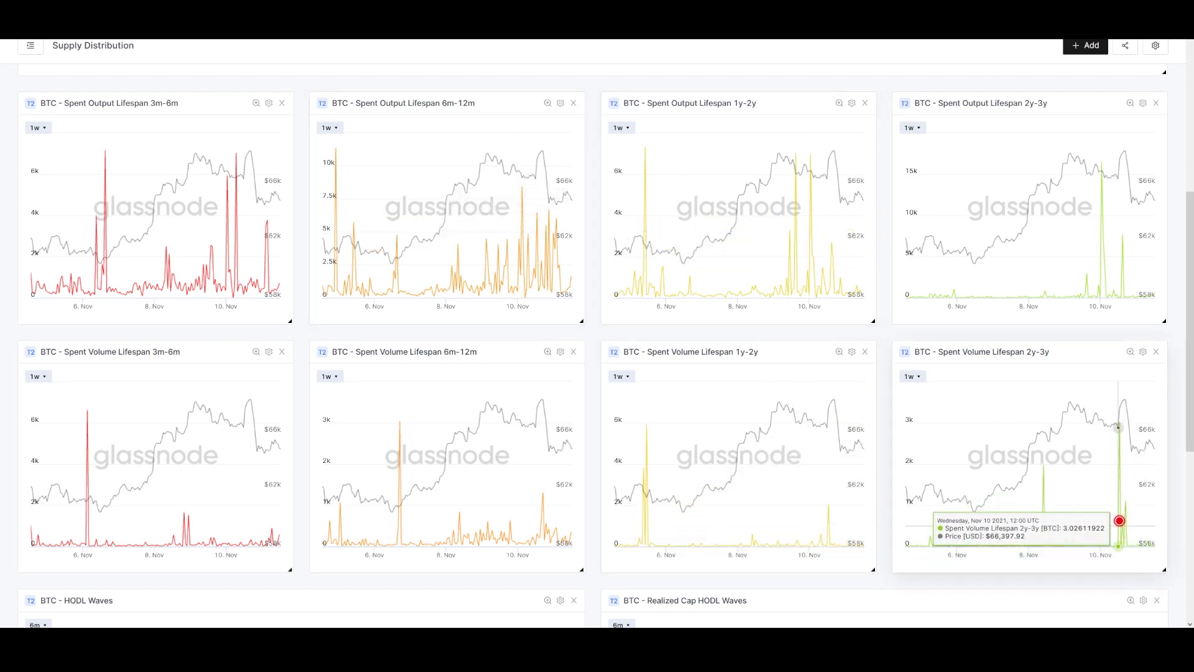
pyautogui.moveTo(1120, 424)
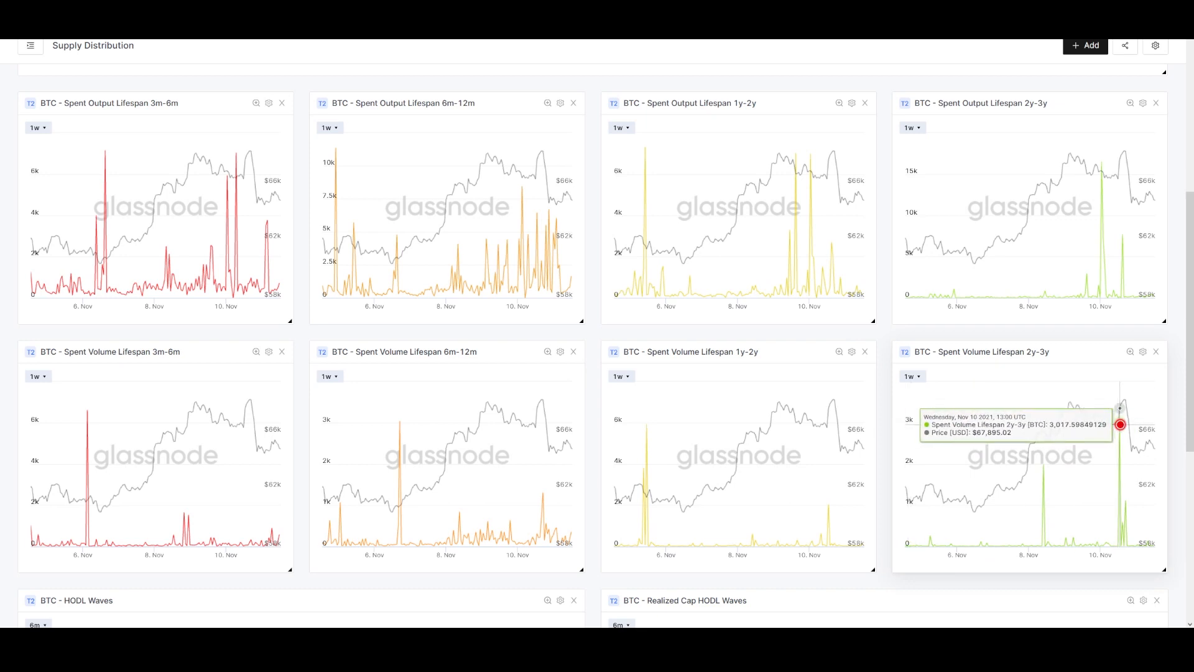
pyautogui.moveTo(1121, 385)
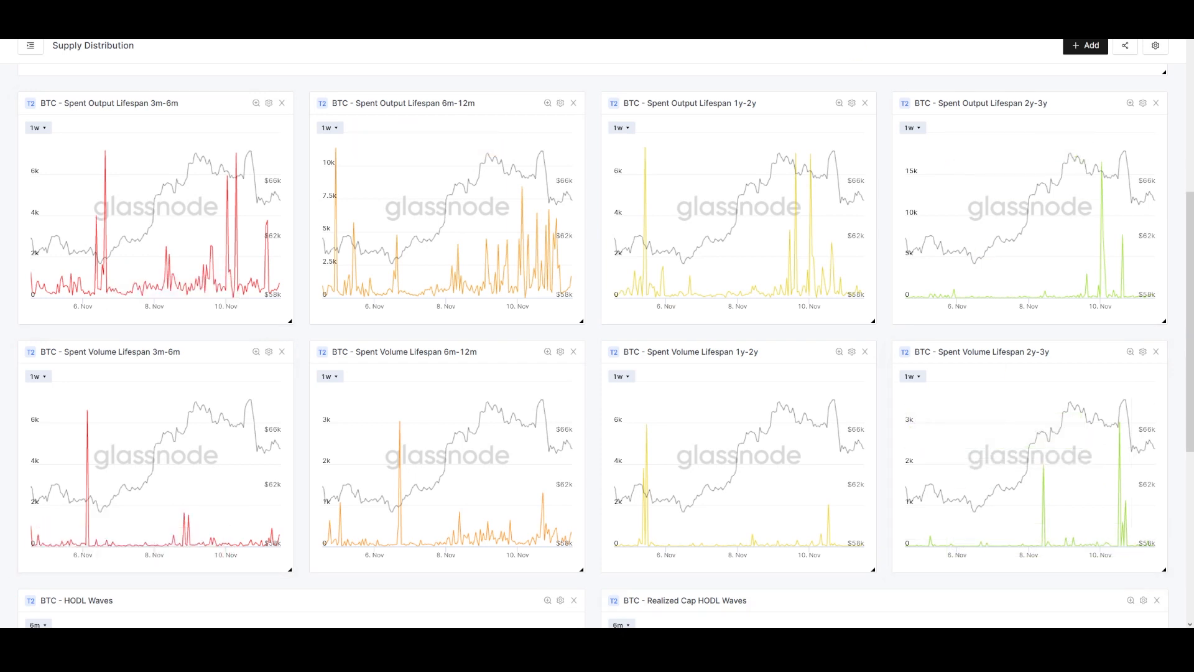
pyautogui.moveTo(673, 270)
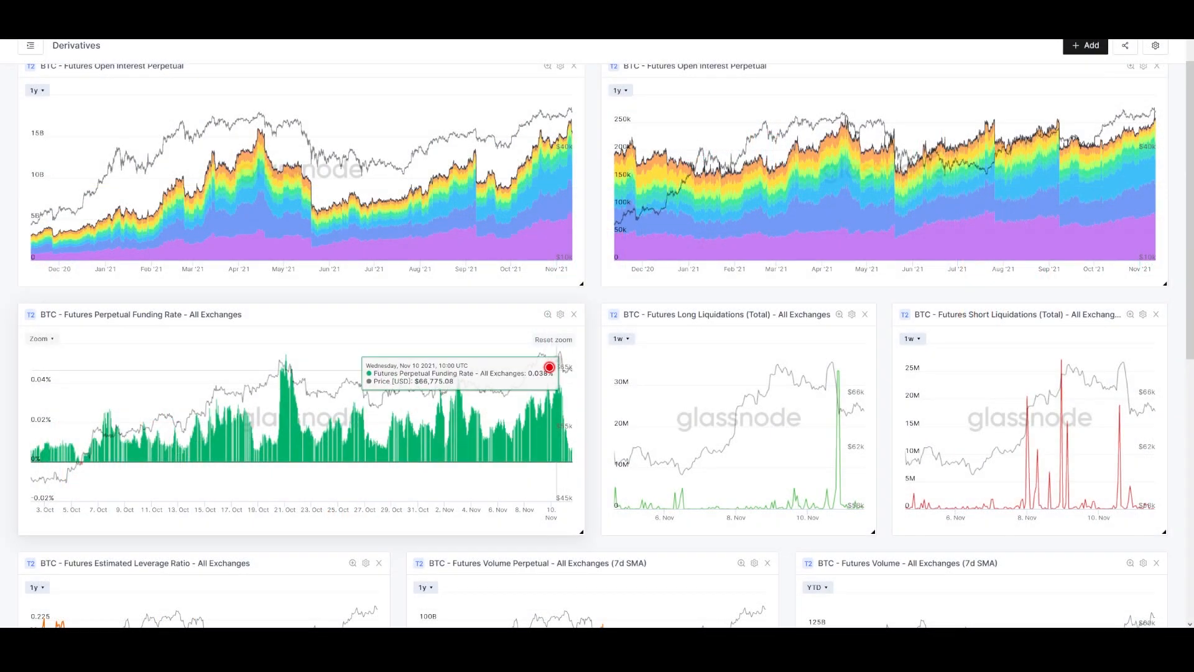
pyautogui.moveTo(564, 385)
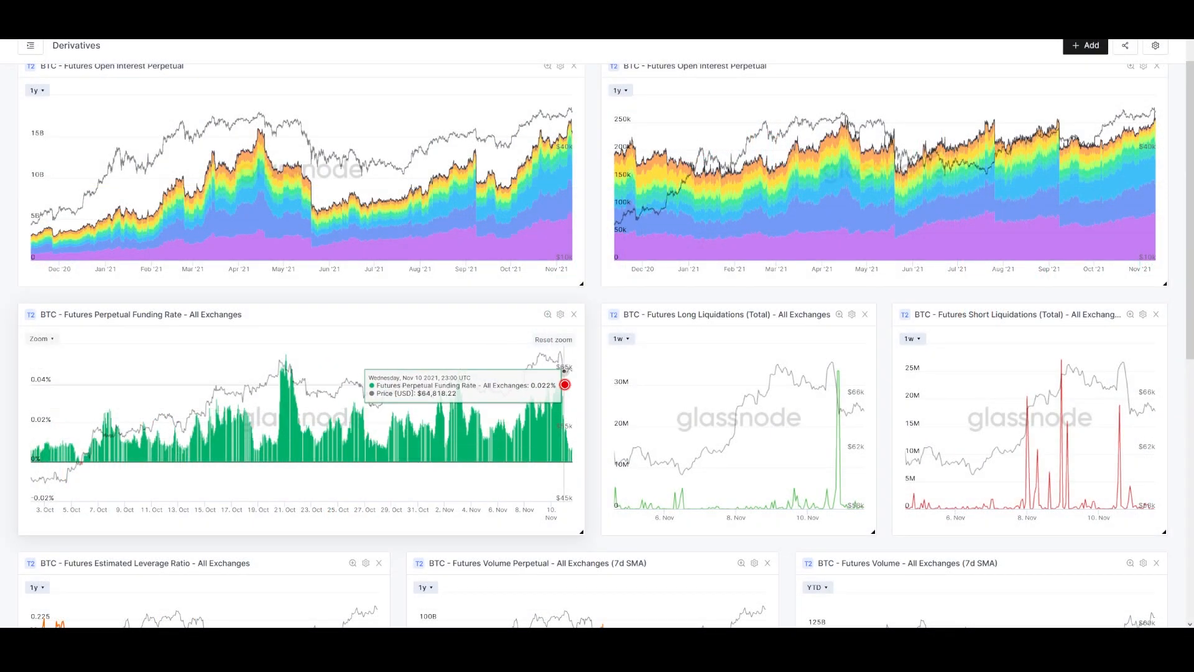
pyautogui.moveTo(581, 463)
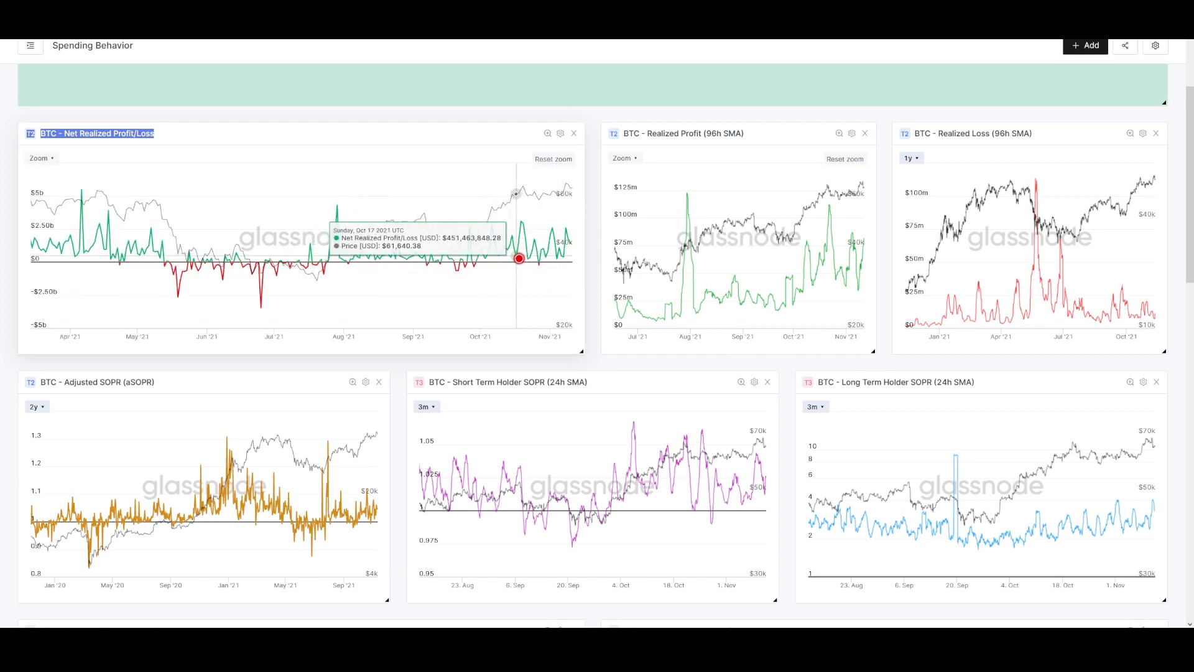
pyautogui.moveTo(492, 247)
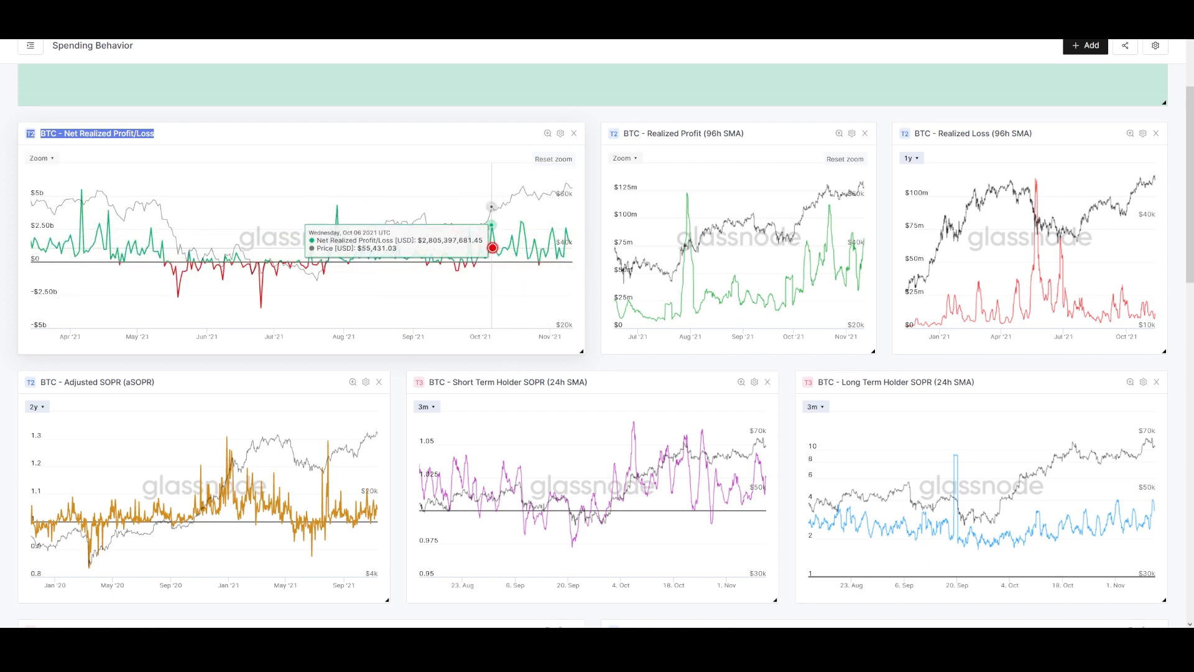
pyautogui.moveTo(478, 264)
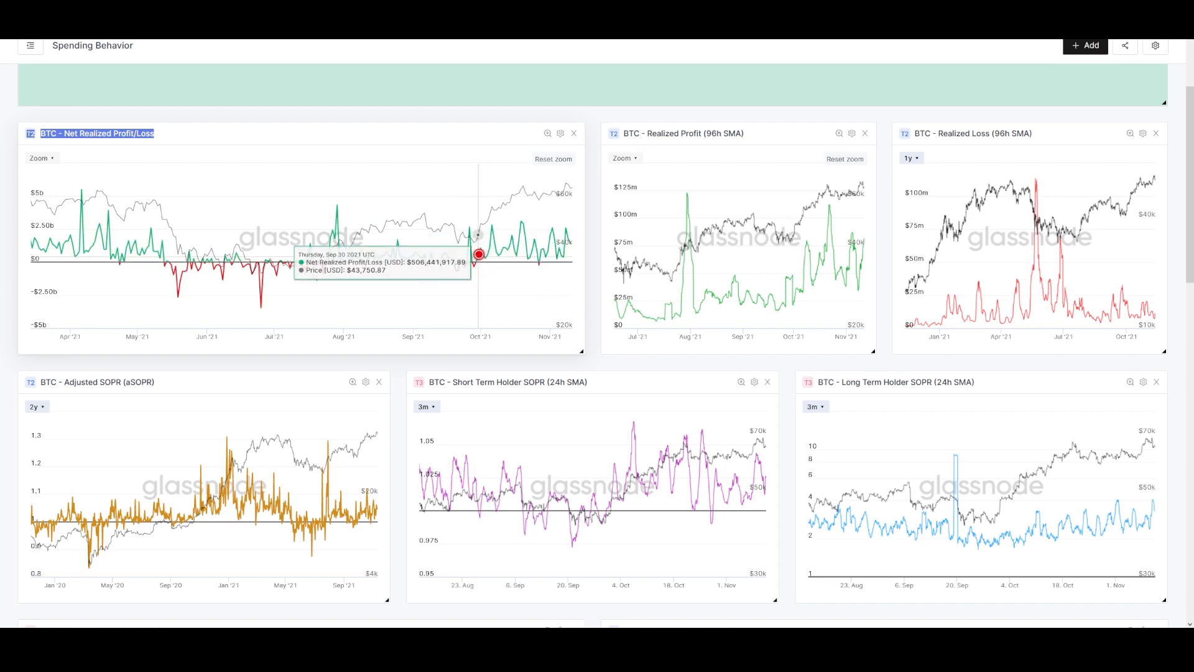
pyautogui.moveTo(563, 227)
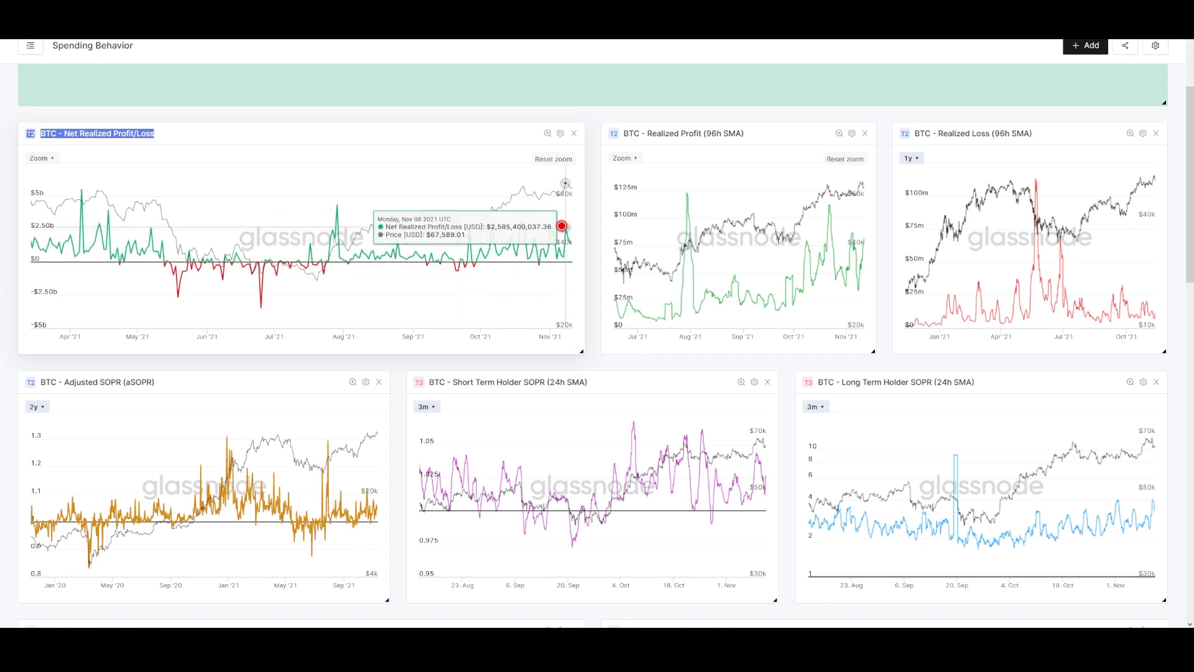
pyautogui.moveTo(47, 230)
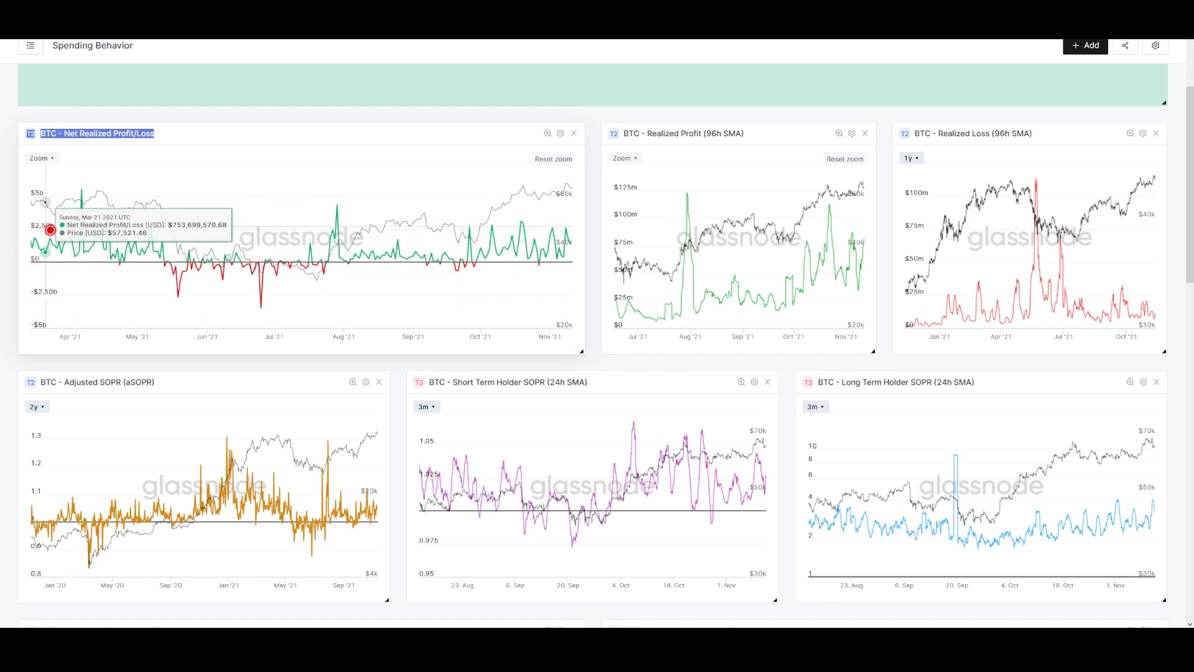